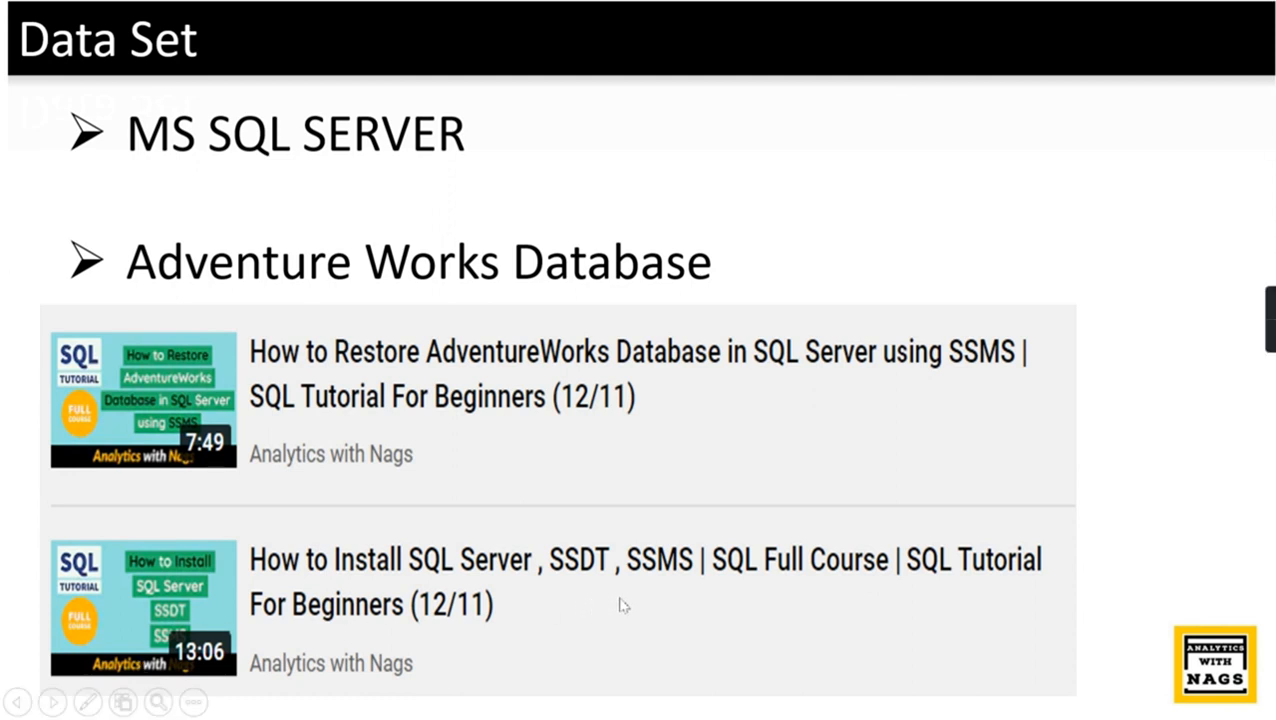
pyautogui.moveTo(250, 615)
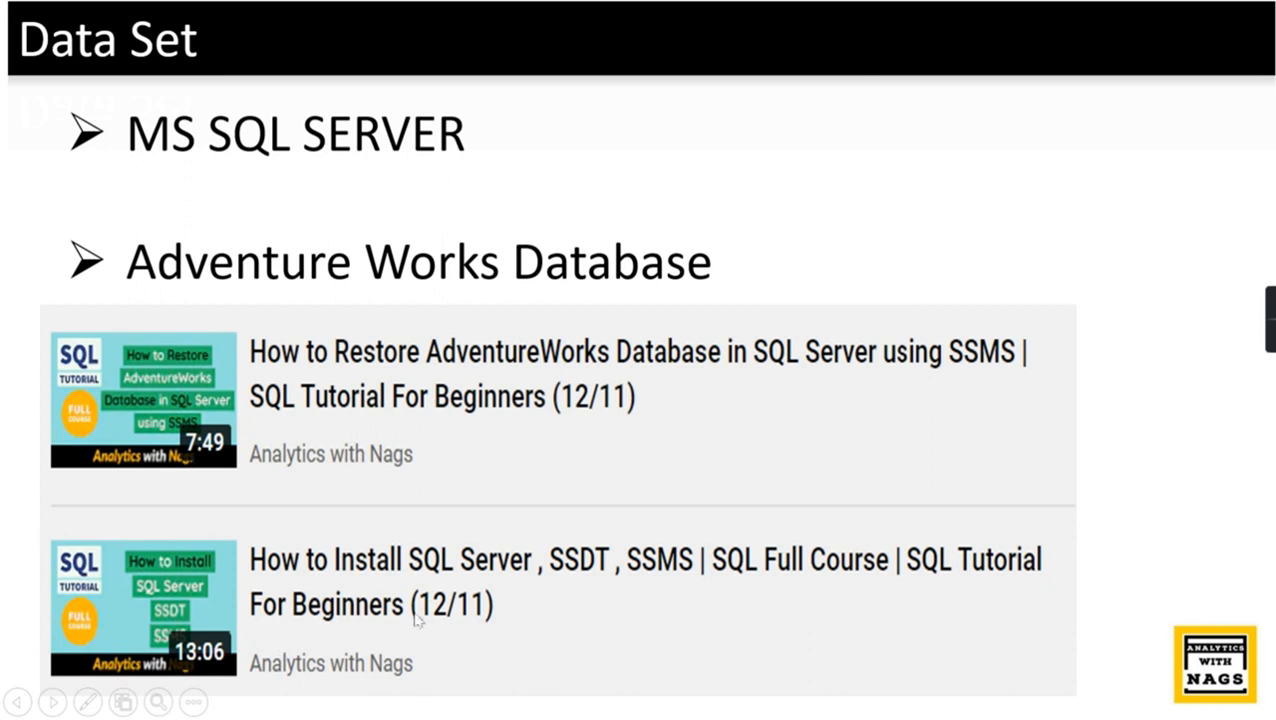
pyautogui.moveTo(1077, 260)
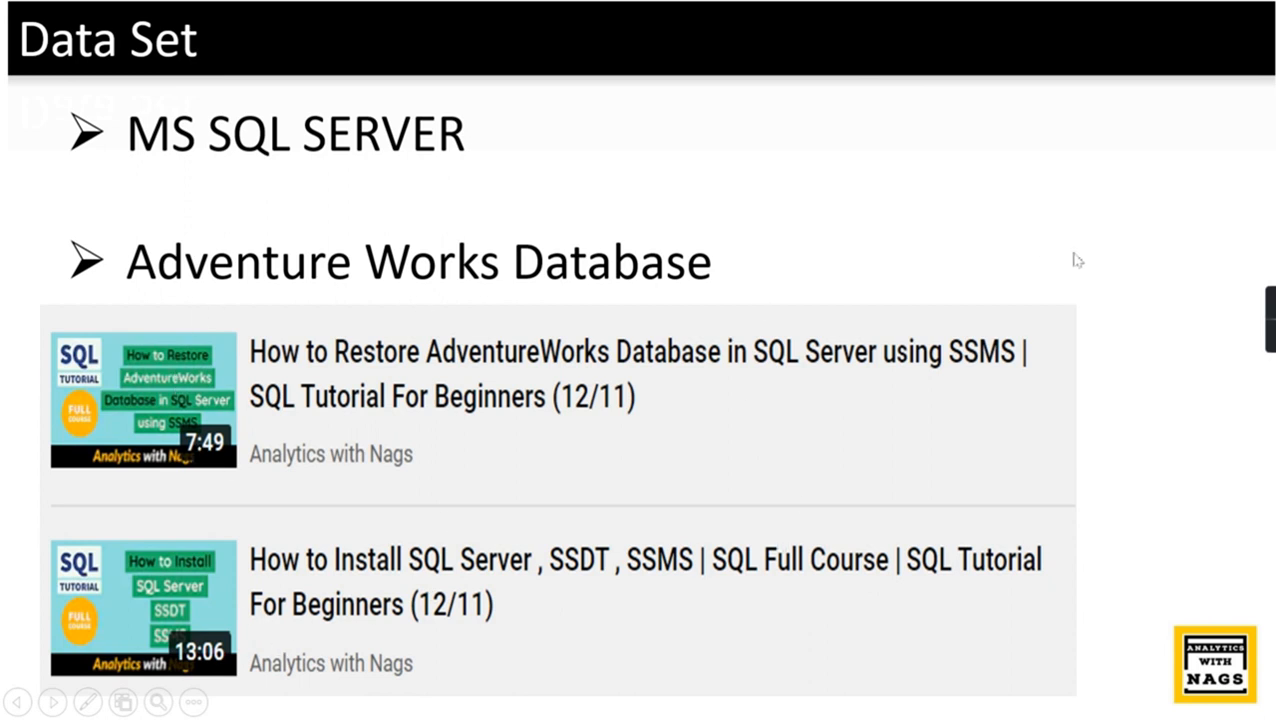
pyautogui.moveTo(967, 328)
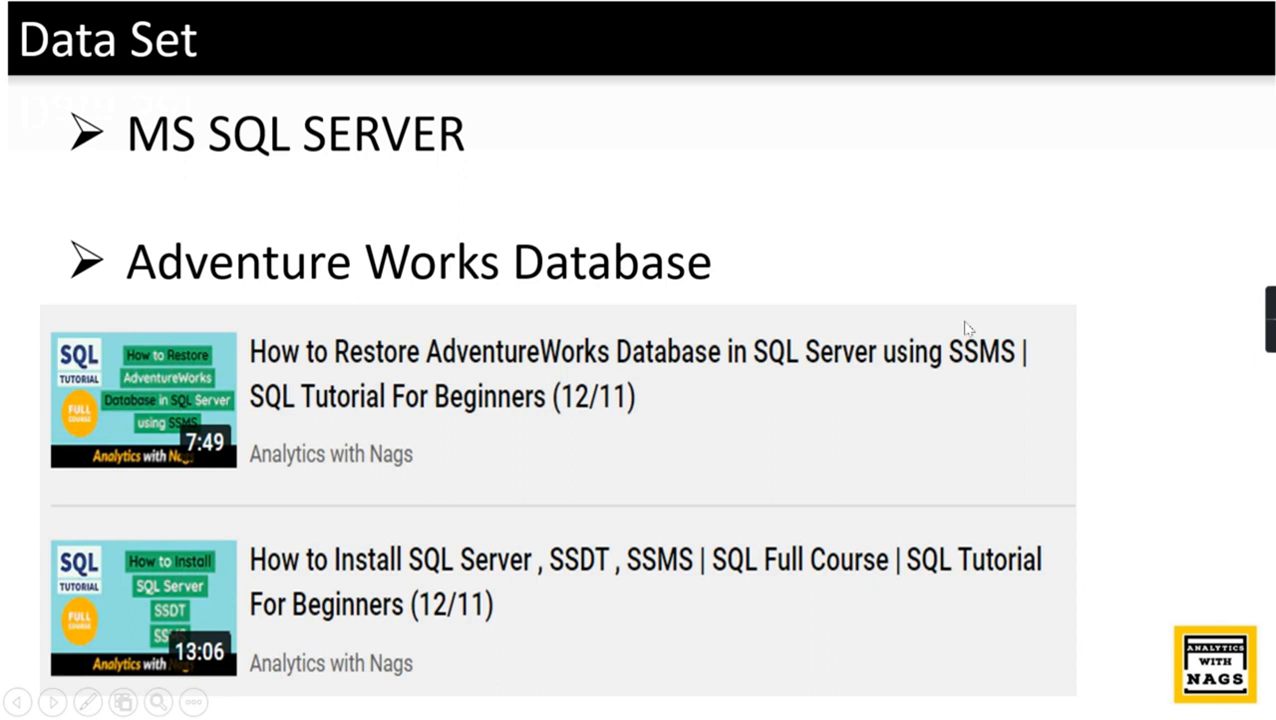
pyautogui.moveTo(1030, 692)
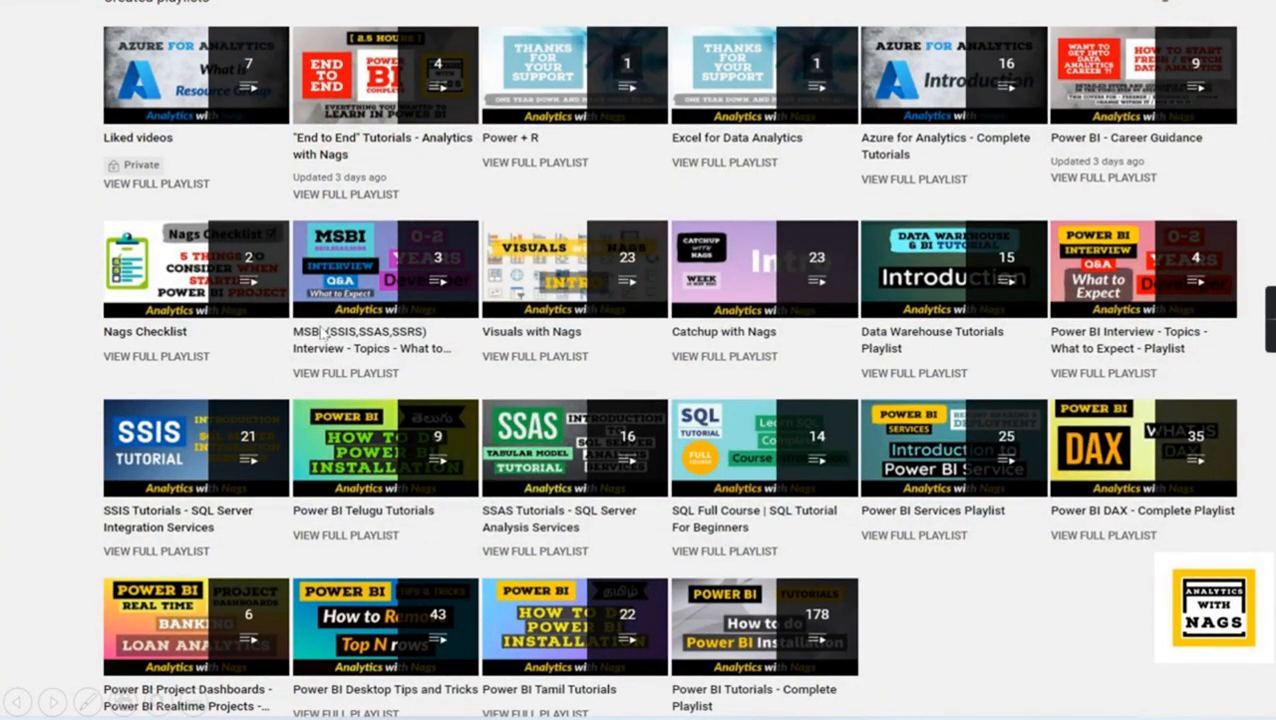
pyautogui.moveTo(1232, 143)
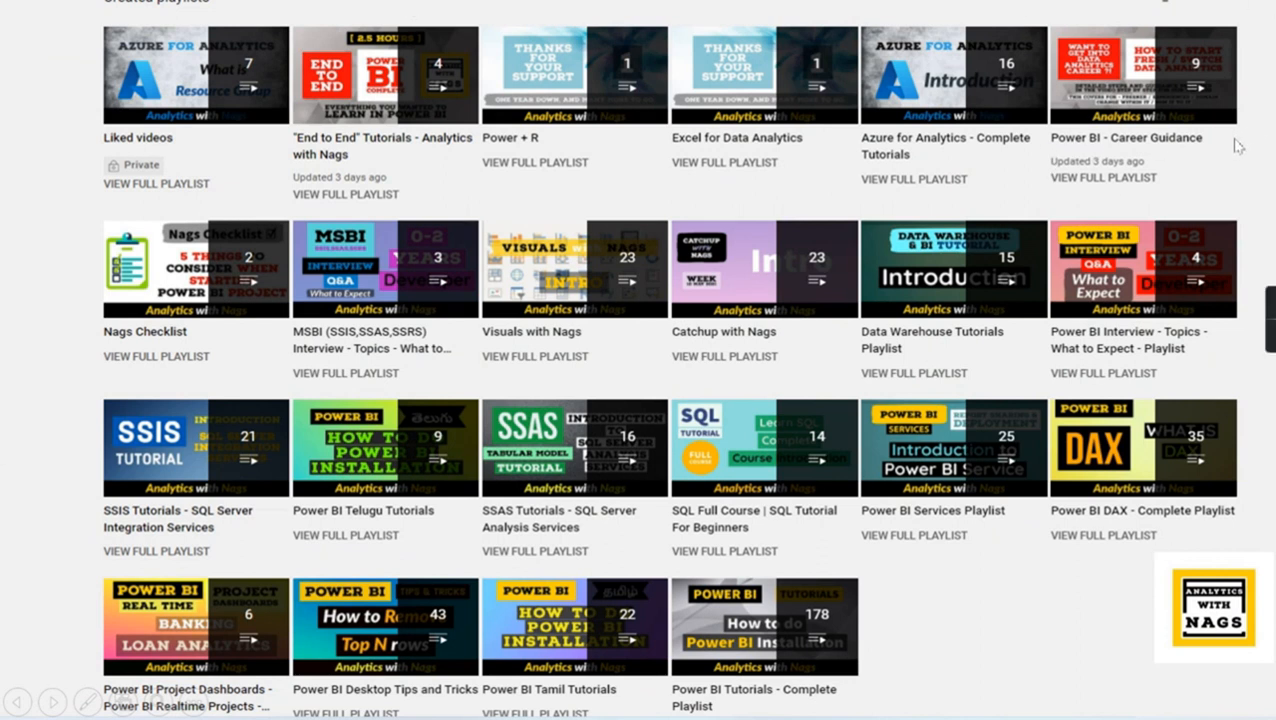
pyautogui.moveTo(1222, 163)
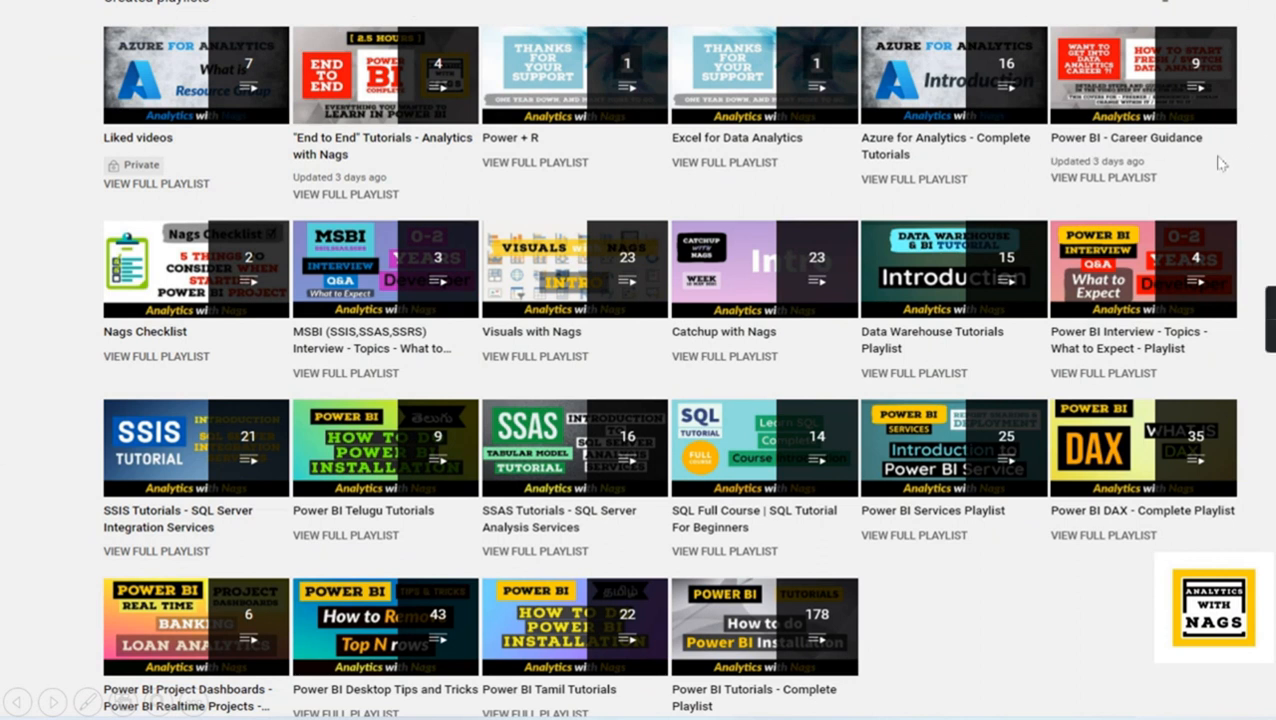
pyautogui.moveTo(996, 710)
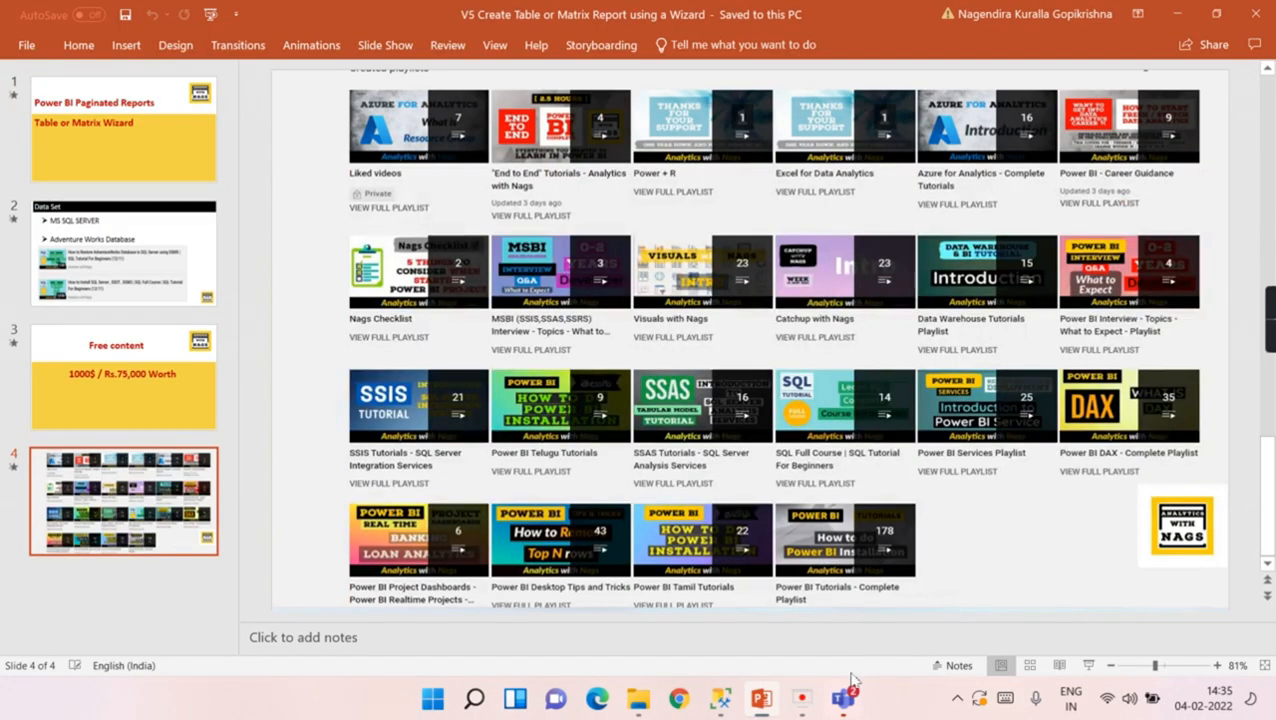
# Search Windows for 'powe' to launch Power BI Report Builder
pyautogui.click(474, 698)
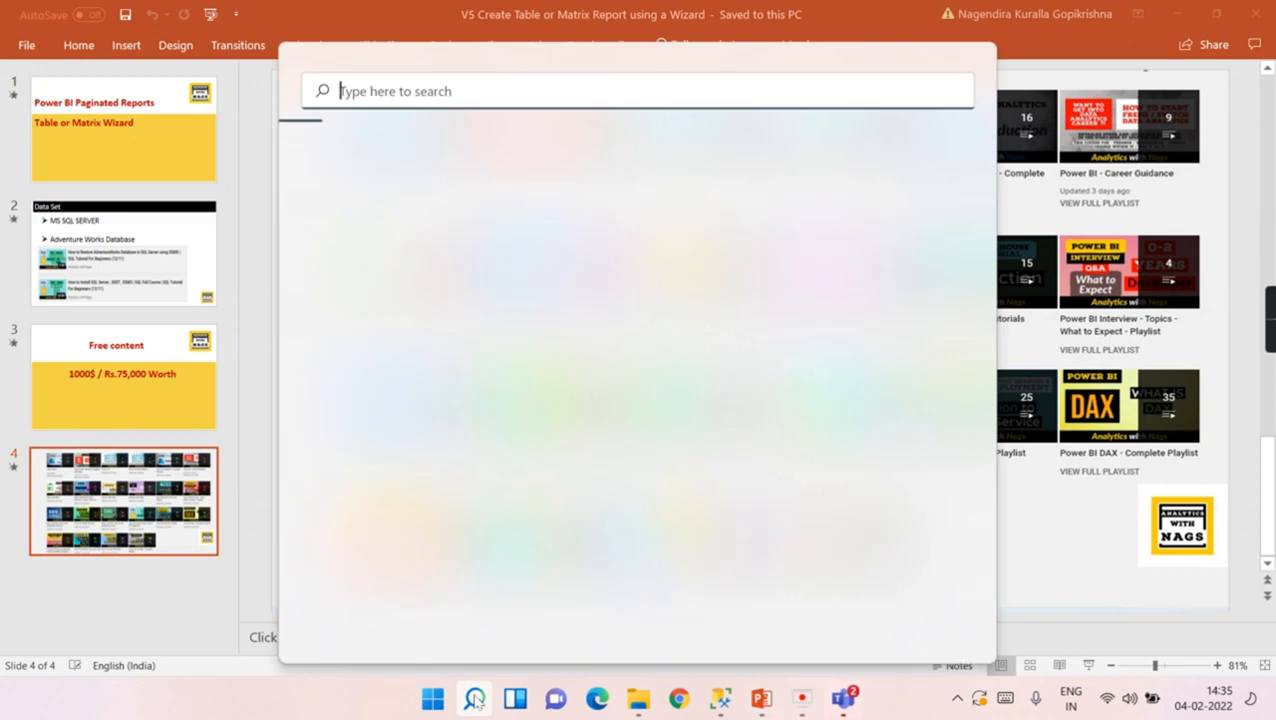
pyautogui.write('powe')
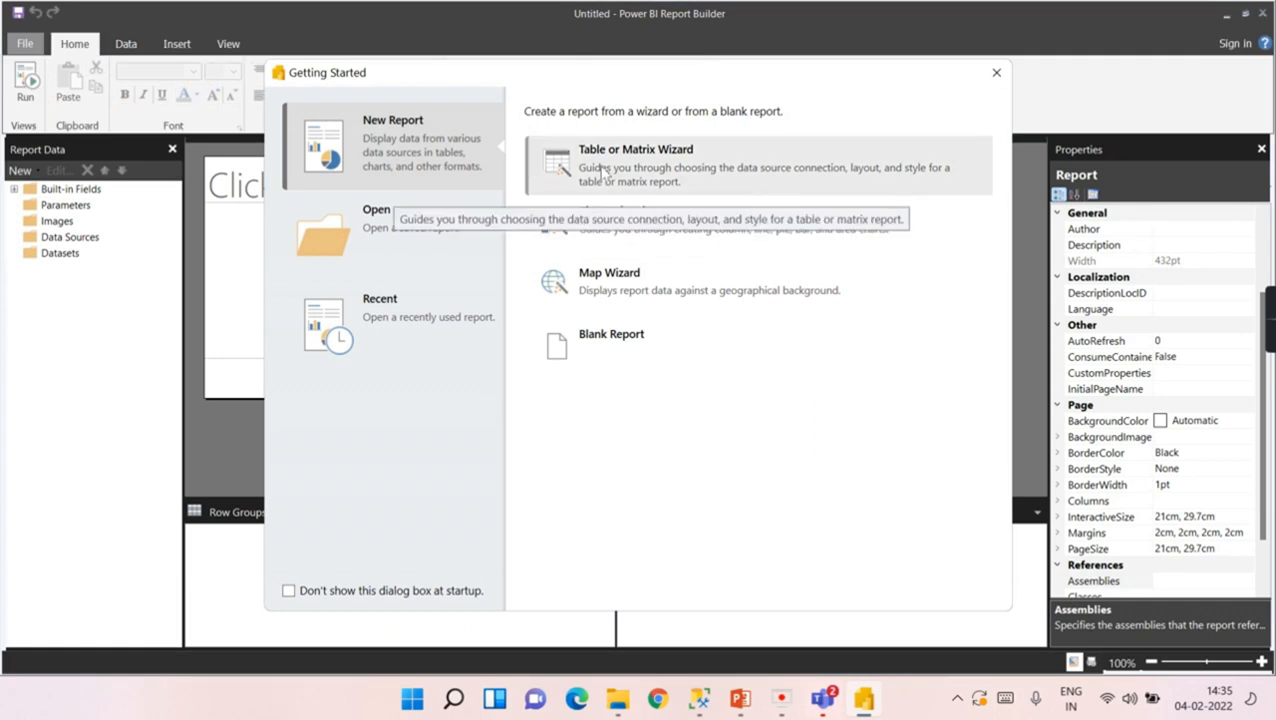
# Start the Table or Matrix Wizard with a new dataset
pyautogui.click(636, 165)
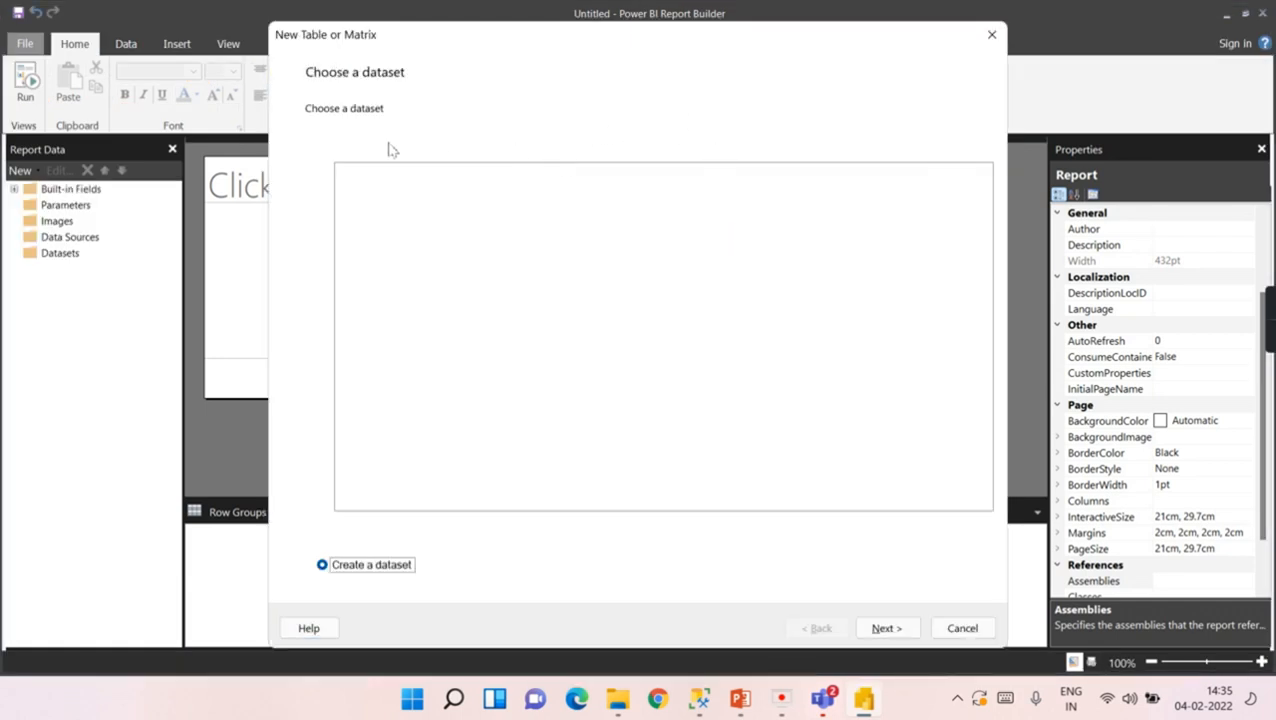
pyautogui.moveTo(670, 190)
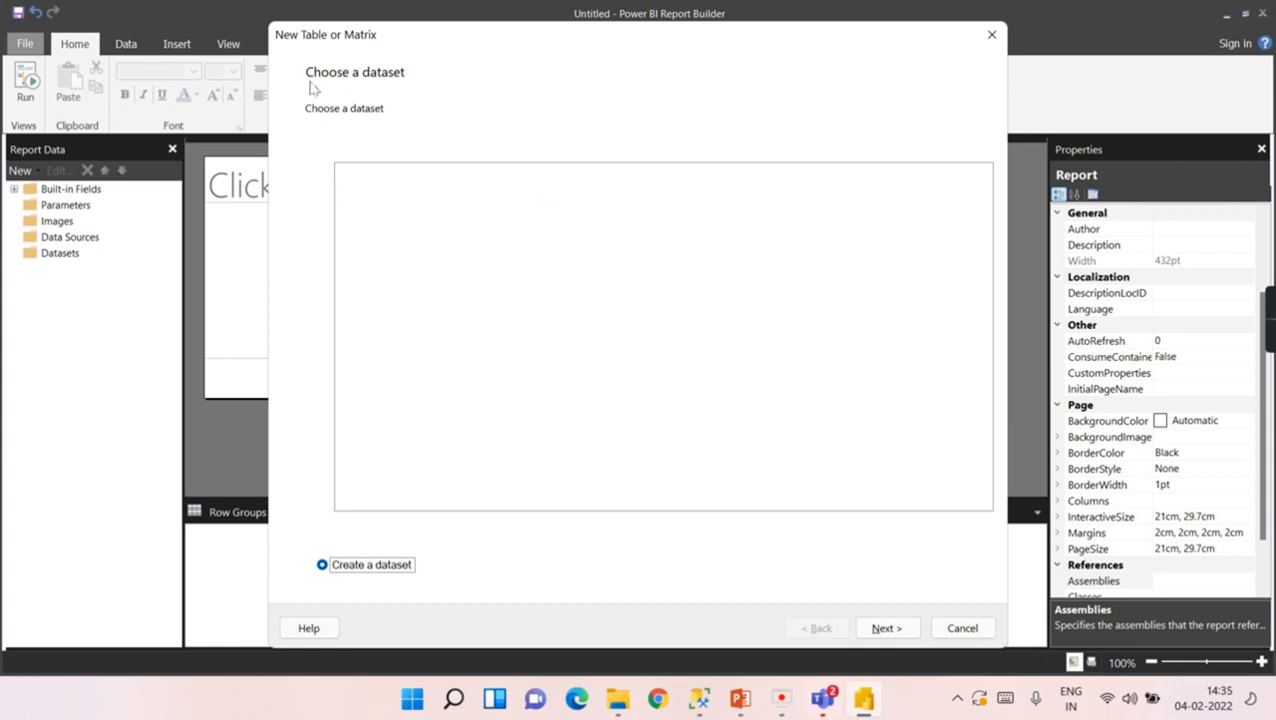
pyautogui.moveTo(404, 95)
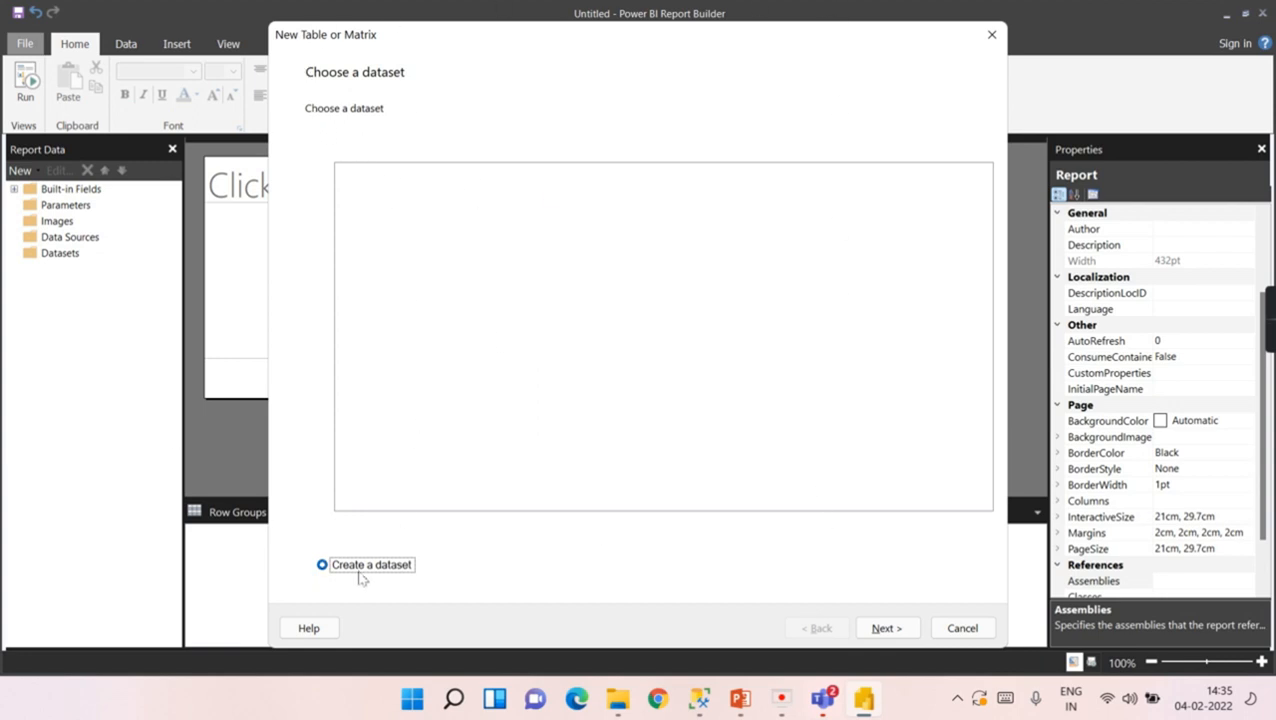
pyautogui.click(884, 627)
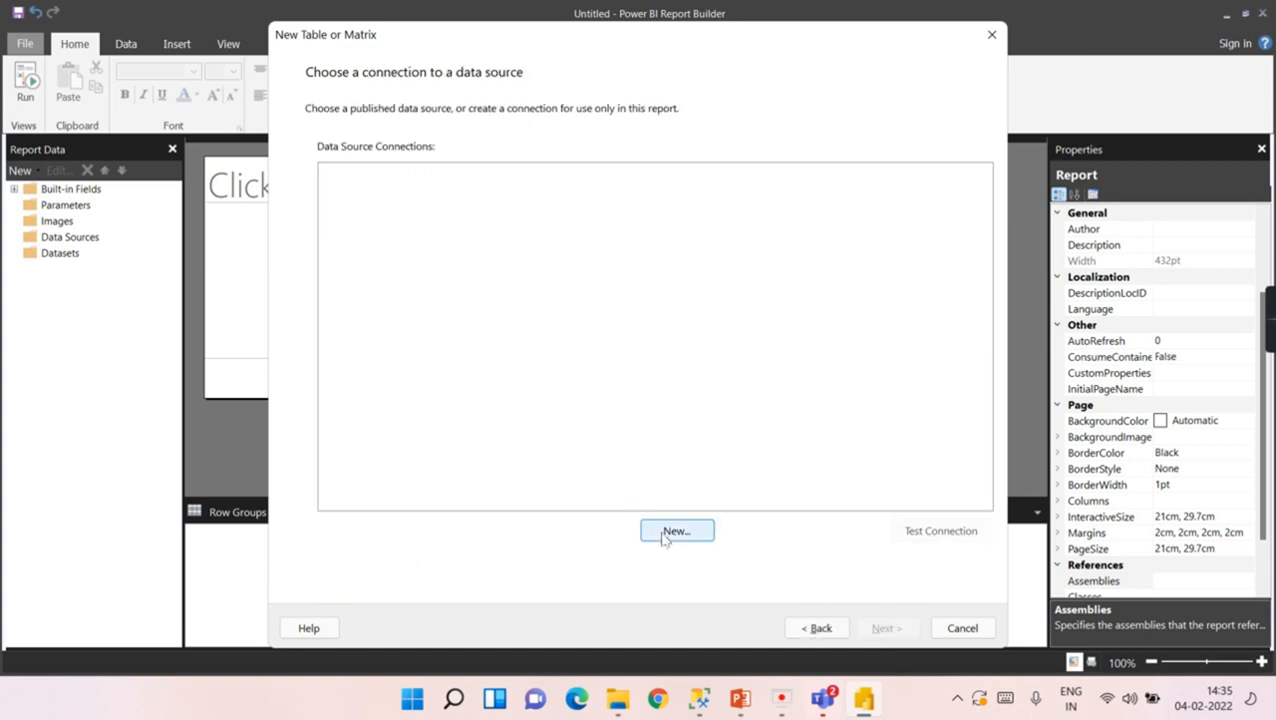
# Create a new data source named adv_dw_demo and open its connection builder
pyautogui.click(676, 530)
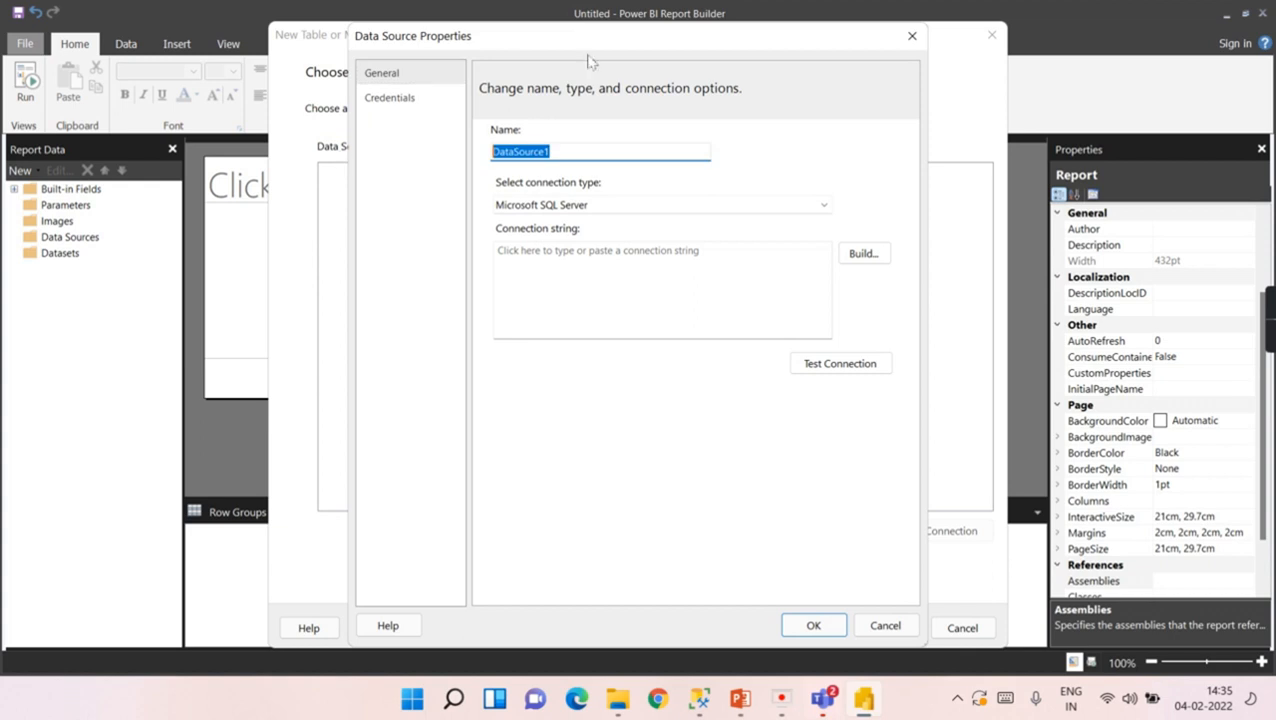
pyautogui.write('adv_dw_d')
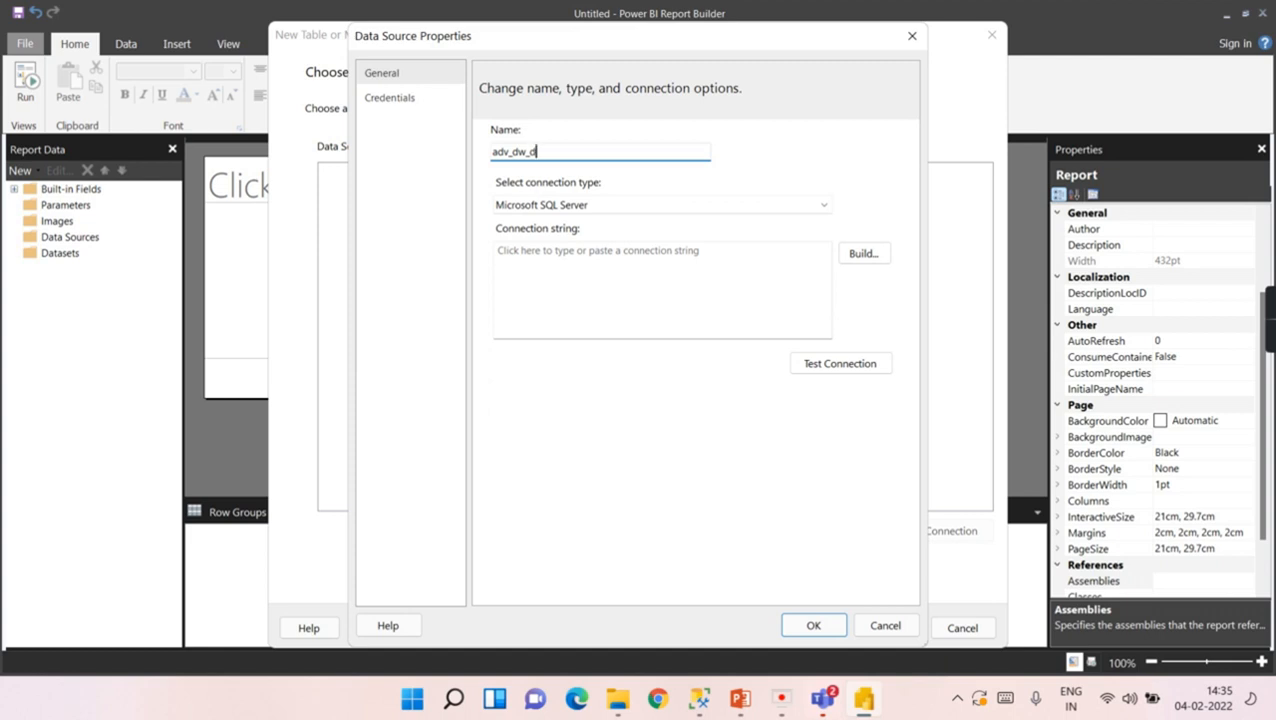
pyautogui.write('mo')
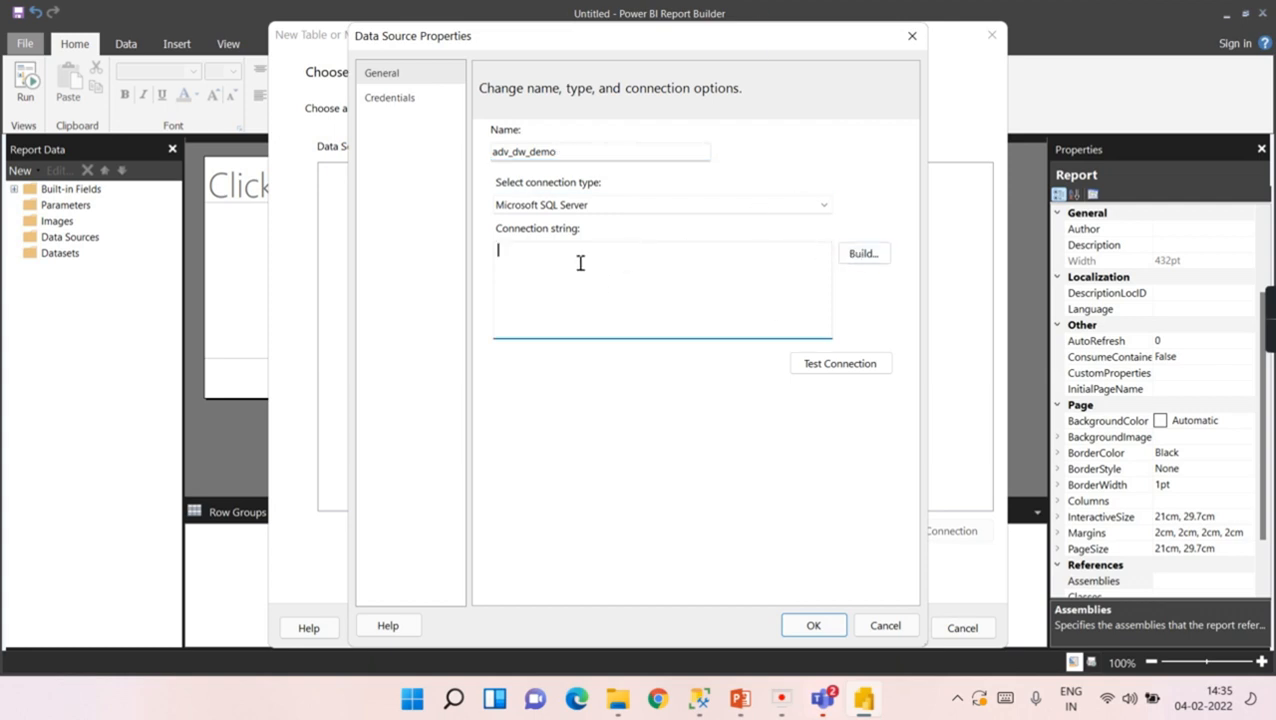
pyautogui.click(862, 252)
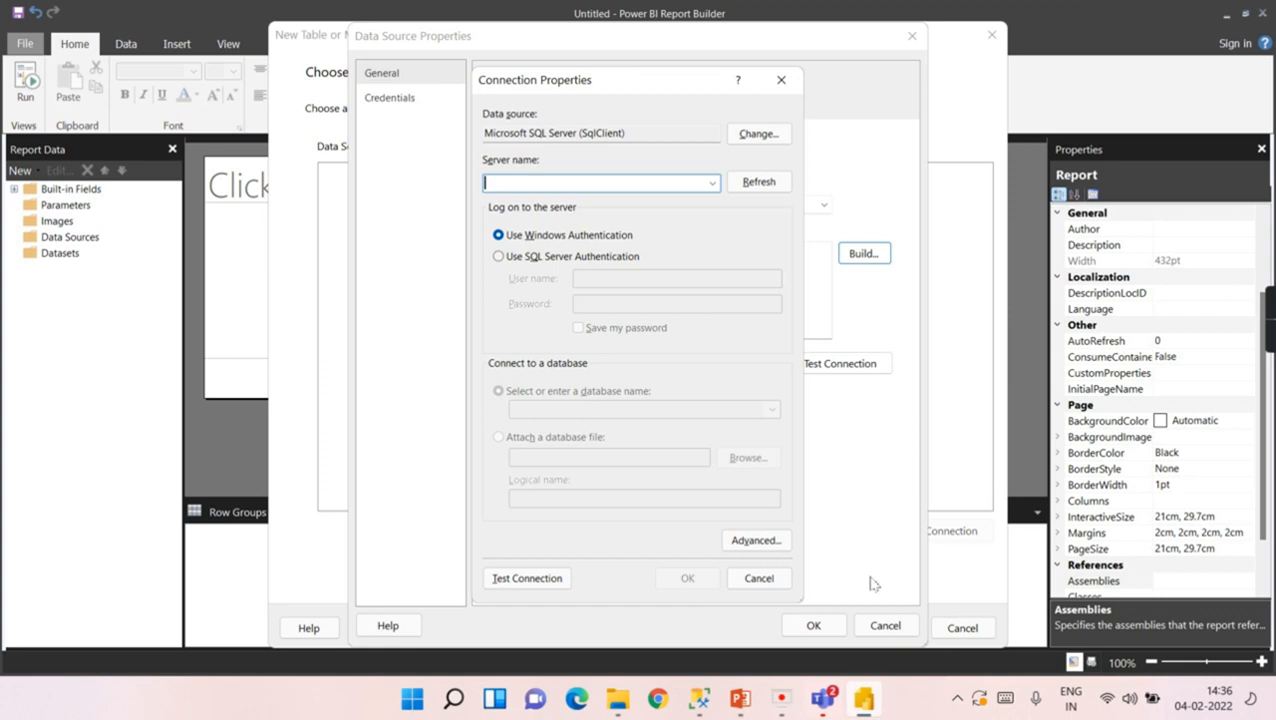
# Connect to server LAPTOP-V7HM3OC9 and database AdventureWorksDW
pyautogui.write('LAPTOP-V7HM3OC9')
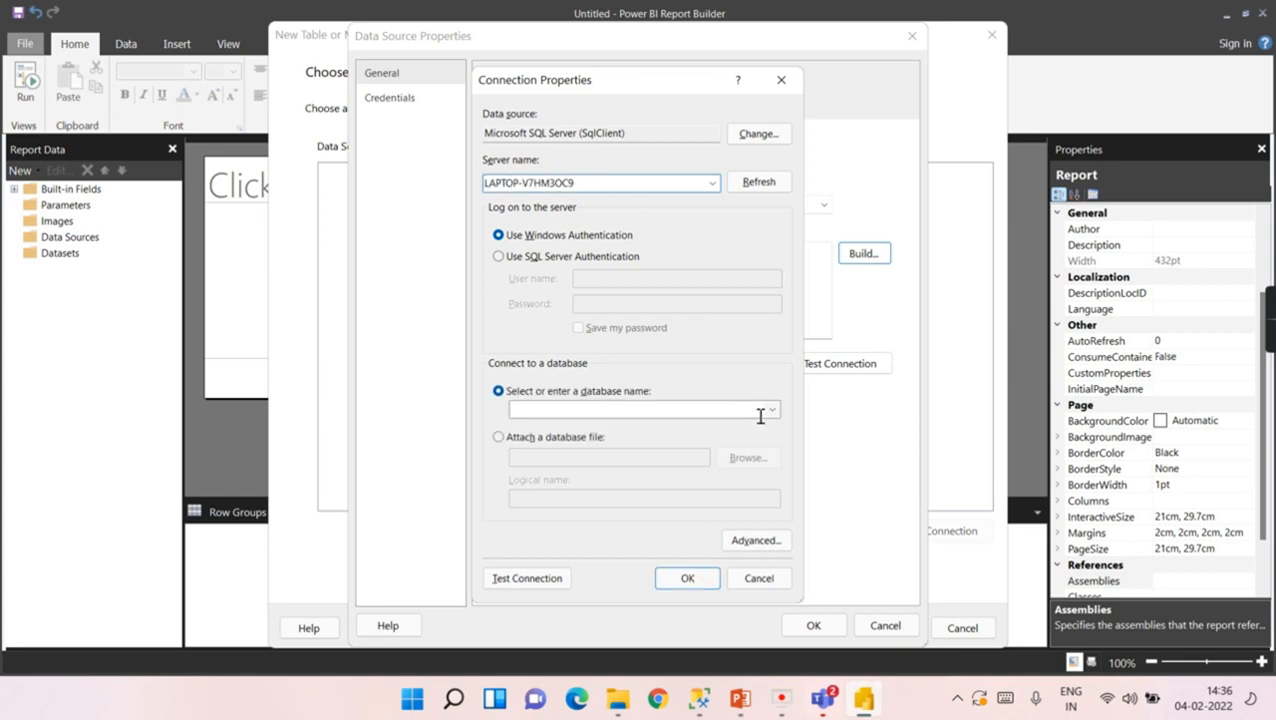
pyautogui.click(771, 410)
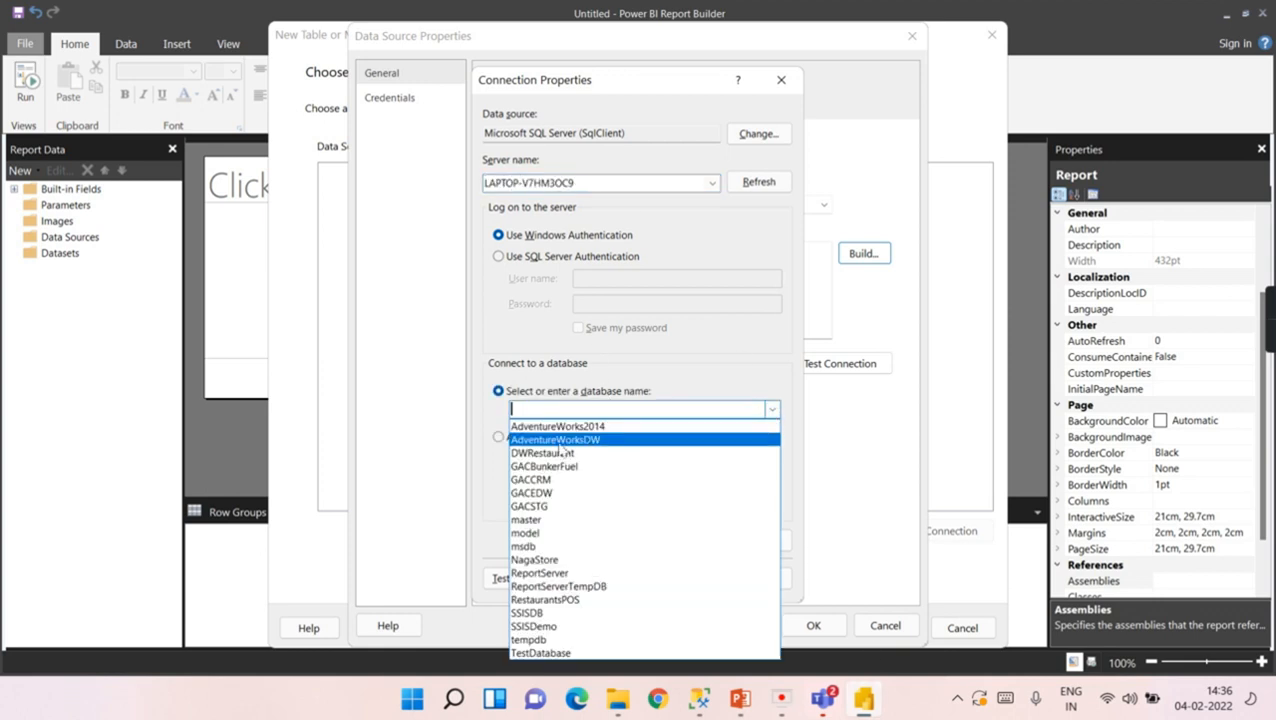
pyautogui.click(554, 439)
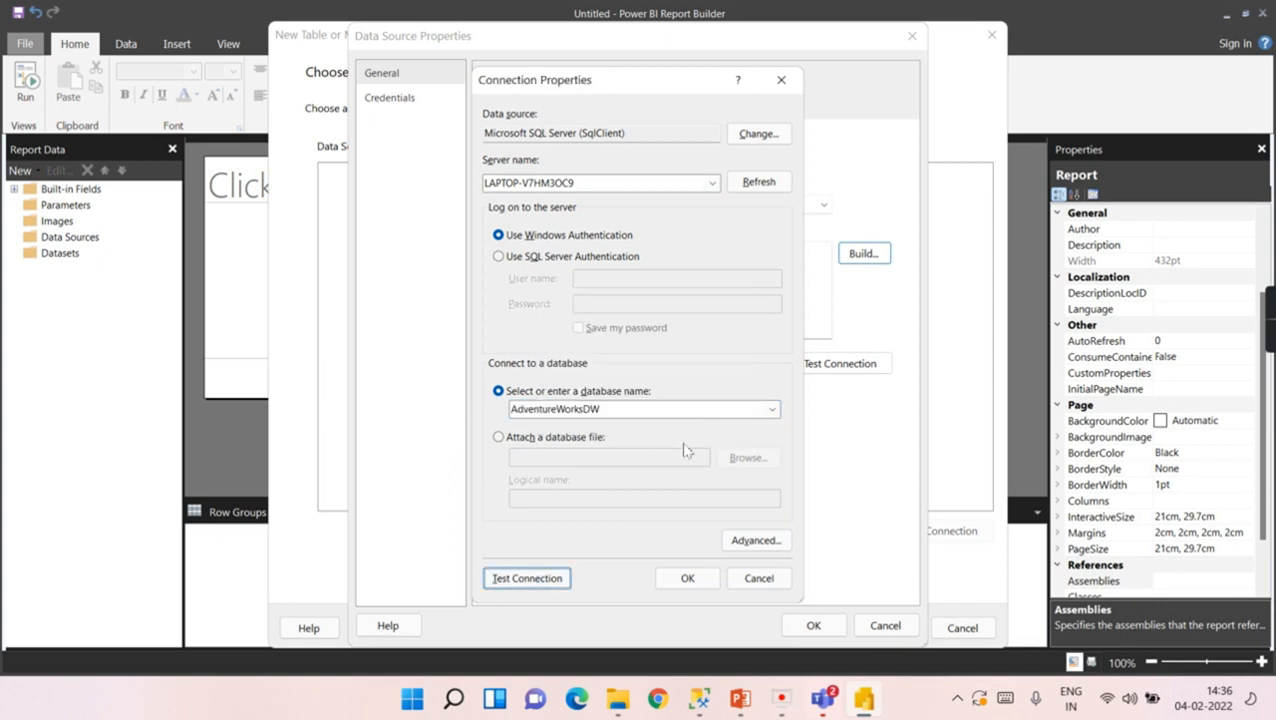
pyautogui.click(687, 578)
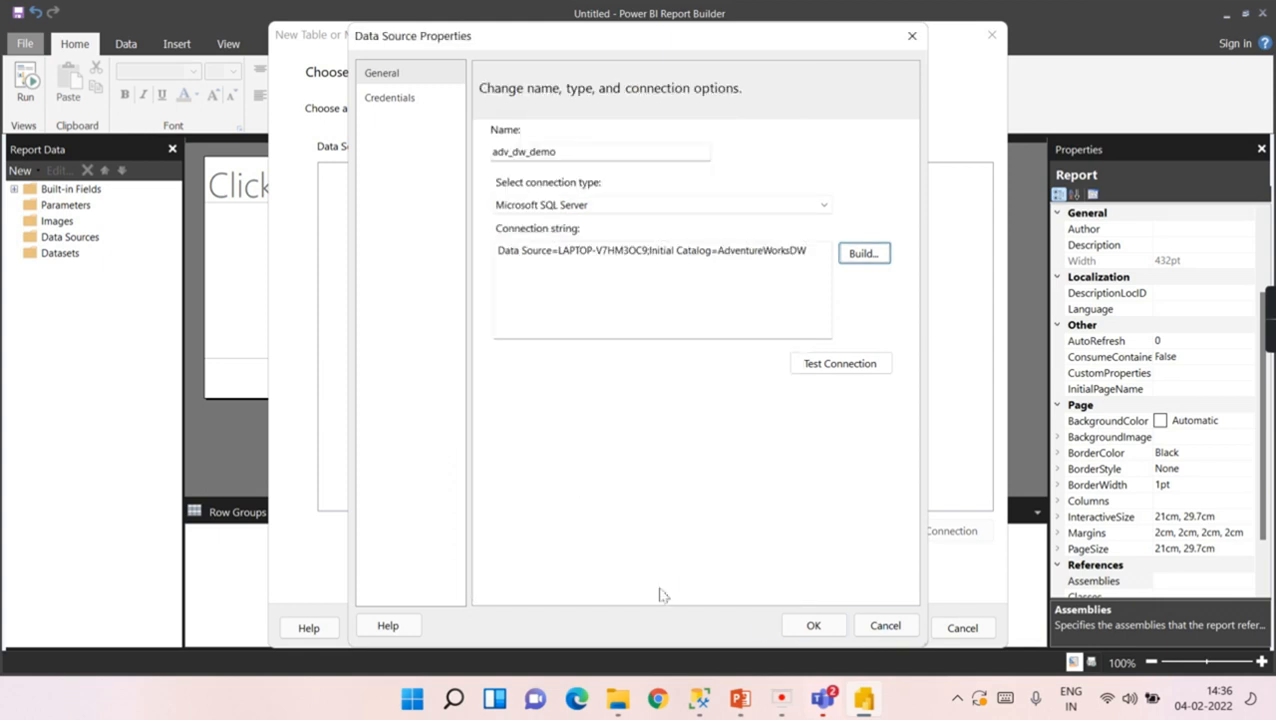
pyautogui.moveTo(685, 293)
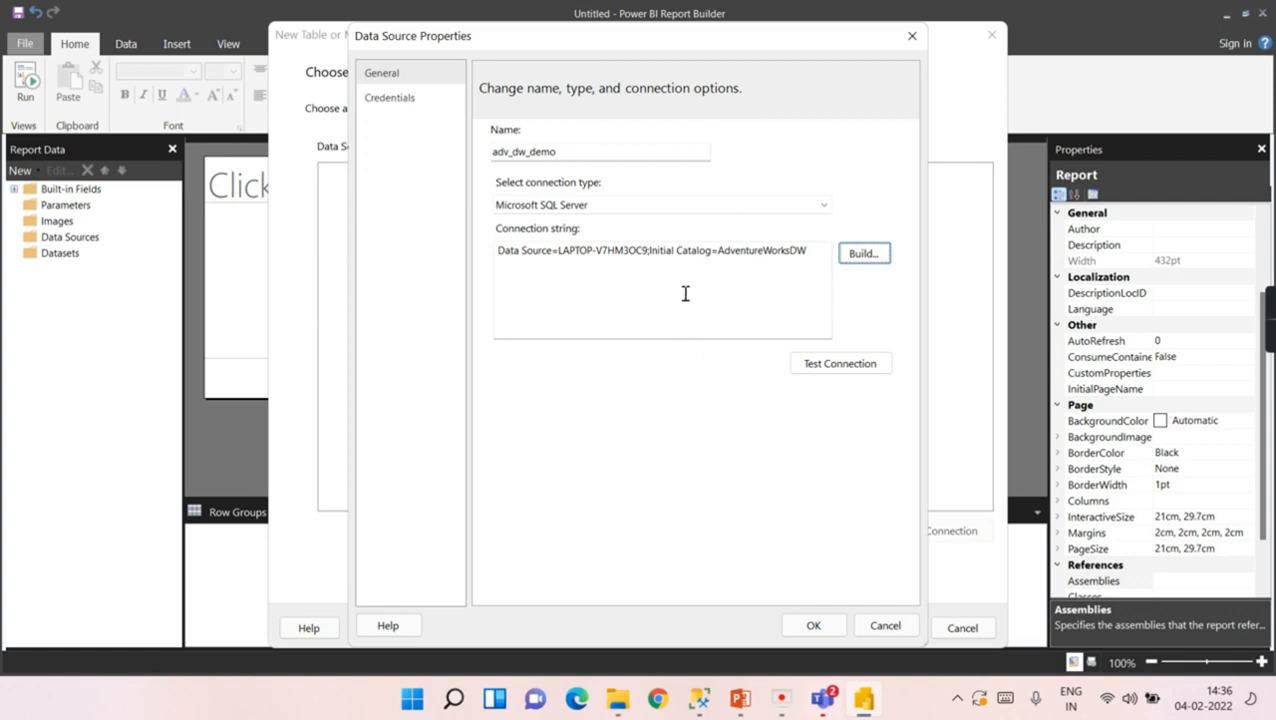
pyautogui.moveTo(780, 578)
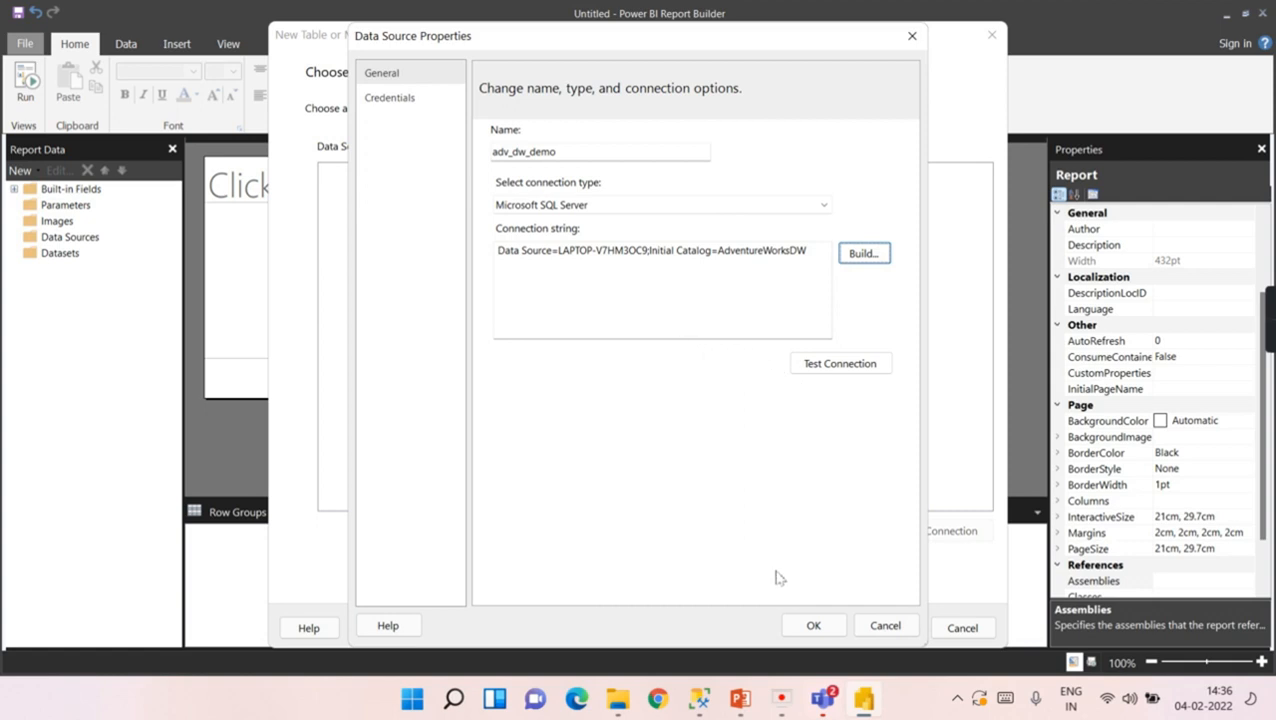
# Save the adv_dw_demo data source and continue to query design
pyautogui.click(813, 625)
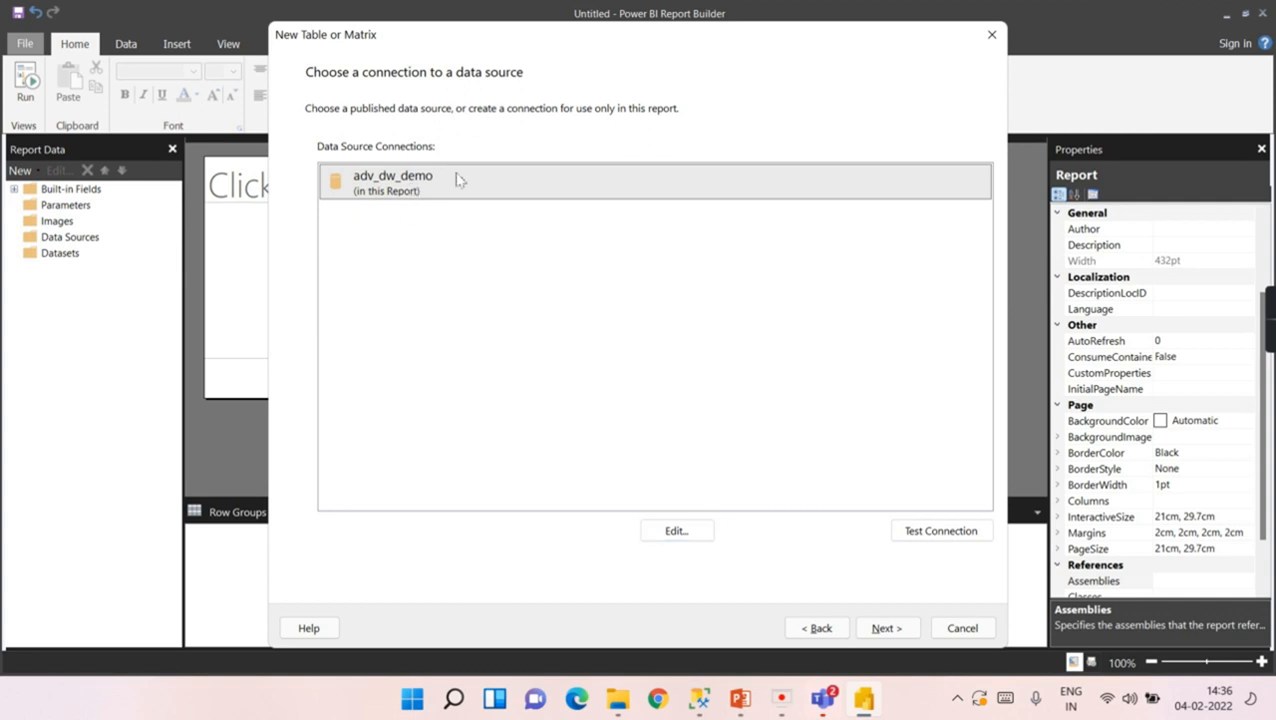
pyautogui.moveTo(440, 198)
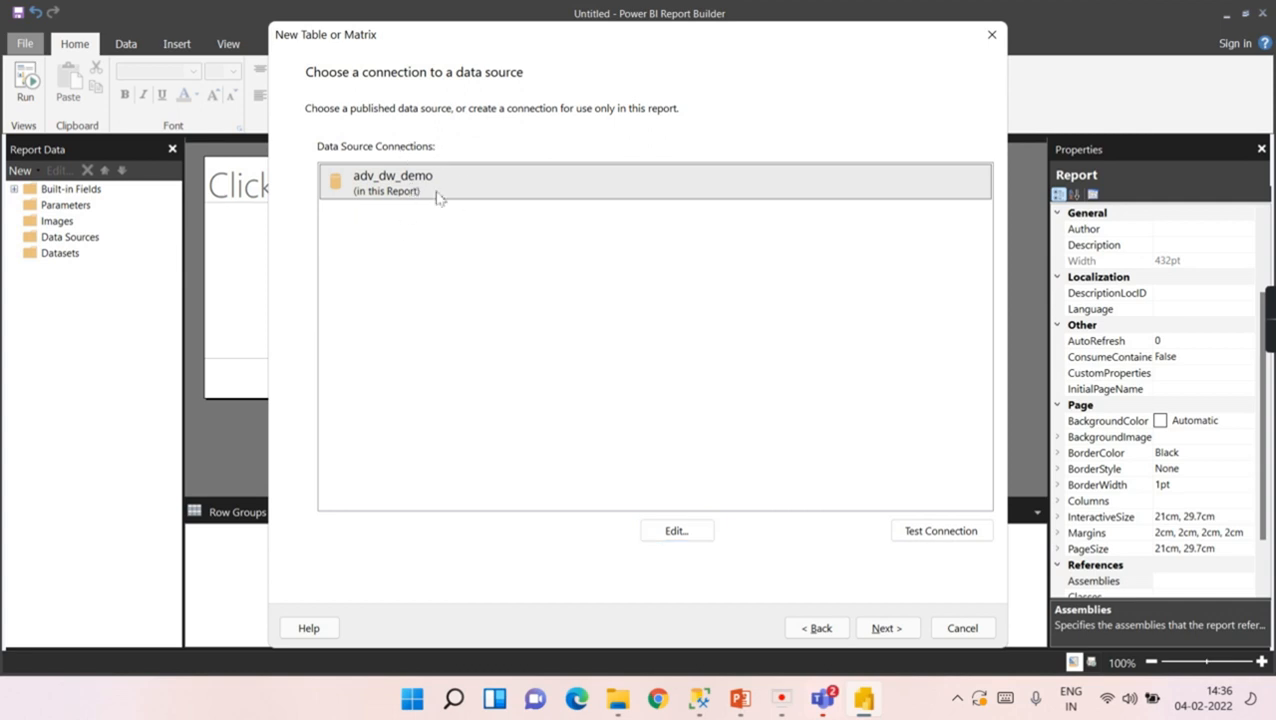
pyautogui.moveTo(437, 205)
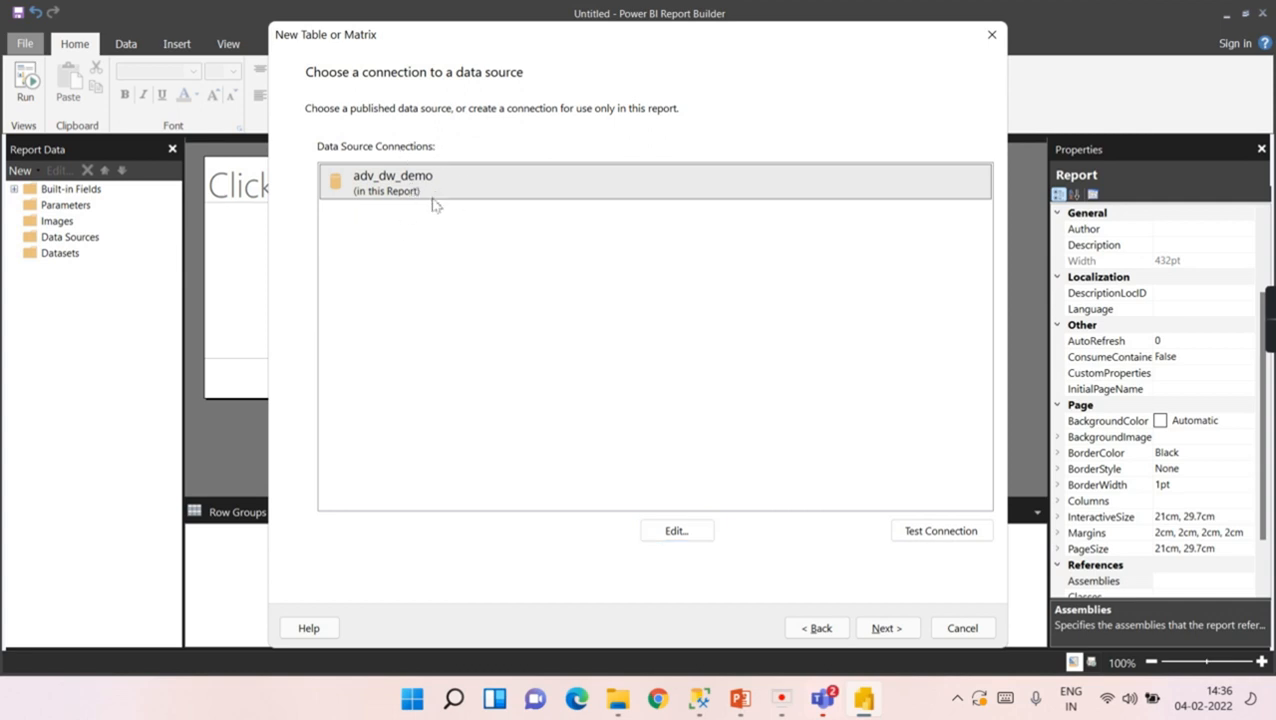
pyautogui.moveTo(666, 408)
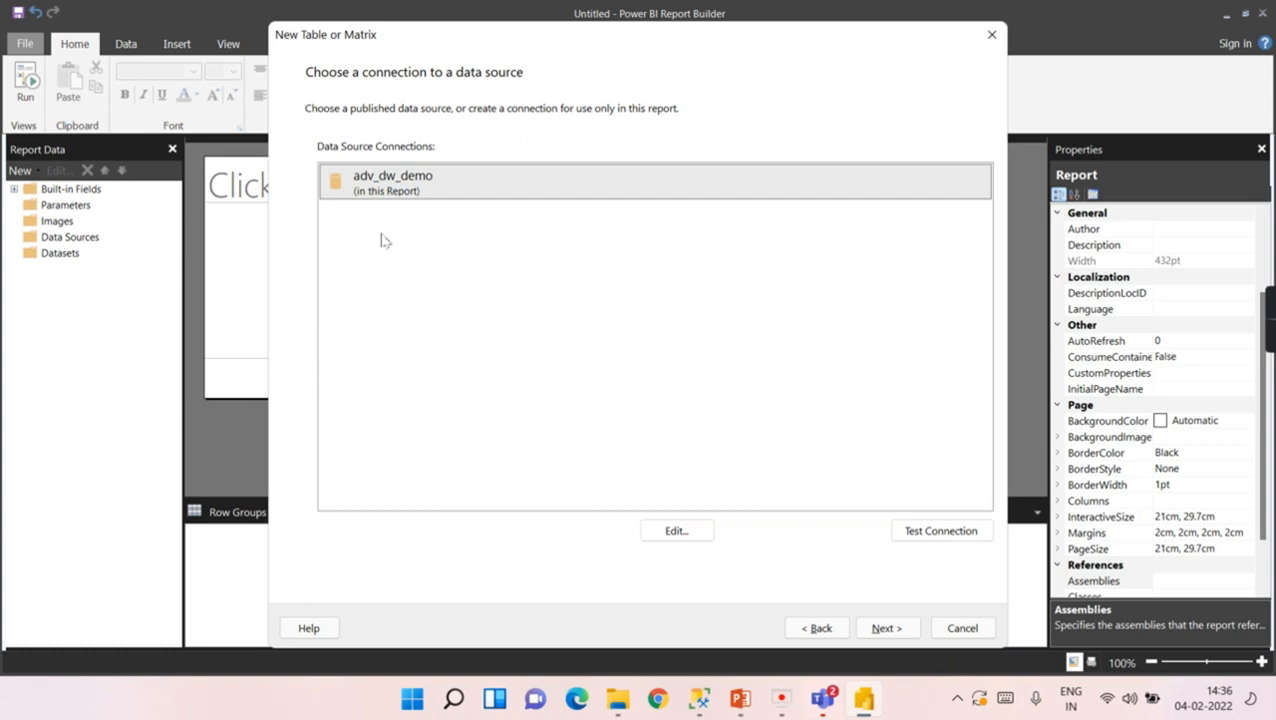
pyautogui.moveTo(865, 611)
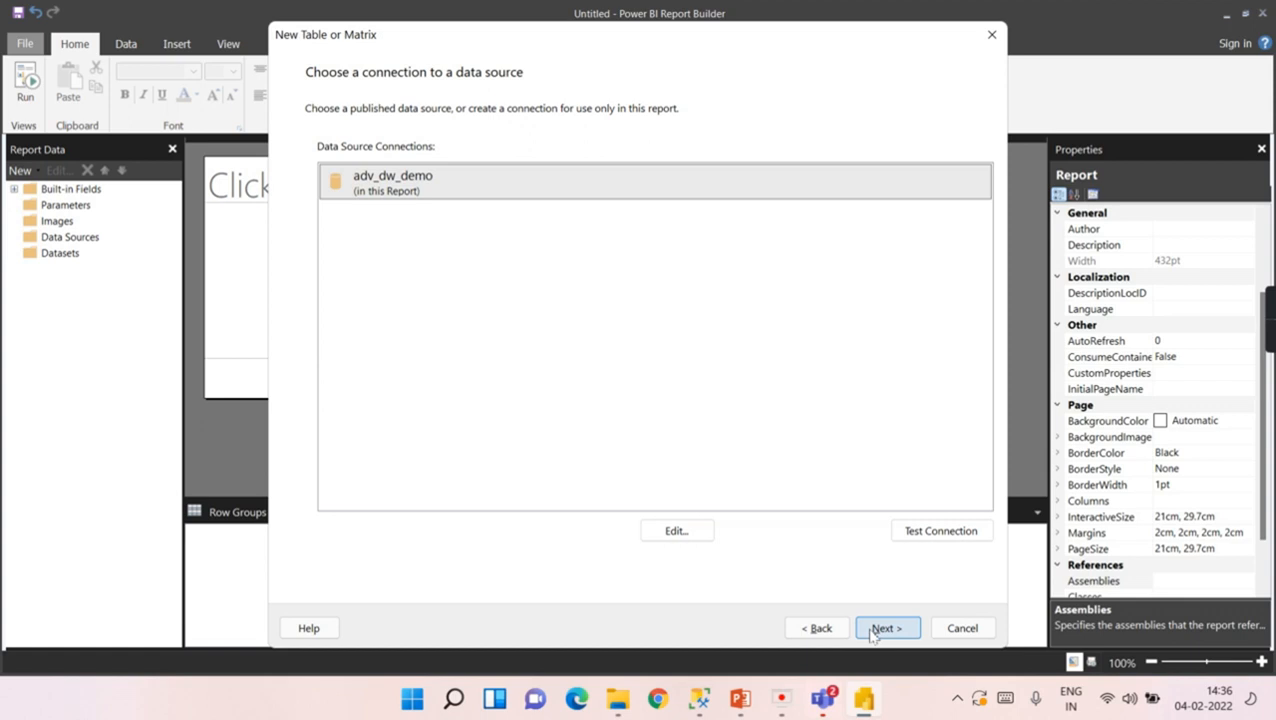
pyautogui.click(884, 627)
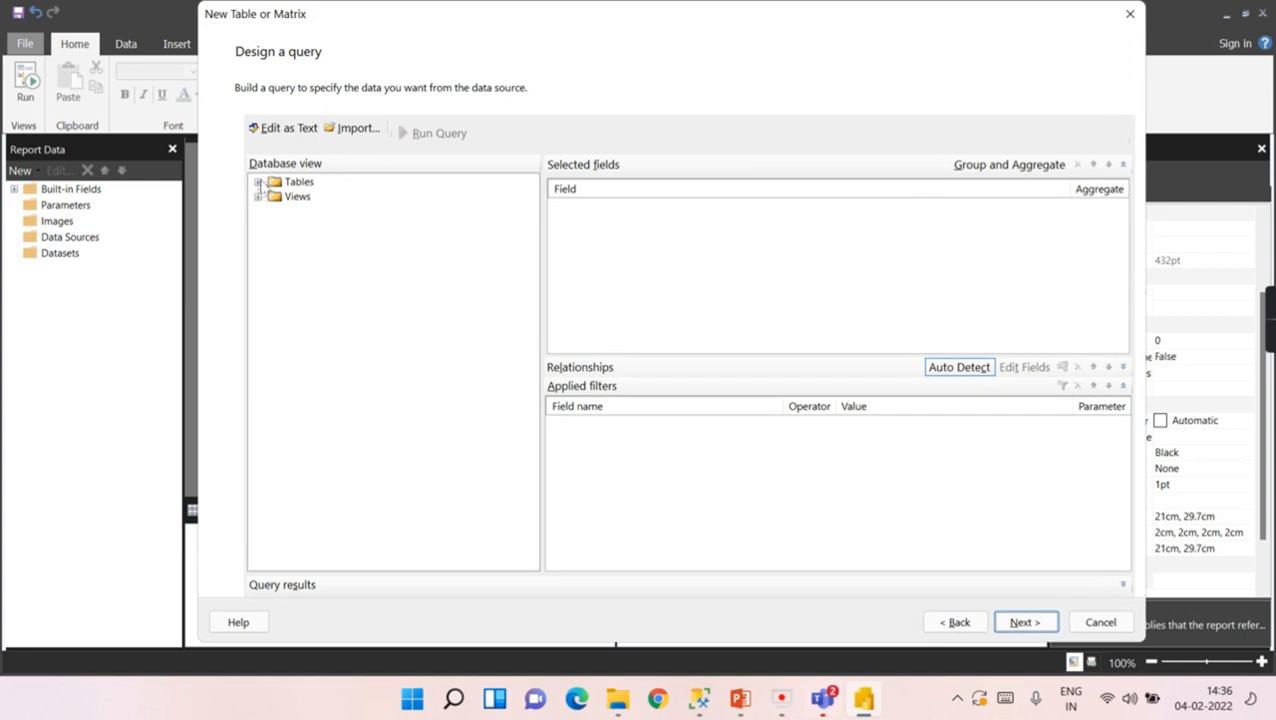
pyautogui.click(259, 181)
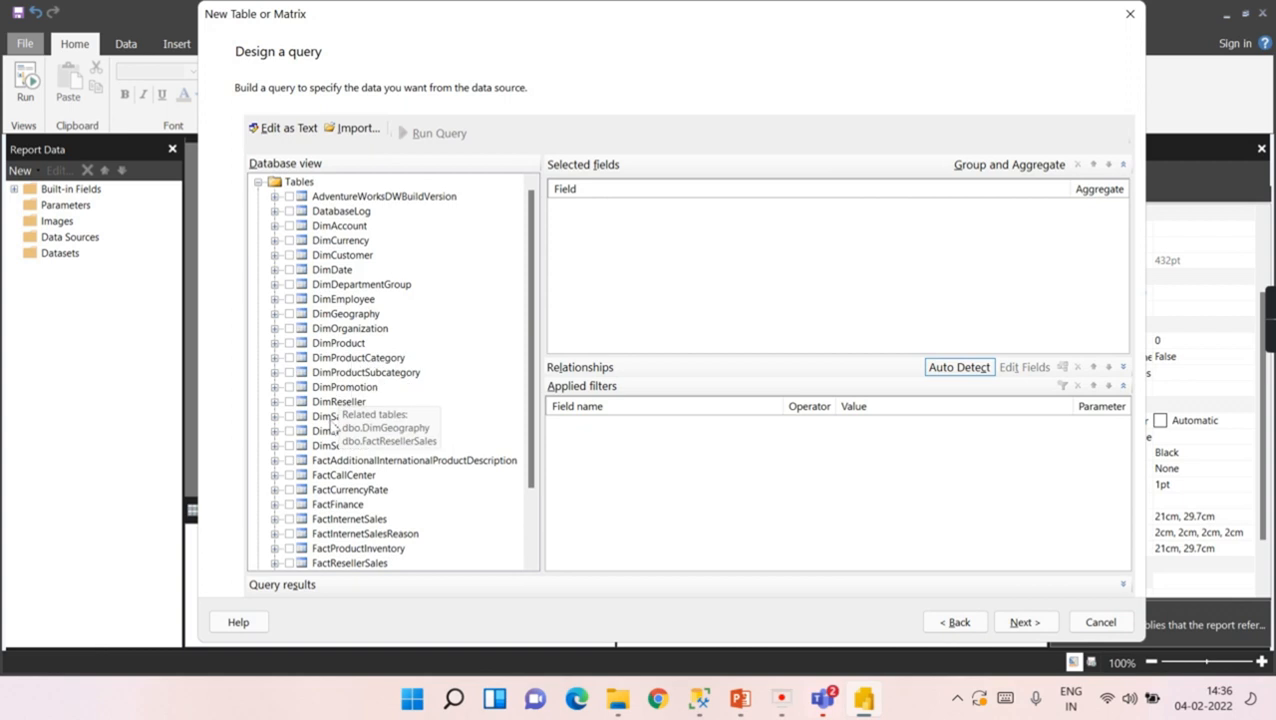
pyautogui.moveTo(347, 190)
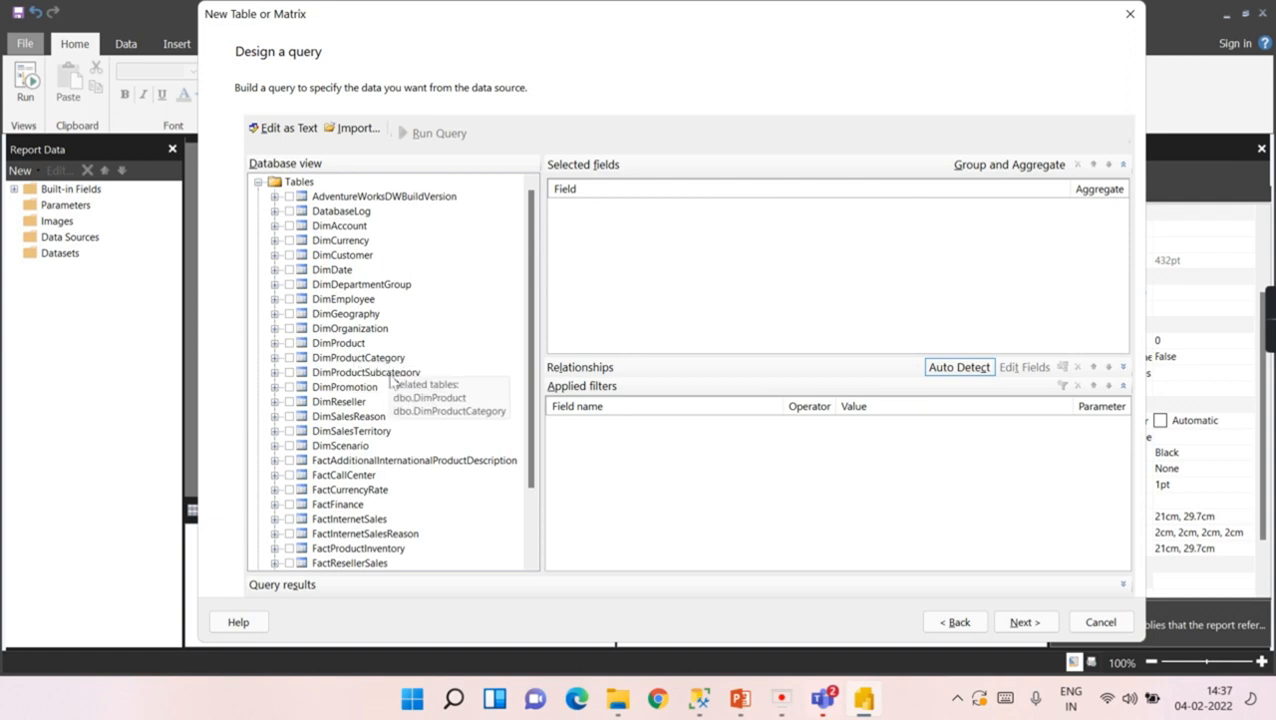
pyautogui.moveTo(338, 343)
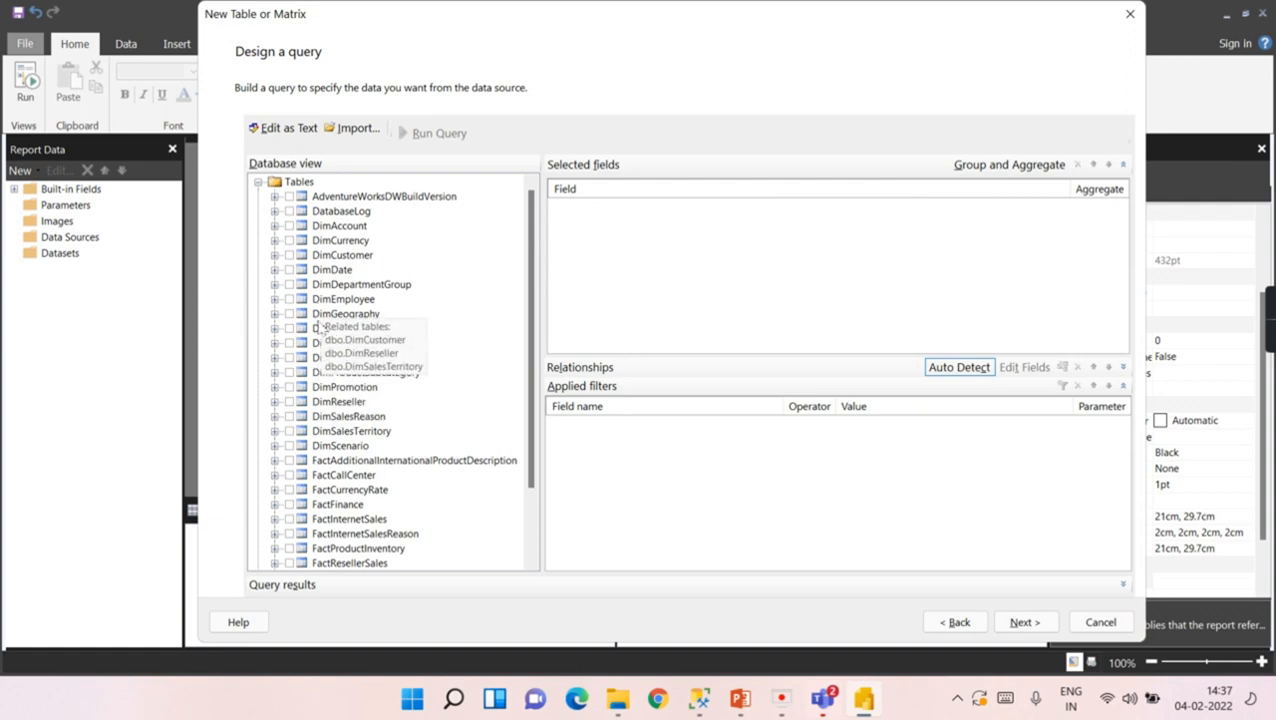
pyautogui.moveTo(330, 328)
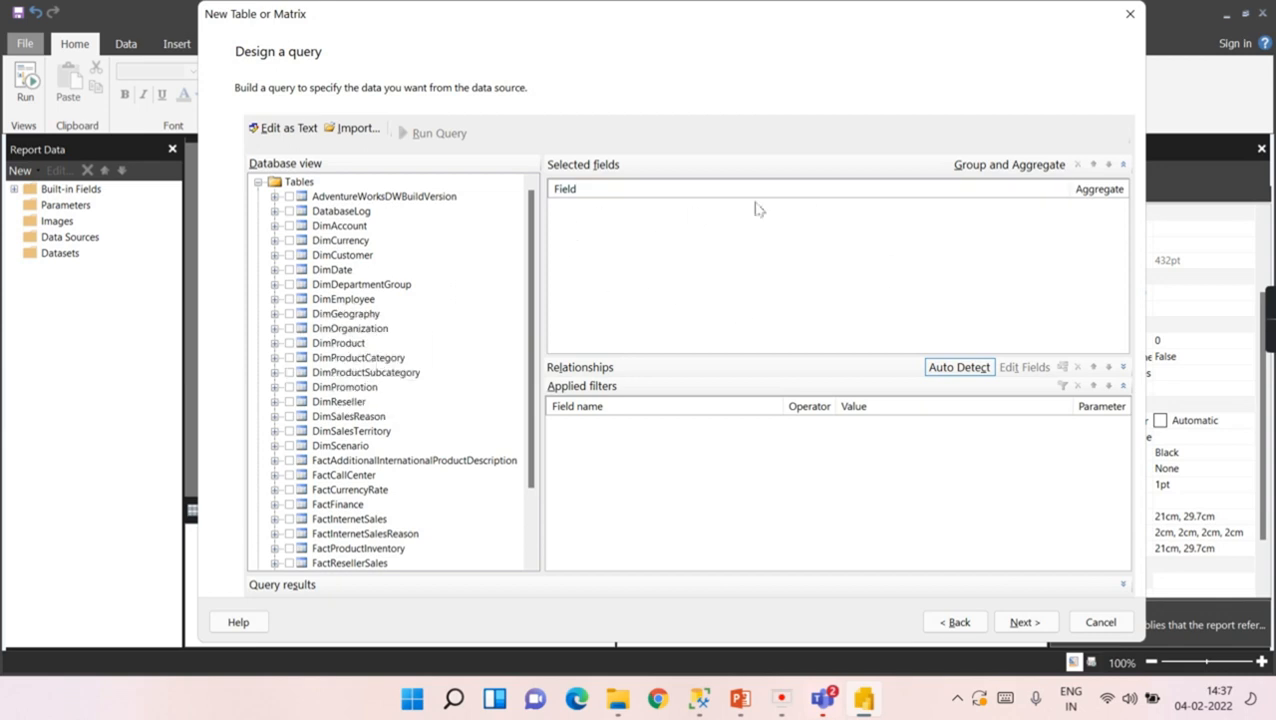
pyautogui.moveTo(672, 291)
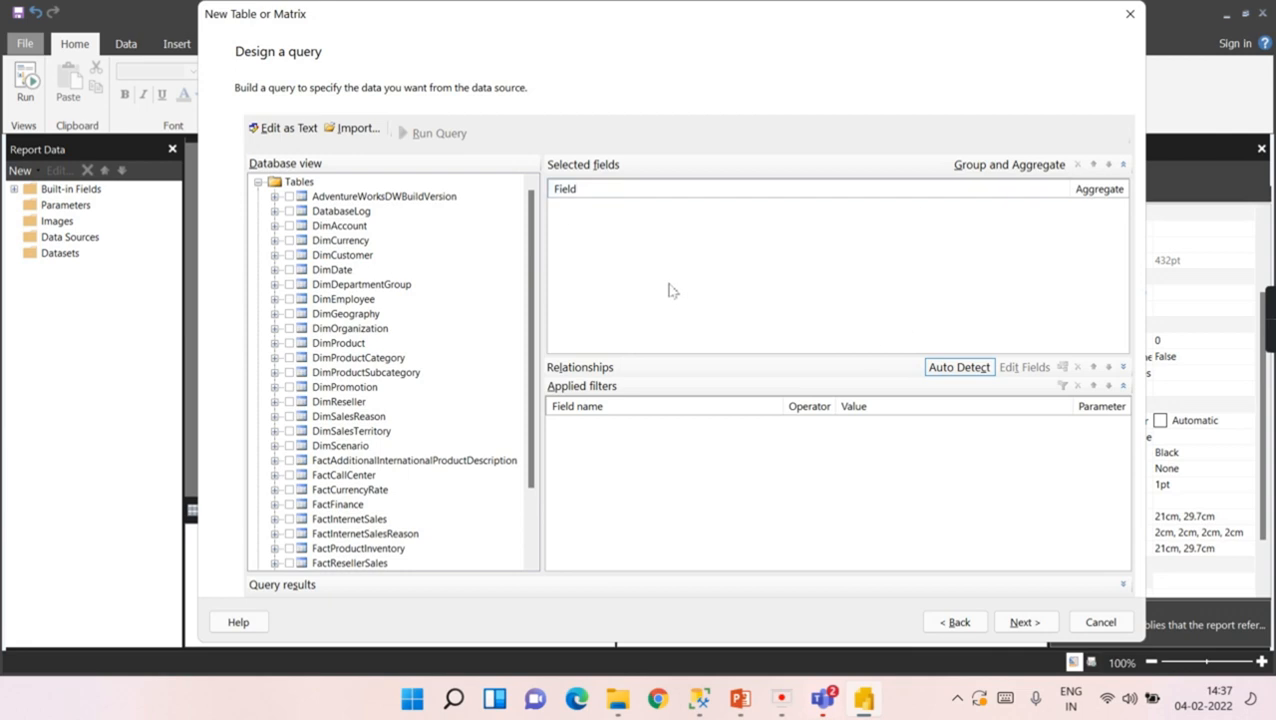
pyautogui.moveTo(428, 359)
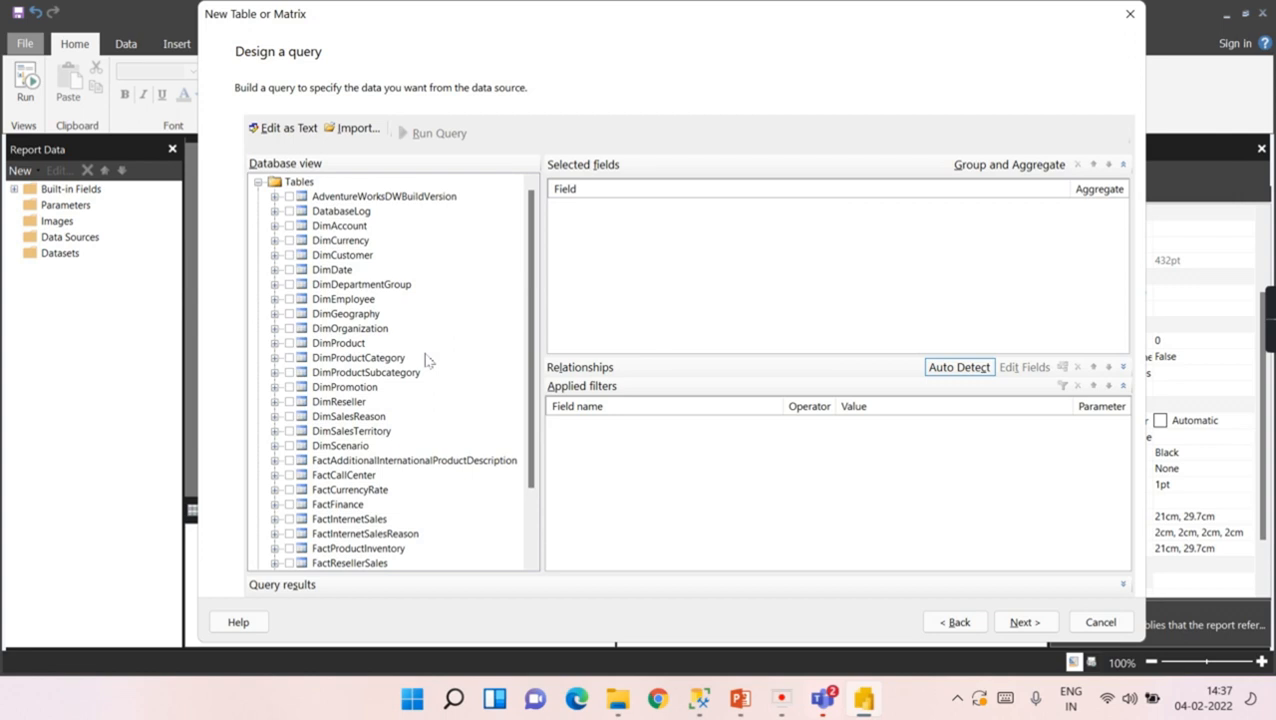
pyautogui.moveTo(657, 299)
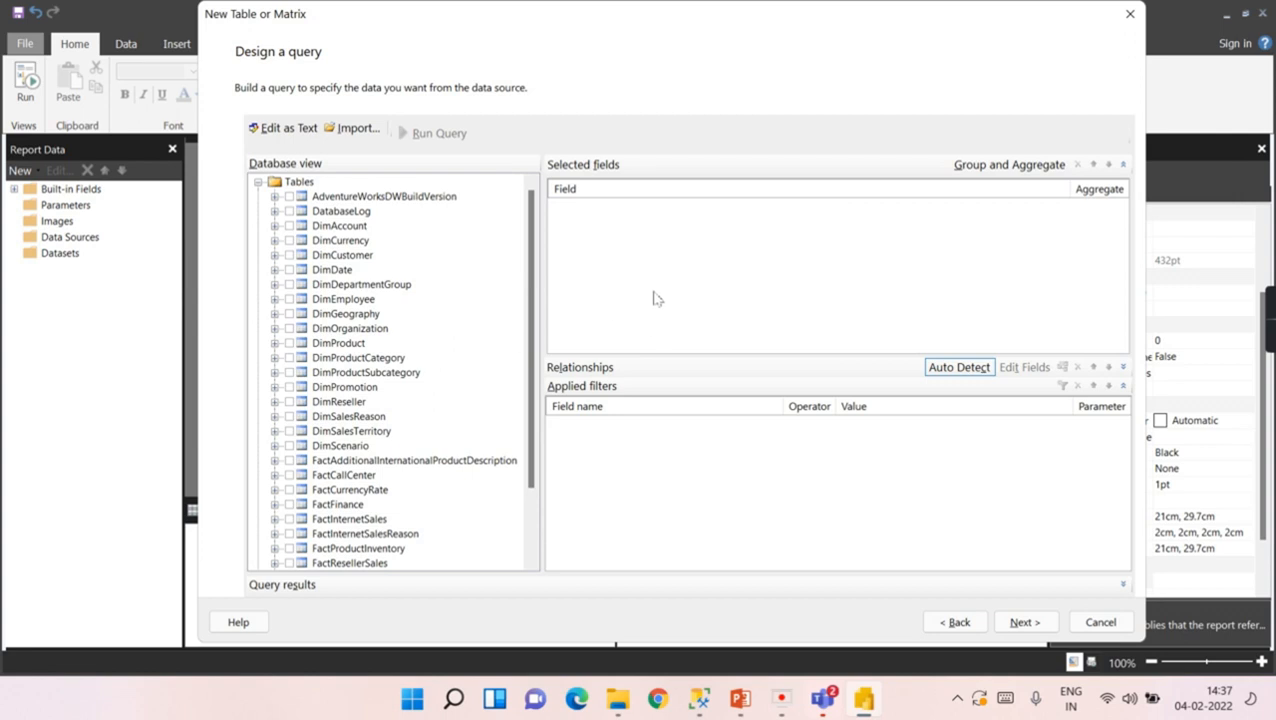
pyautogui.moveTo(483, 233)
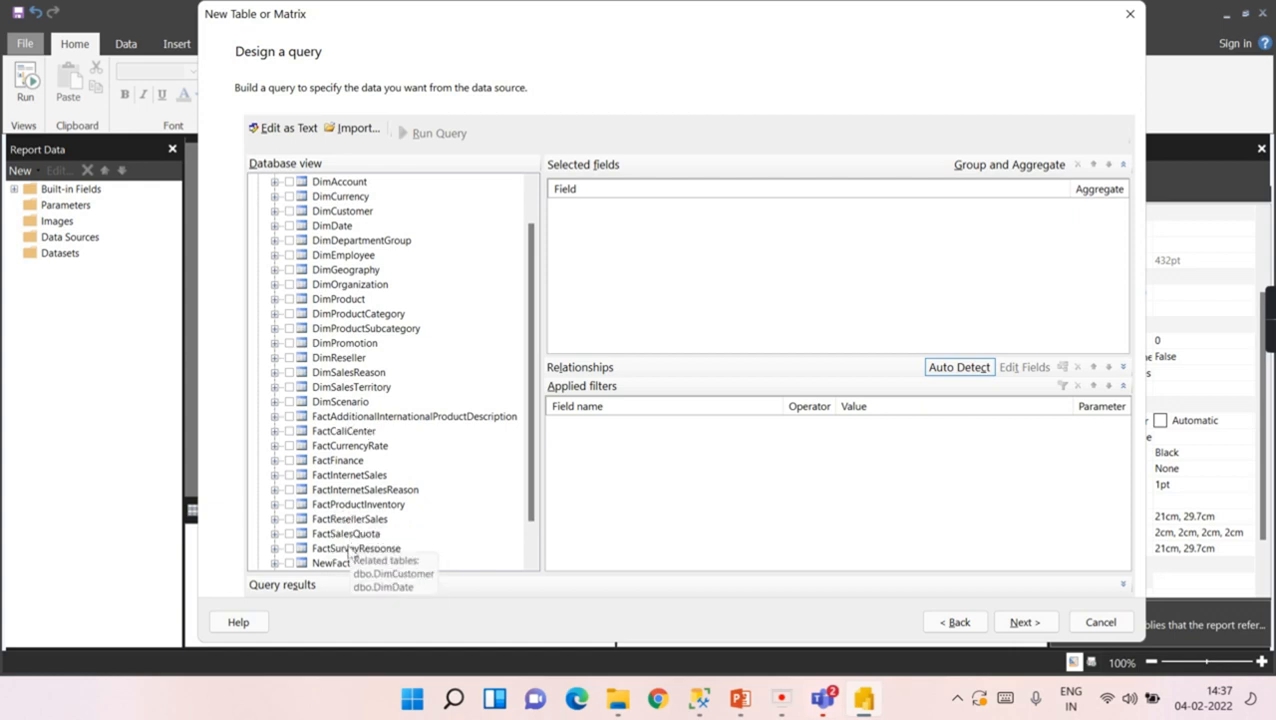
pyautogui.moveTo(378, 255)
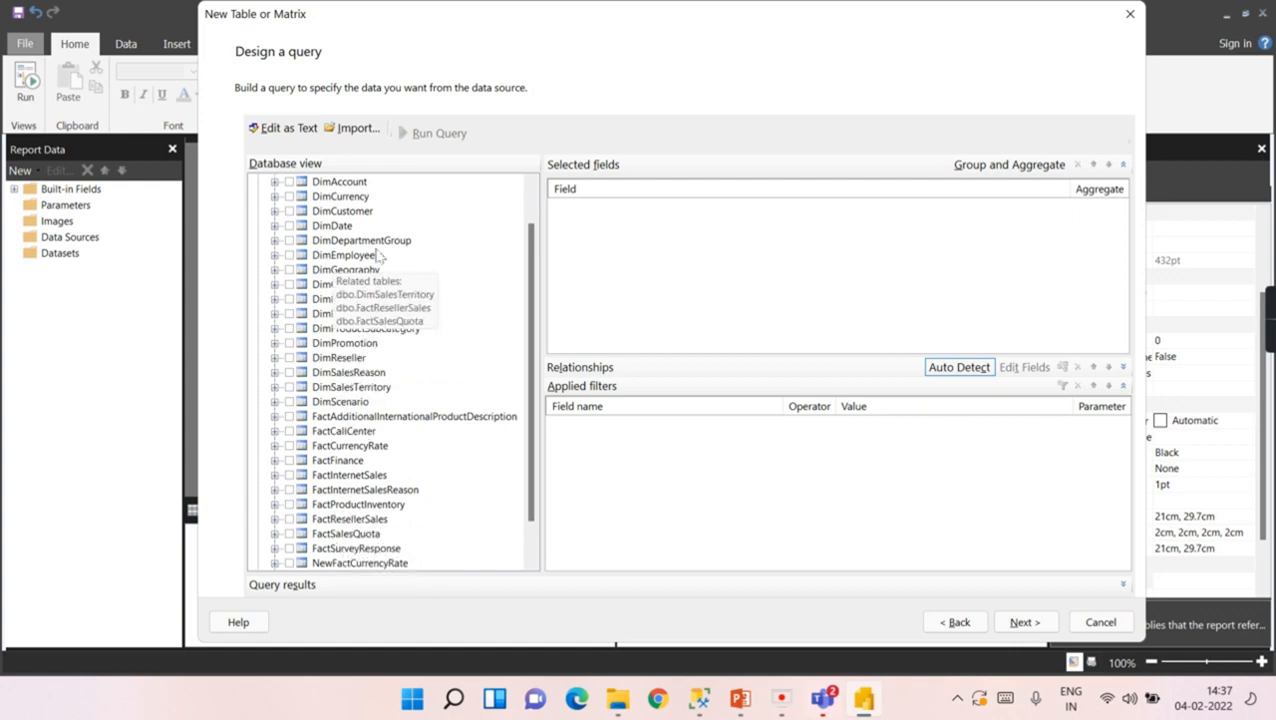
pyautogui.scroll(-3)
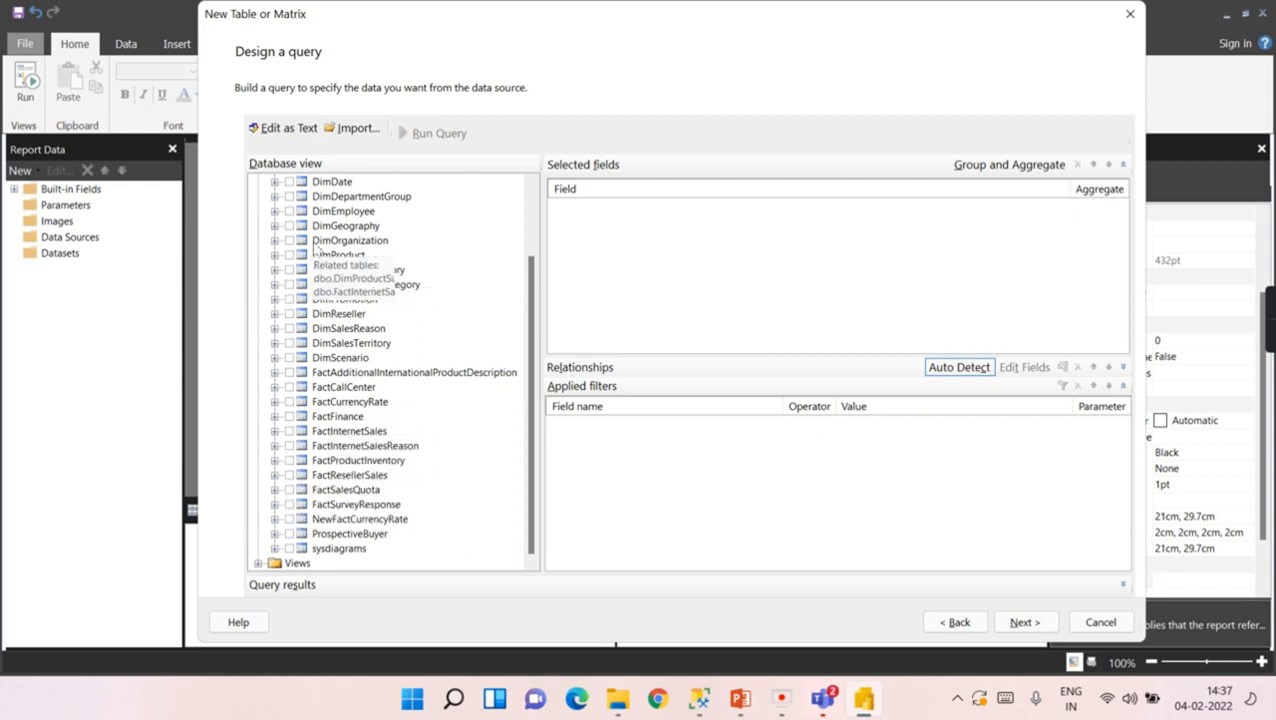
pyautogui.click(289, 240)
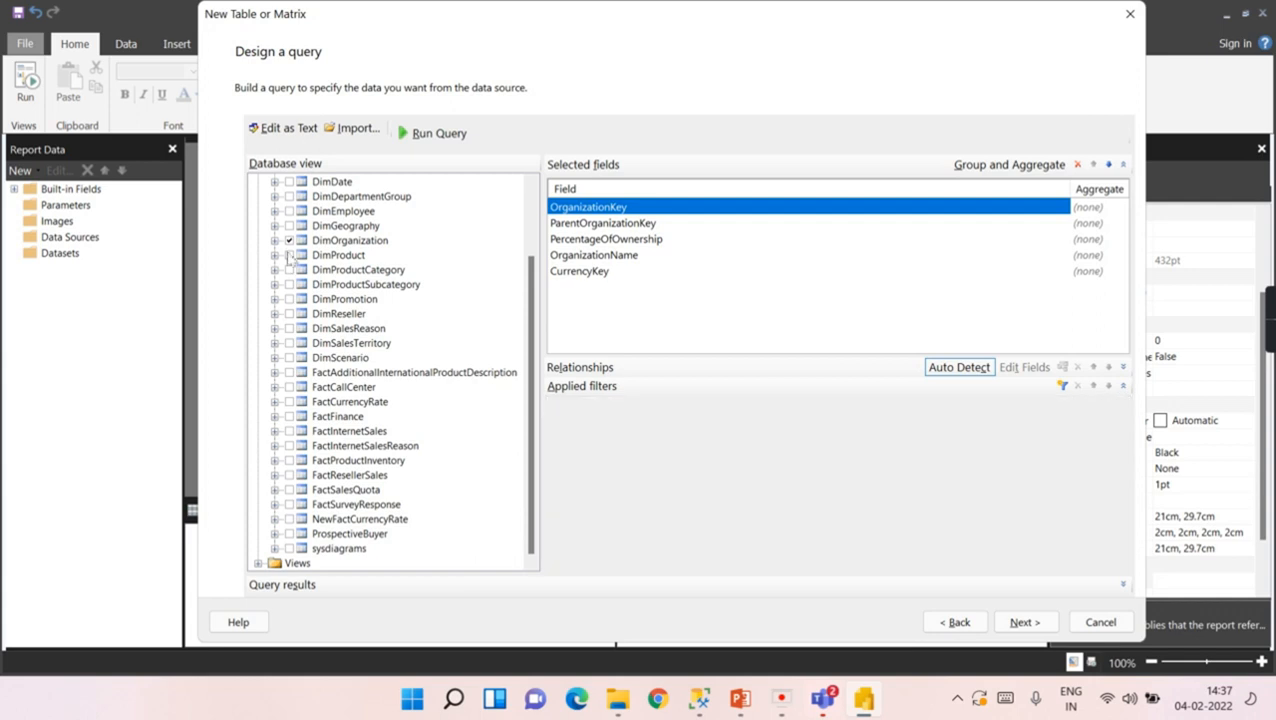
pyautogui.click(289, 255)
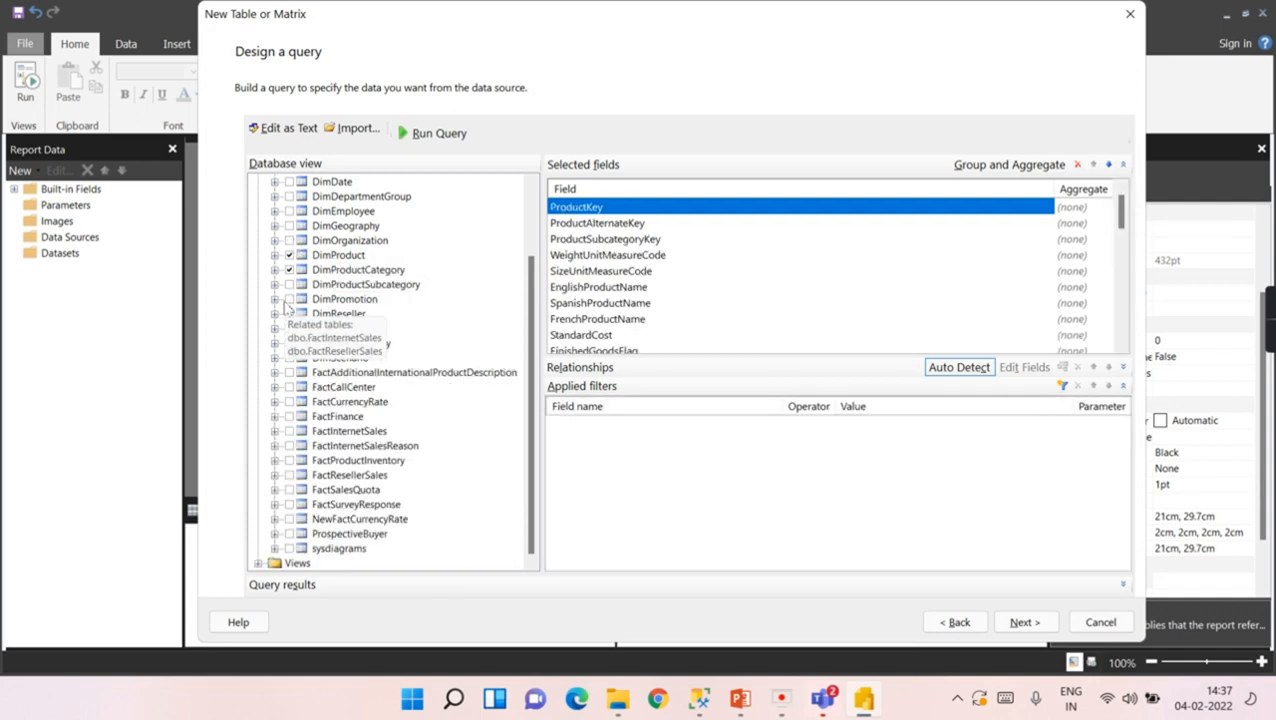
pyautogui.click(289, 284)
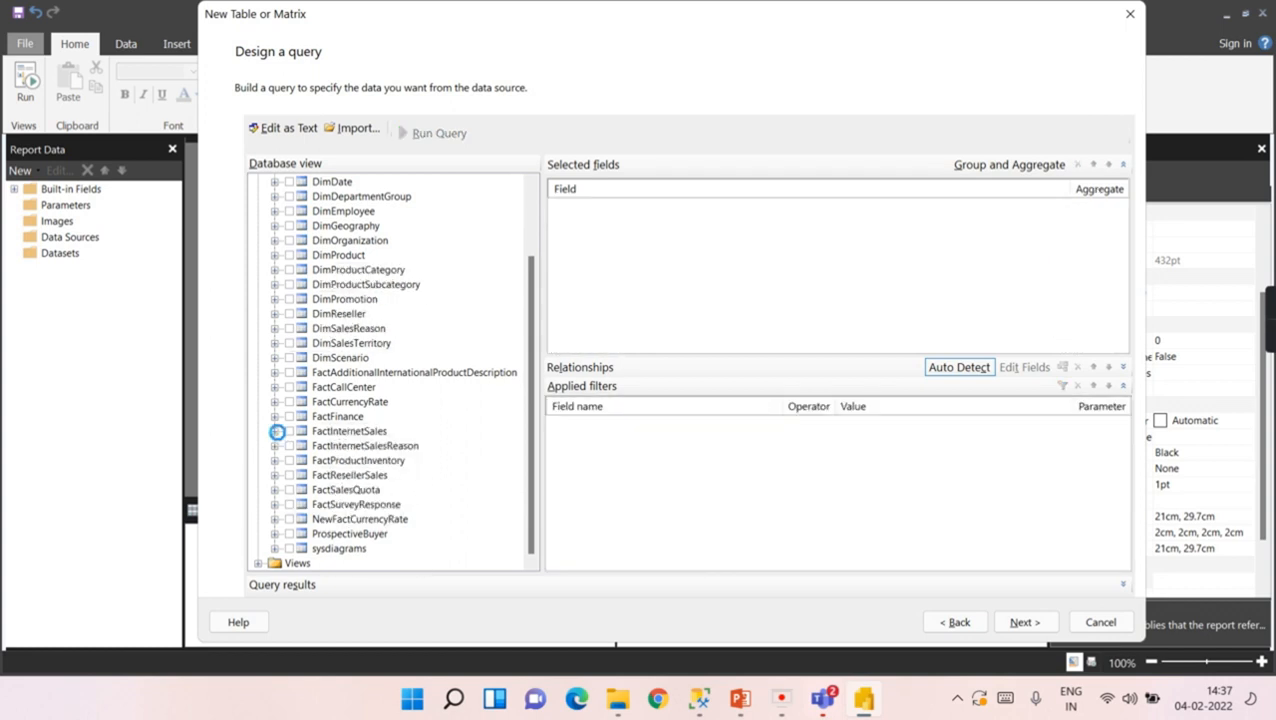
# Add SalesAmount, OrderQuantity, EnglishProductName and Color to the query fields
pyautogui.click(278, 431)
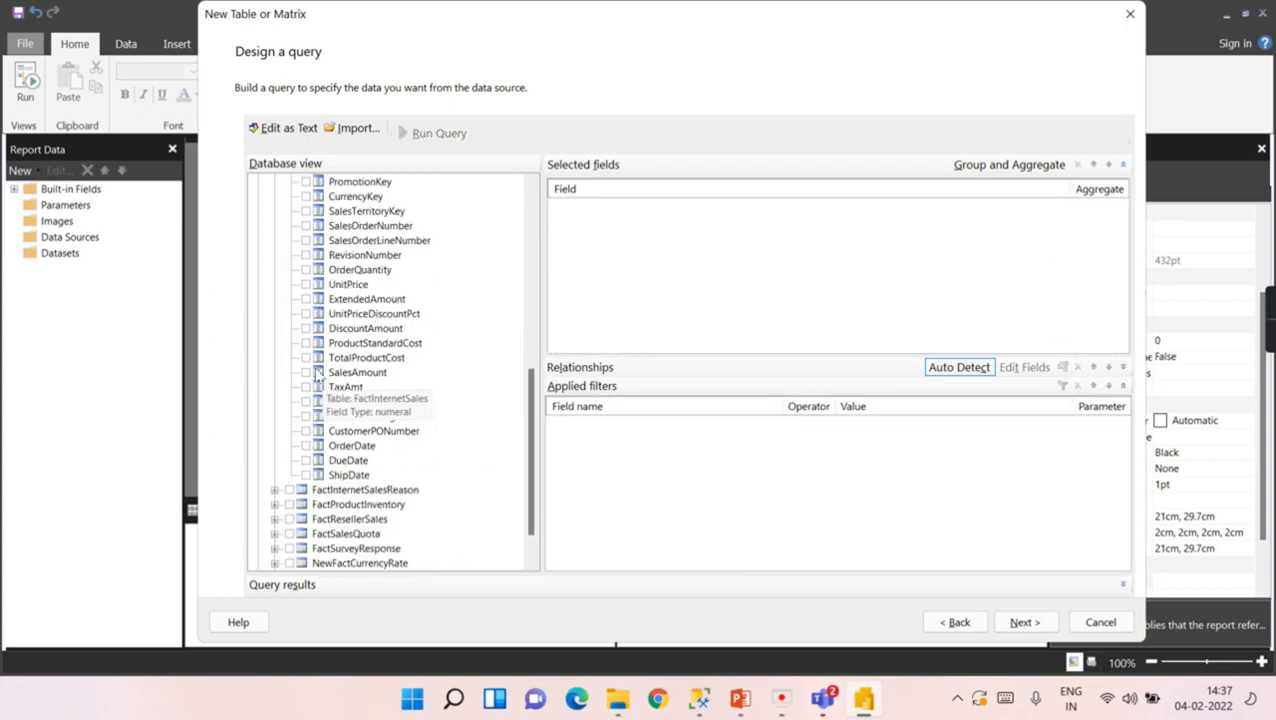
pyautogui.click(306, 372)
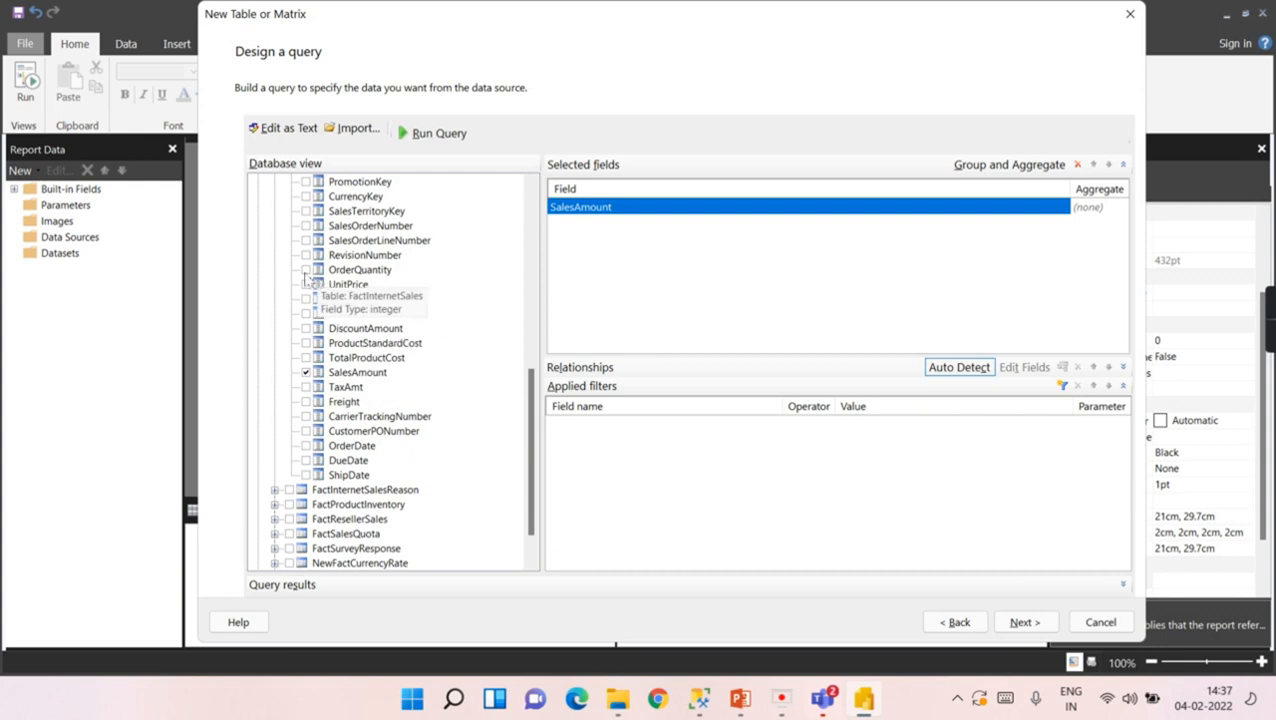
pyautogui.click(306, 270)
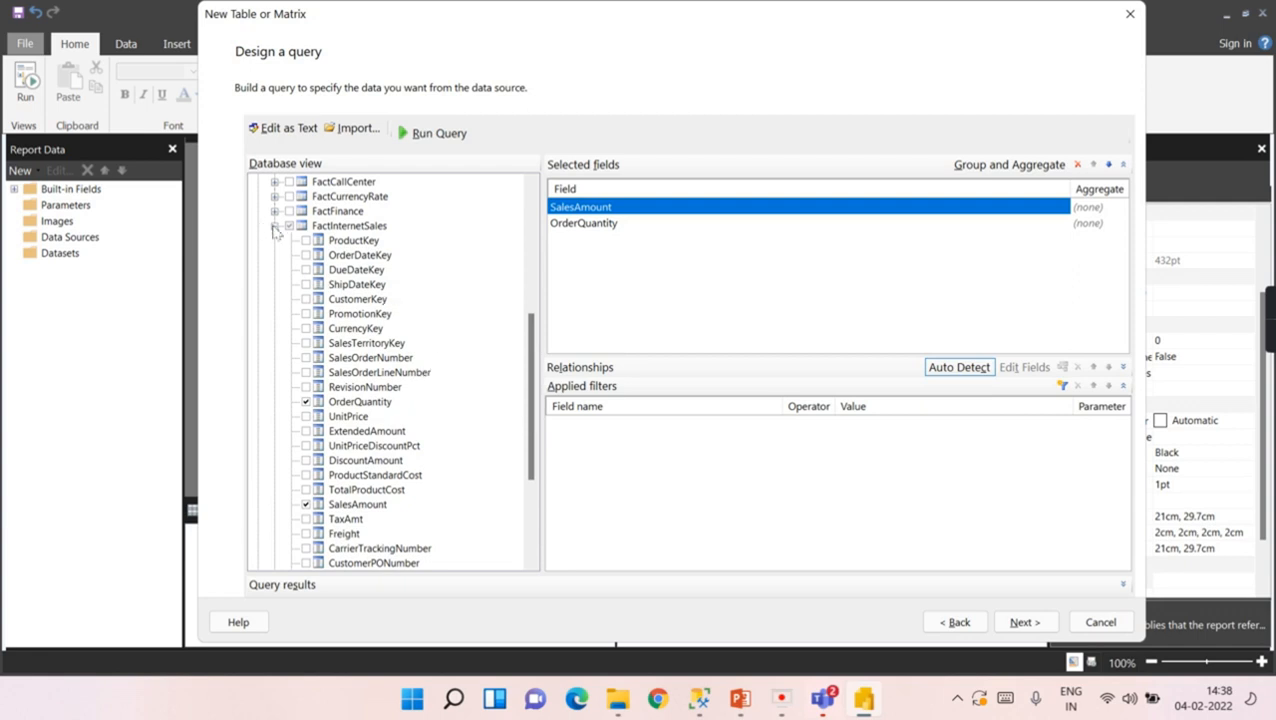
pyautogui.click(275, 225)
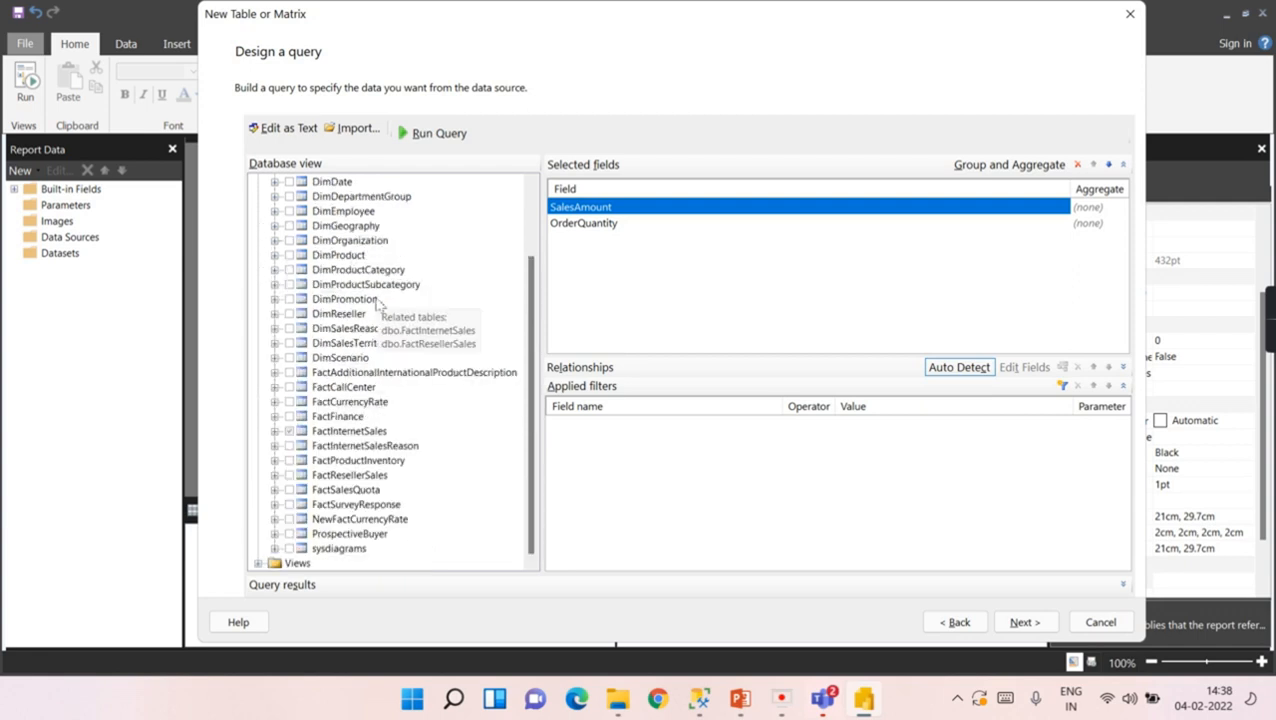
pyautogui.moveTo(339, 254)
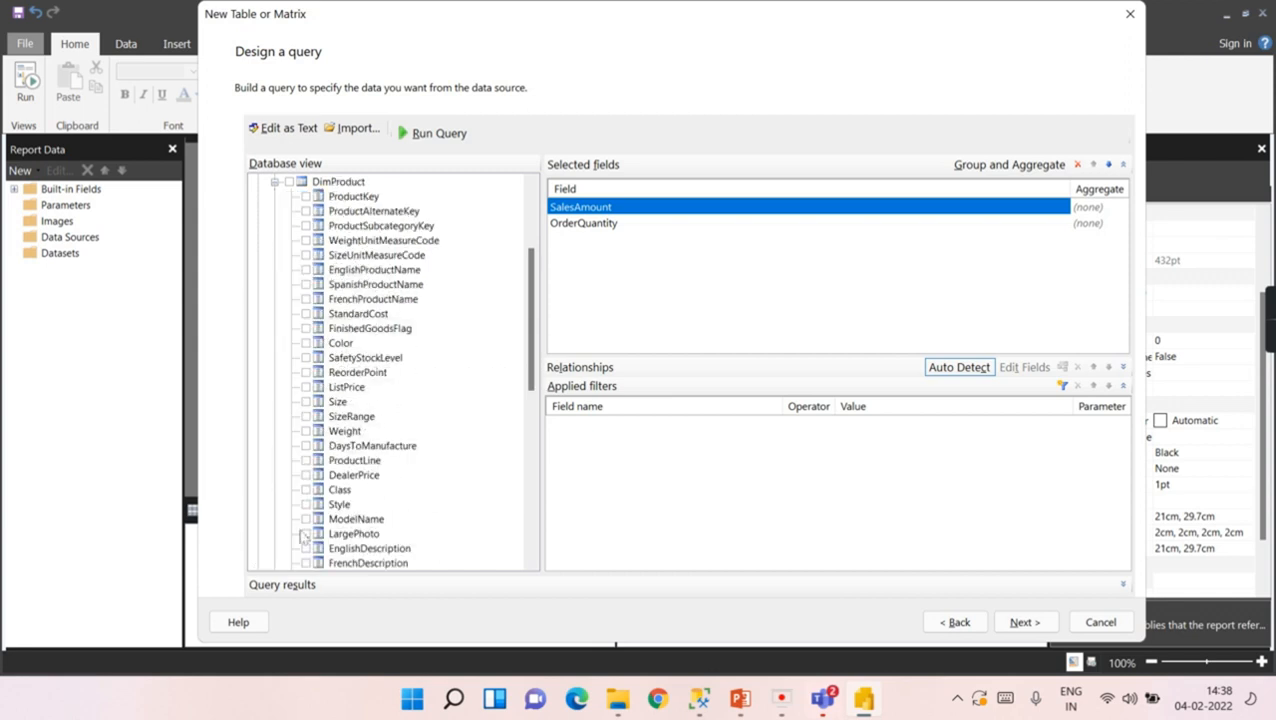
pyautogui.click(307, 270)
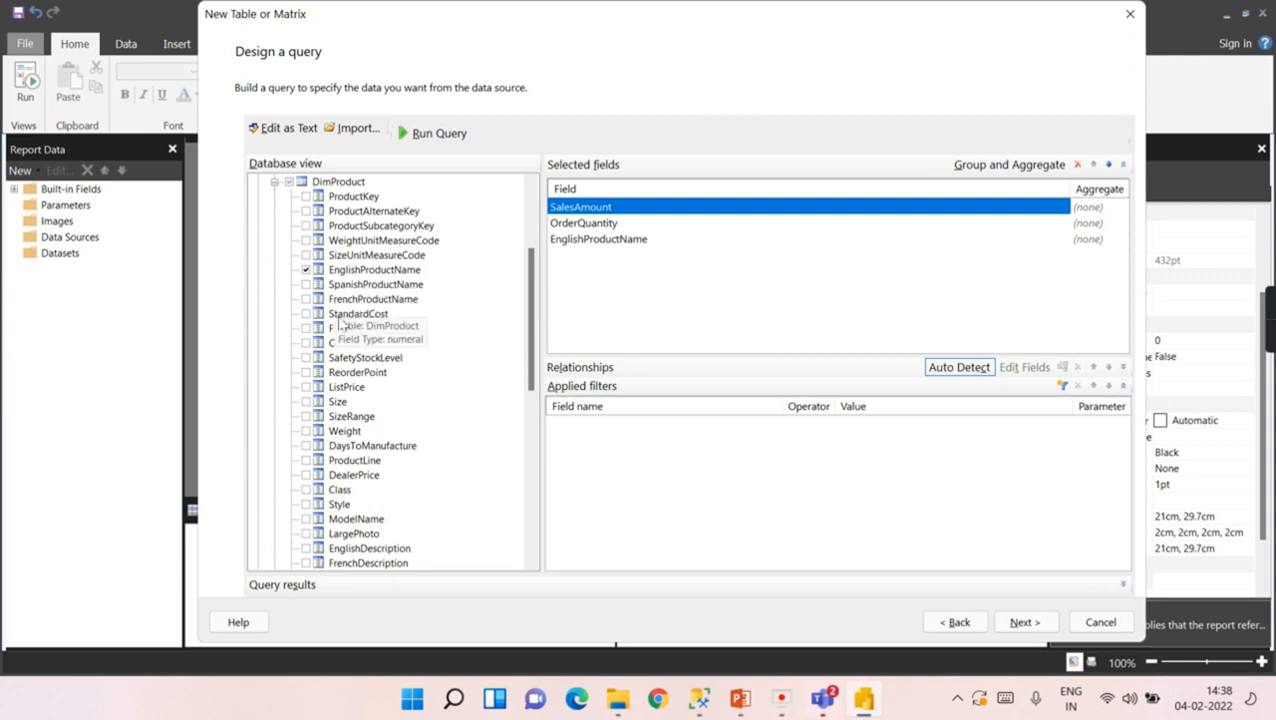
pyautogui.click(306, 430)
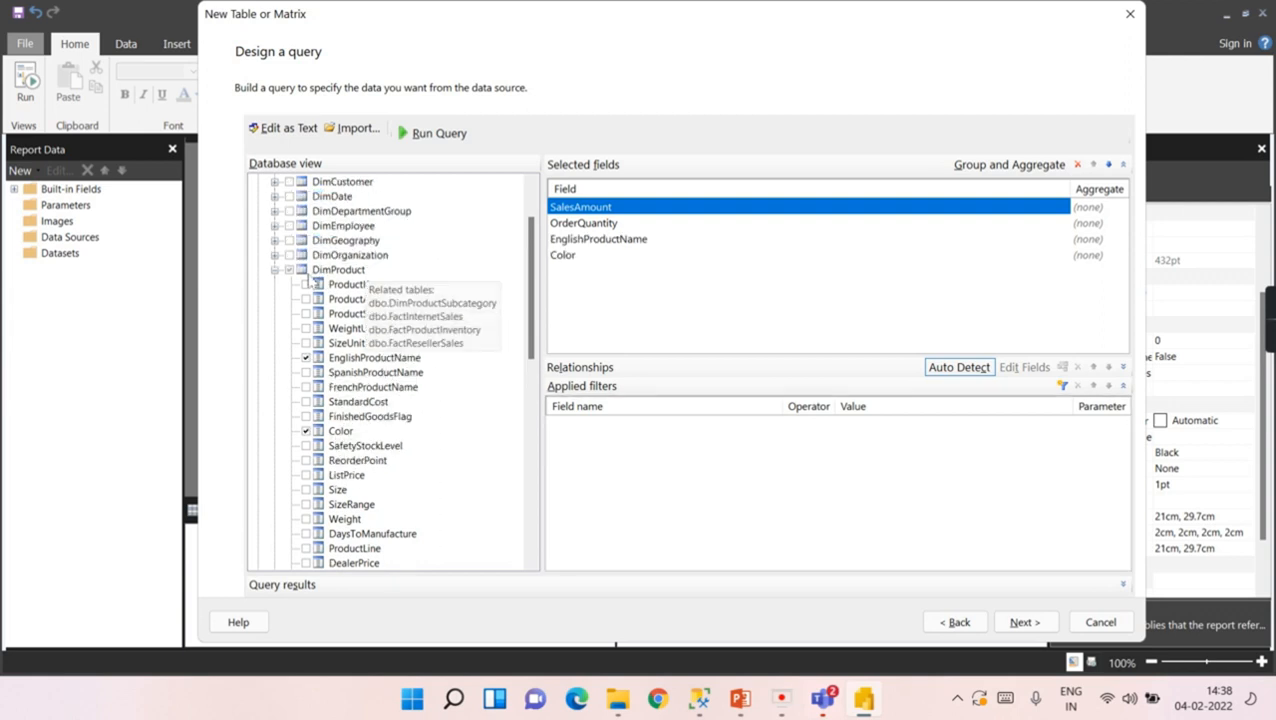
# Add EnglishProductCategoryName, EnglishProductSubcategoryName and CalendarYear to the query fields
pyautogui.click(275, 269)
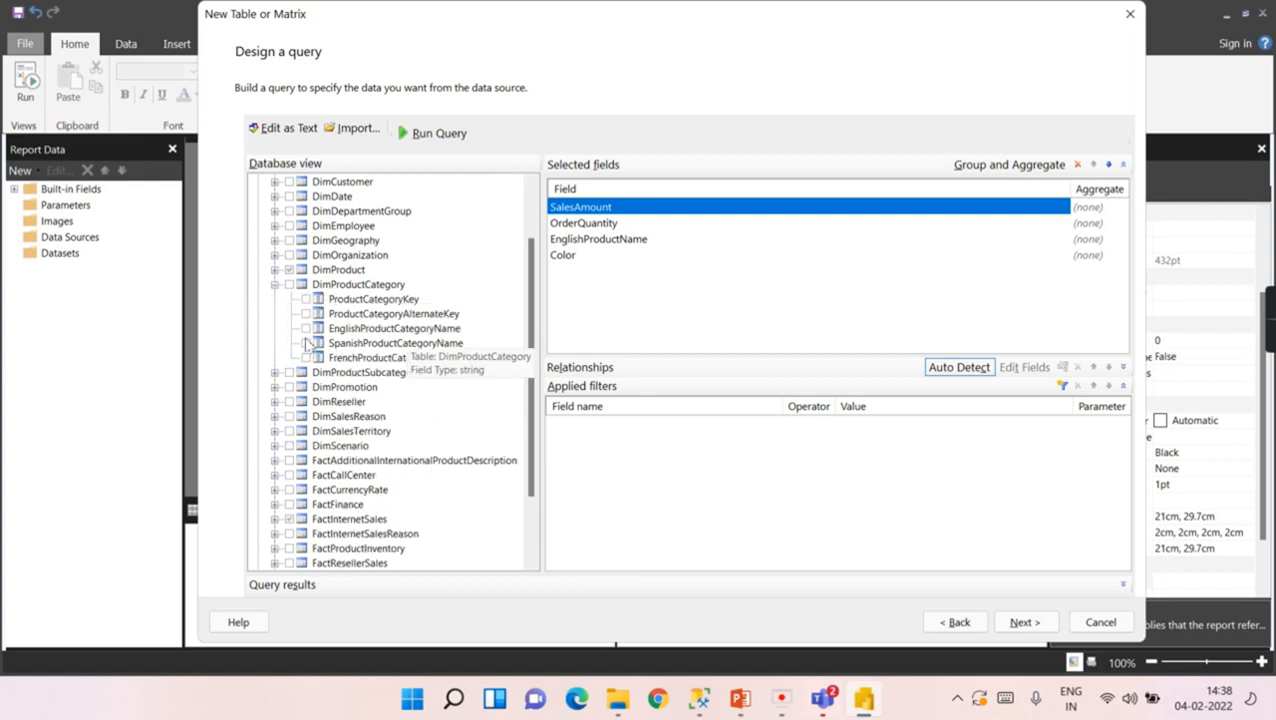
pyautogui.click(306, 328)
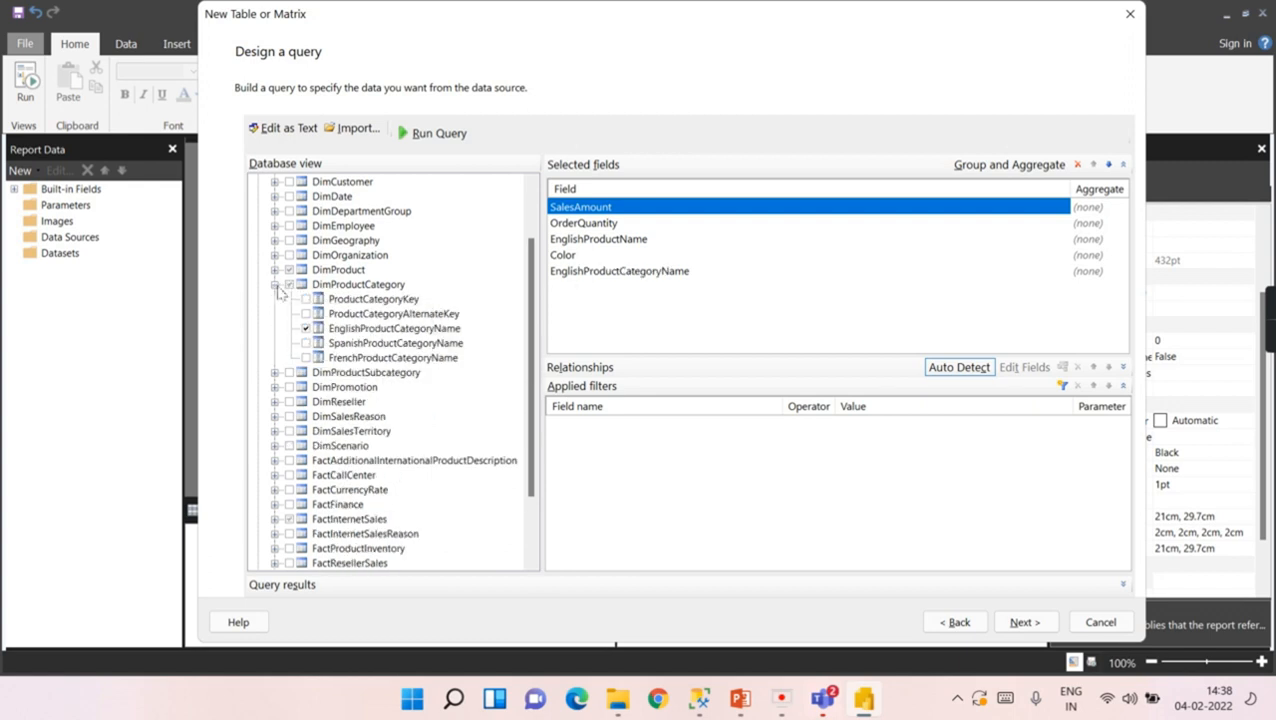
pyautogui.click(281, 299)
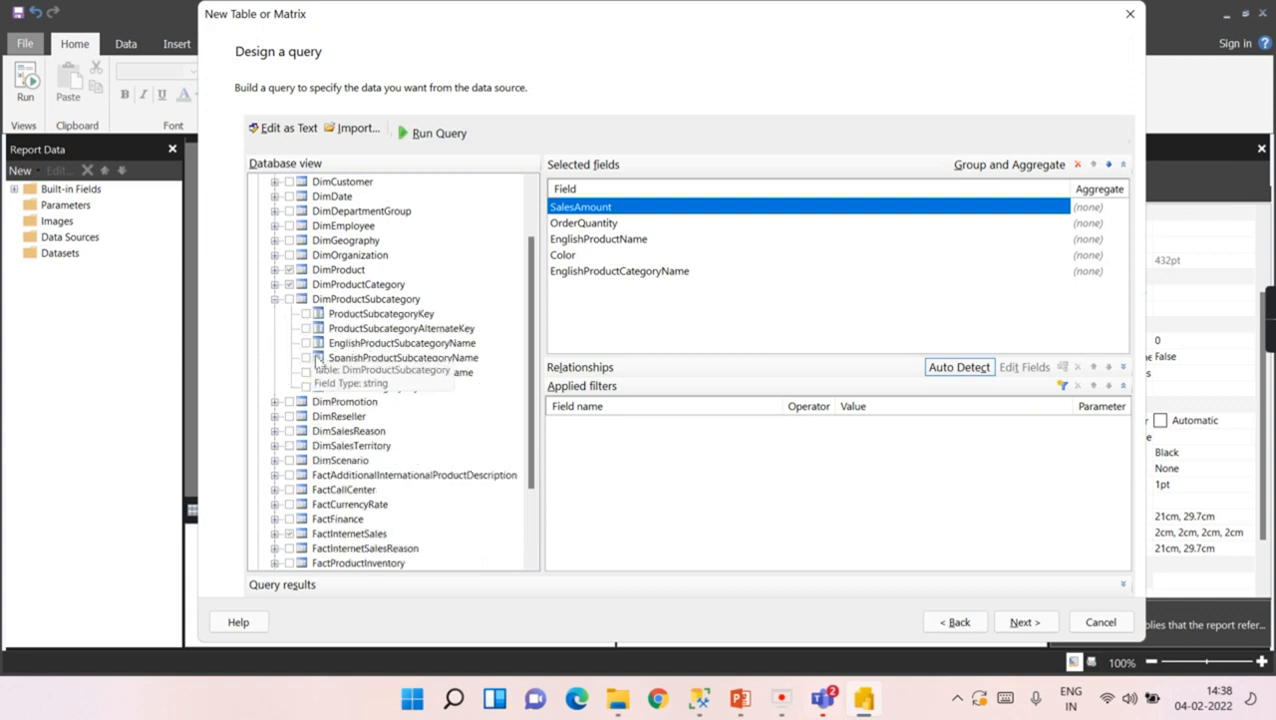
pyautogui.click(306, 343)
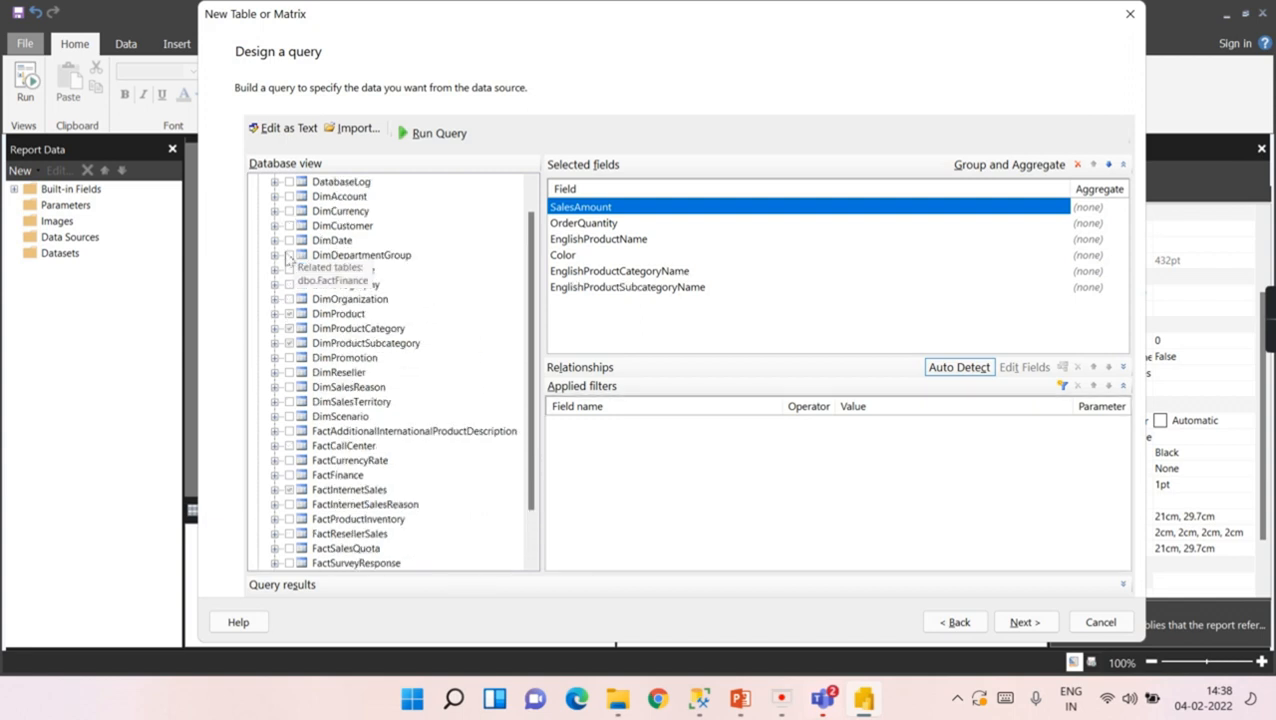
pyautogui.click(275, 240)
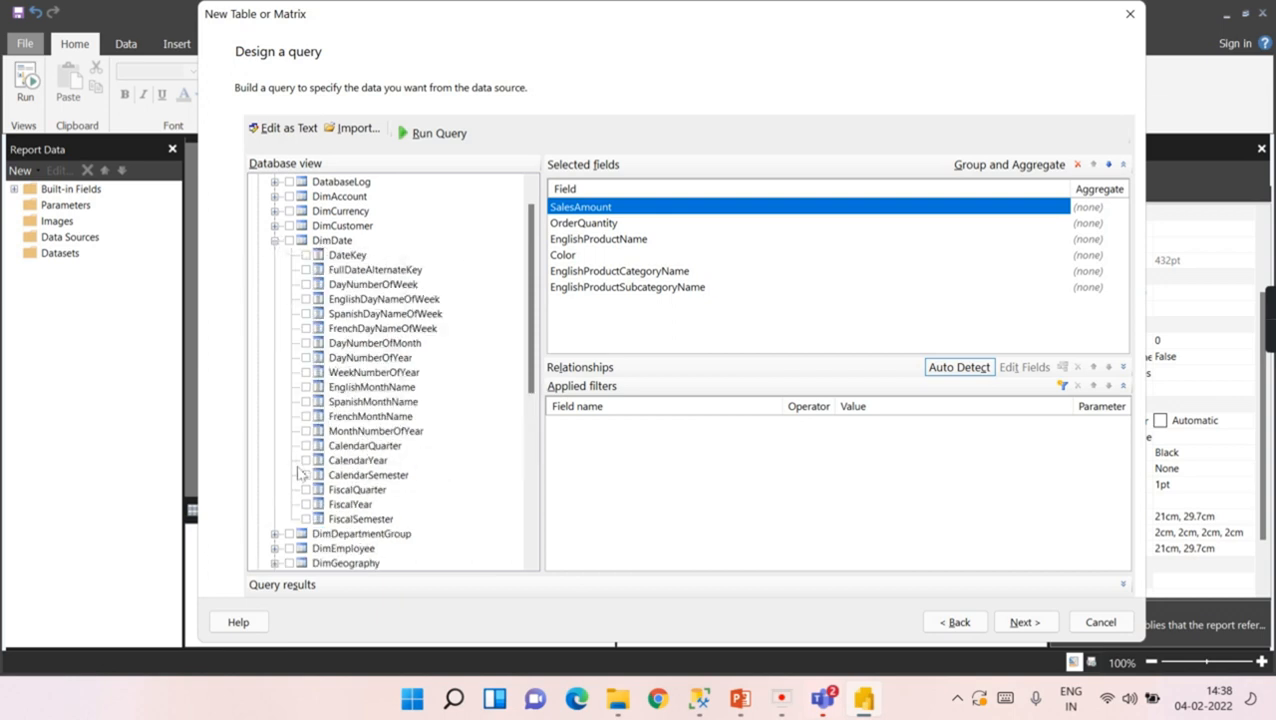
pyautogui.click(307, 504)
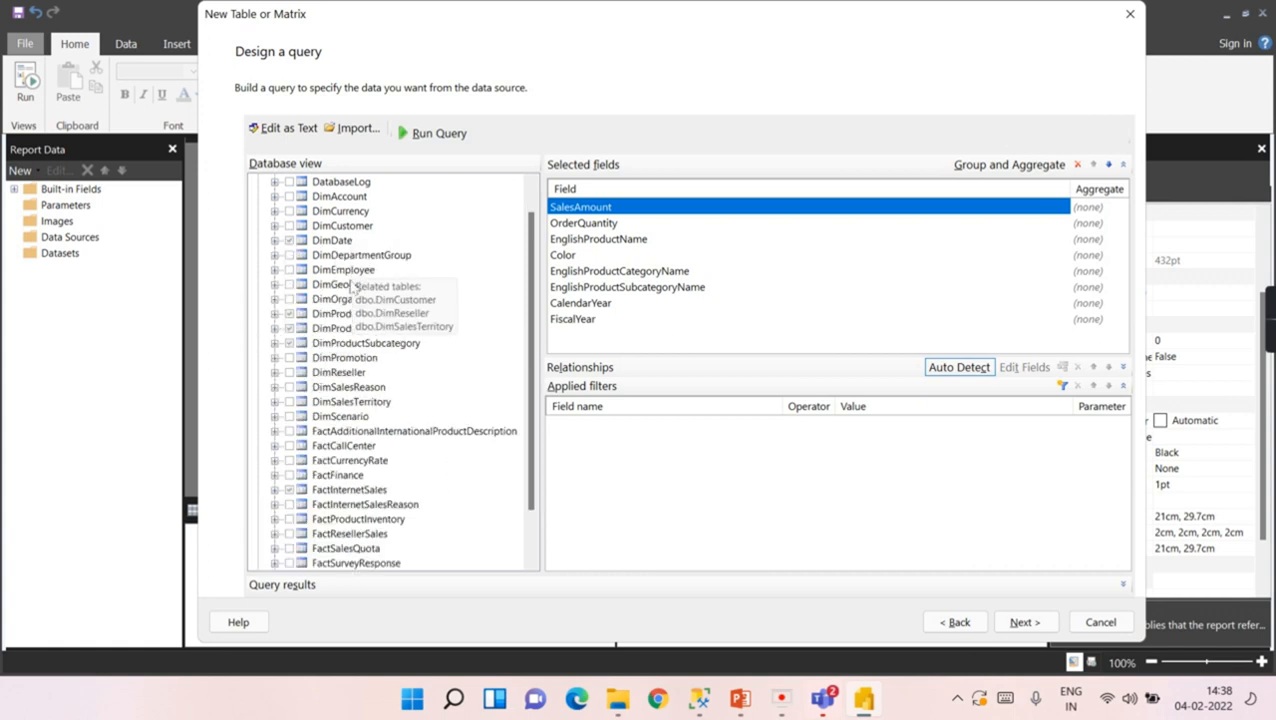
pyautogui.moveTo(360, 342)
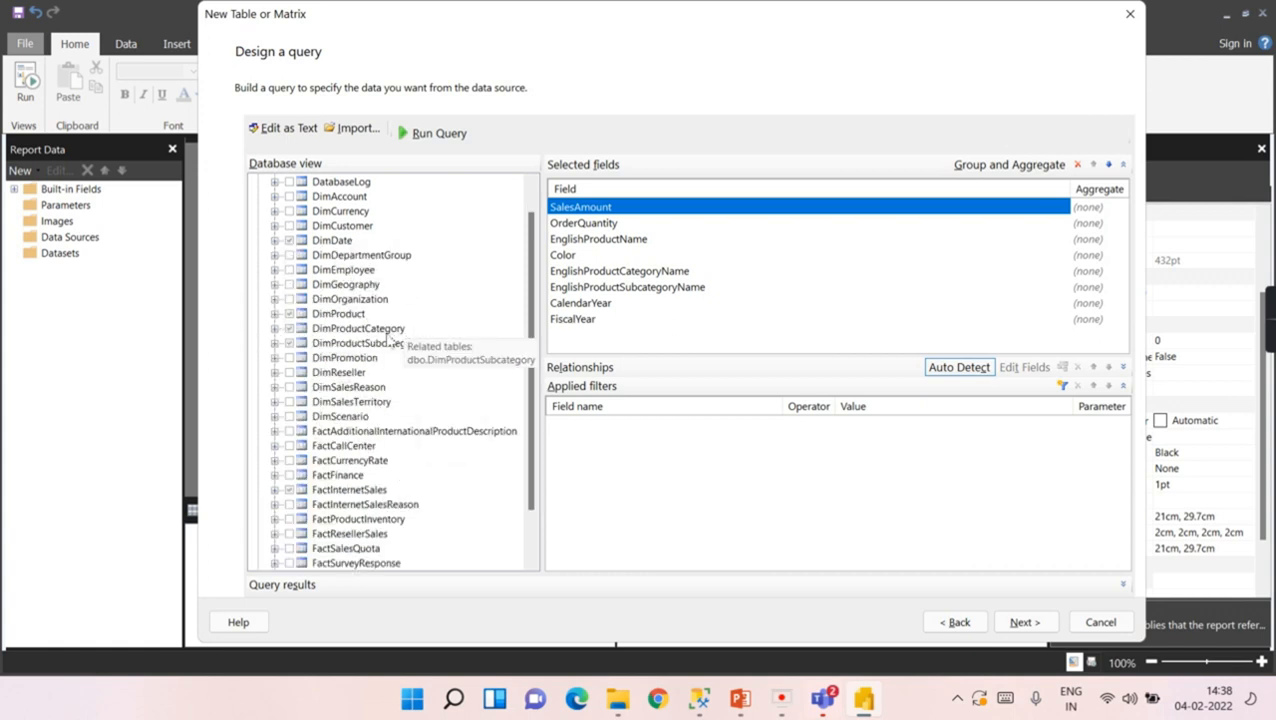
pyautogui.moveTo(338, 313)
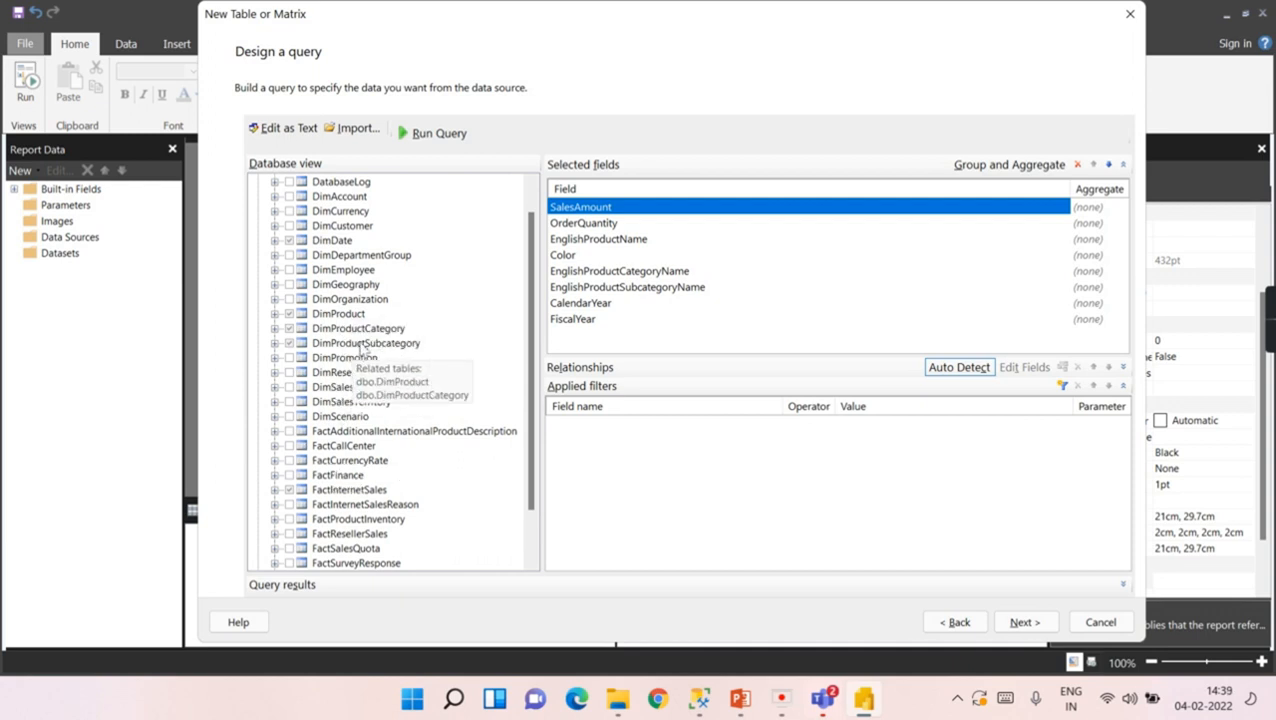
pyautogui.moveTo(785, 289)
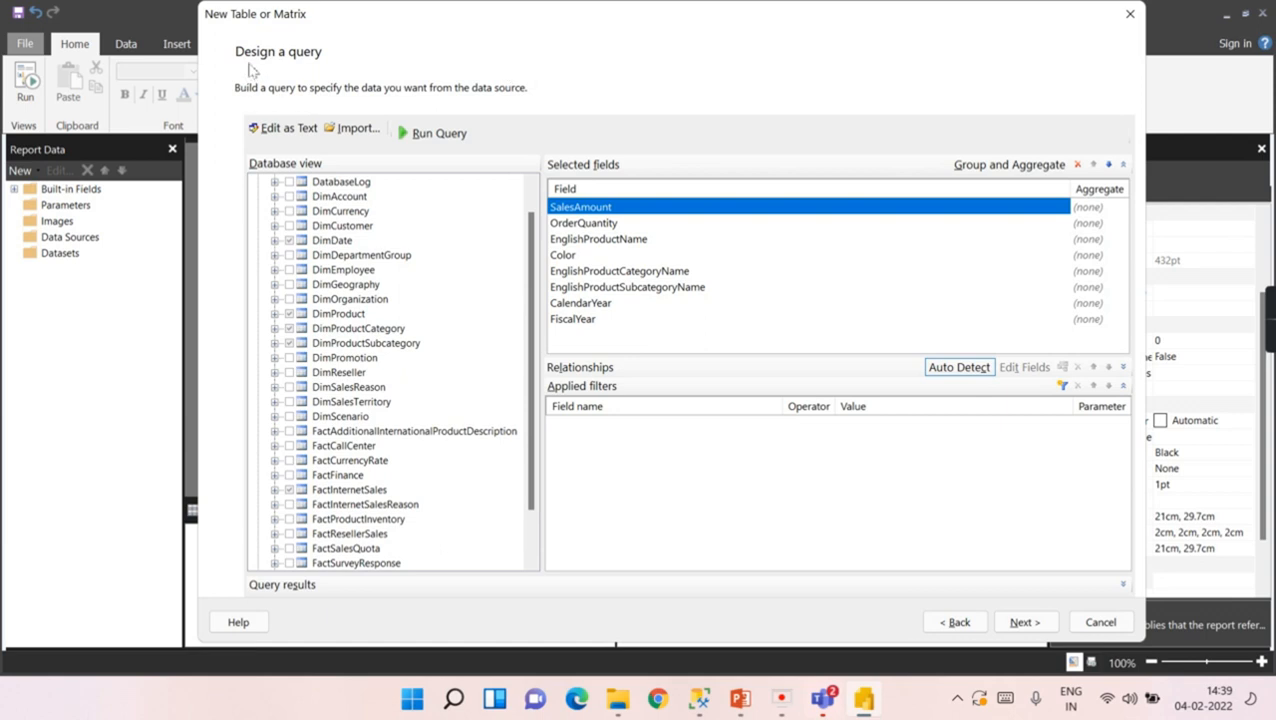
pyautogui.moveTo(380, 98)
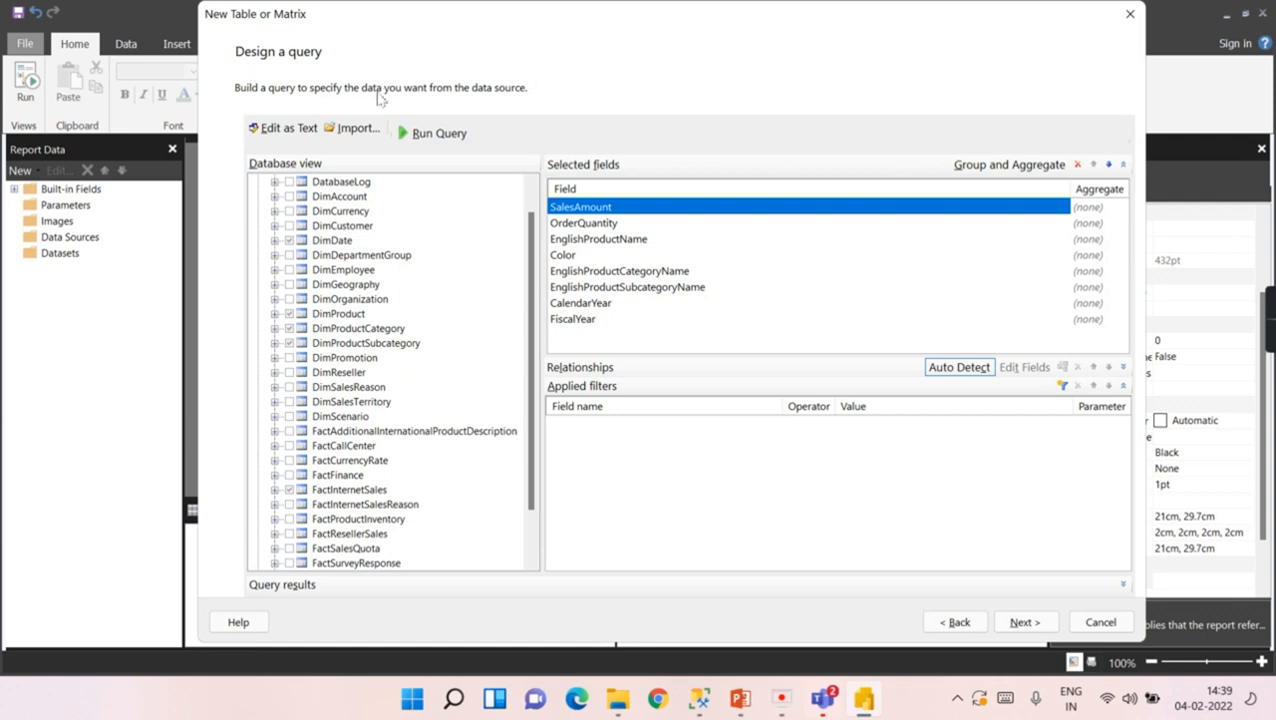
pyautogui.moveTo(370, 444)
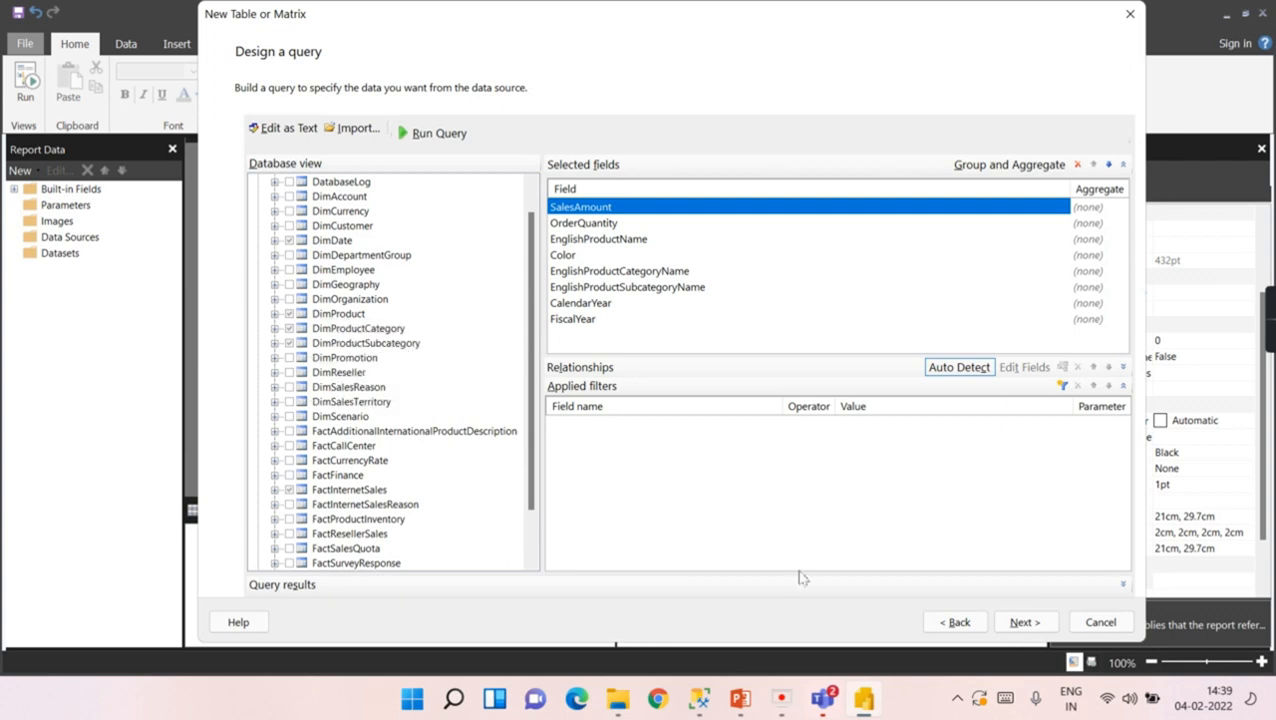
pyautogui.moveTo(363, 270)
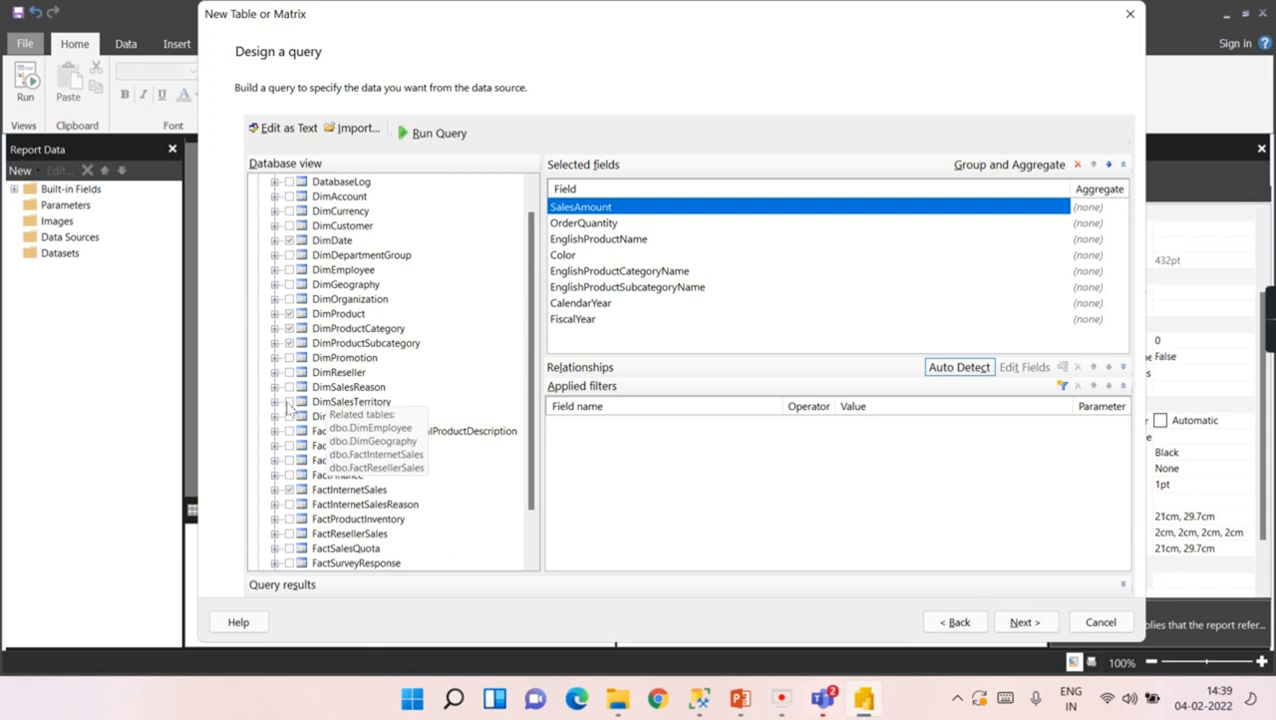
# Tick the DimSalesTerritory region, country and group fields, then collapse the table
pyautogui.click(275, 401)
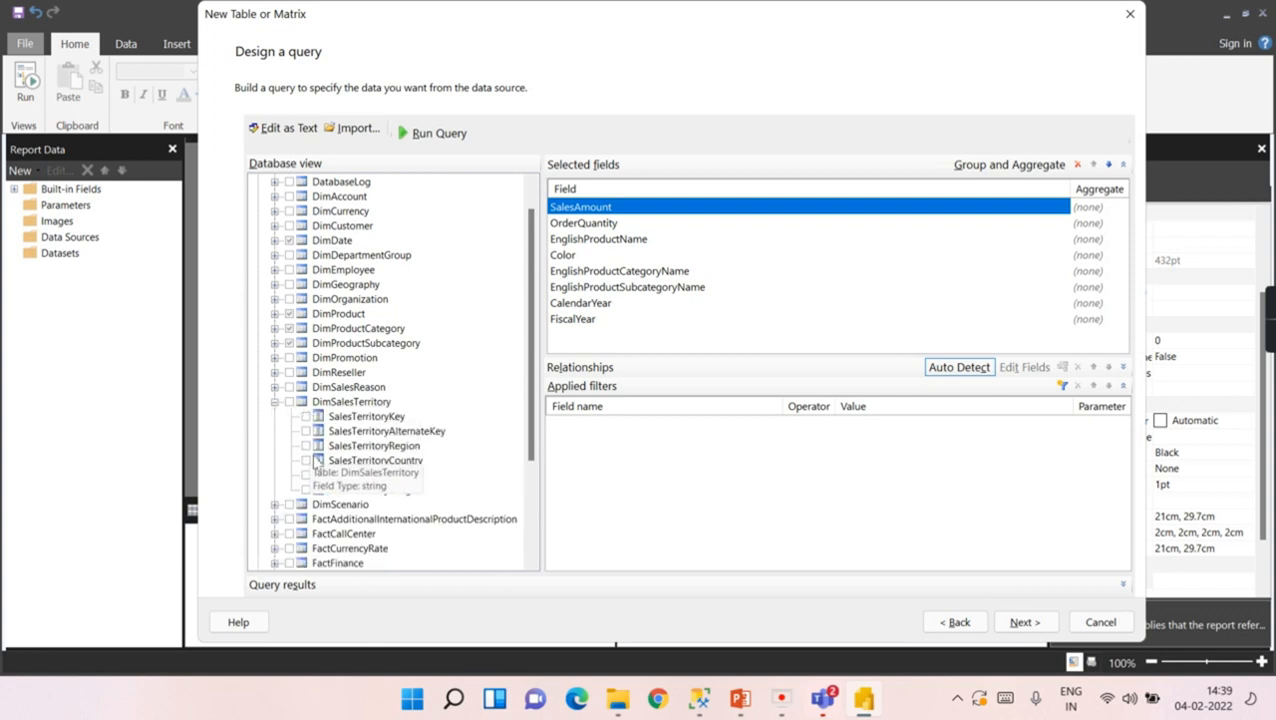
pyautogui.click(307, 460)
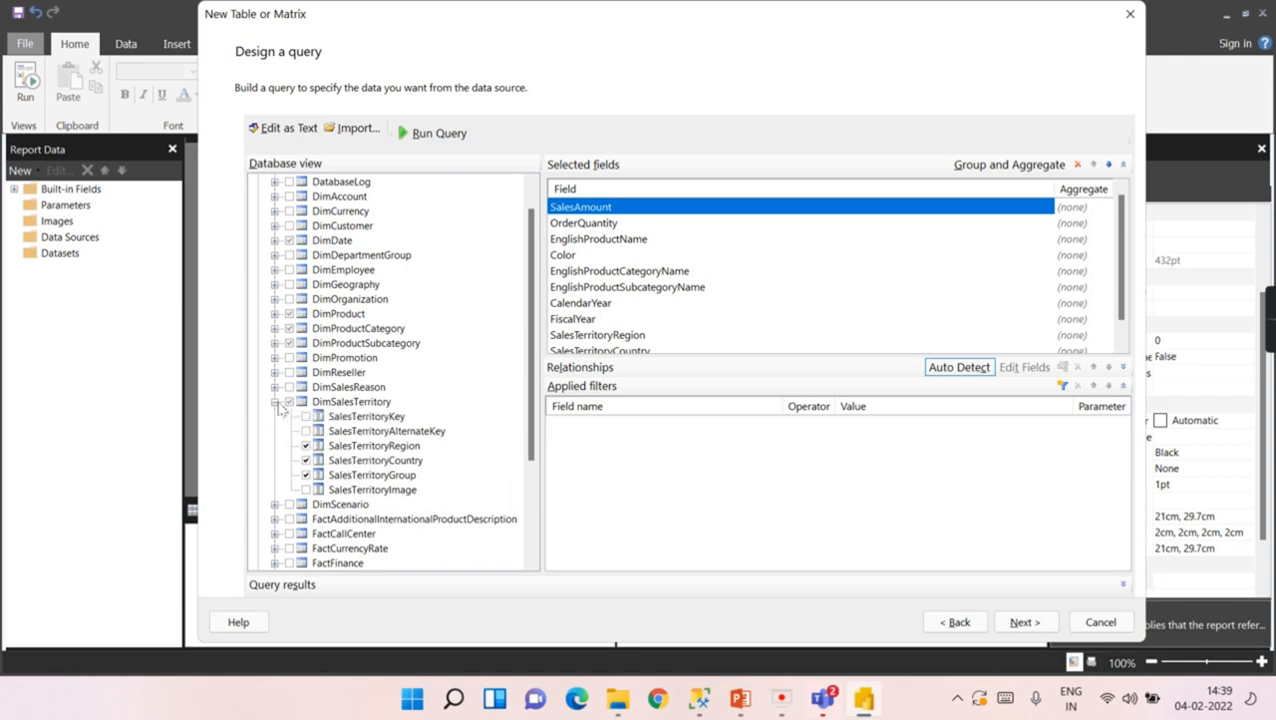
pyautogui.click(276, 401)
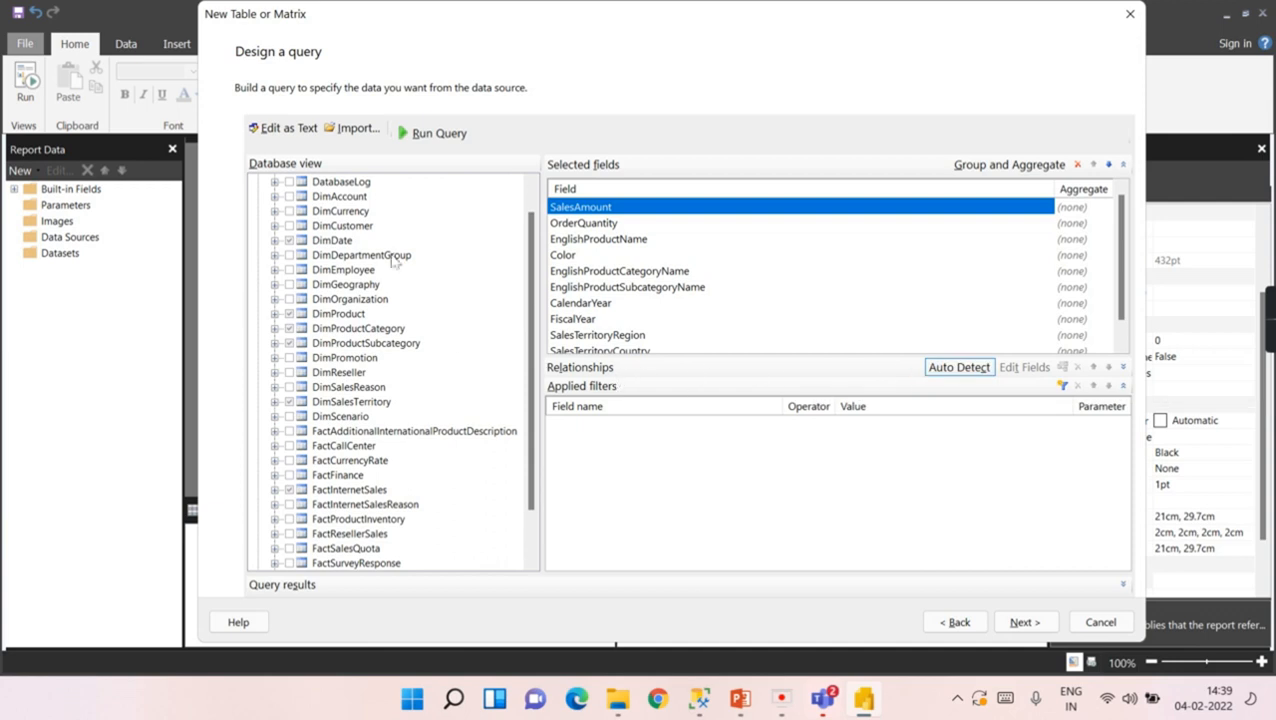
pyautogui.moveTo(358, 328)
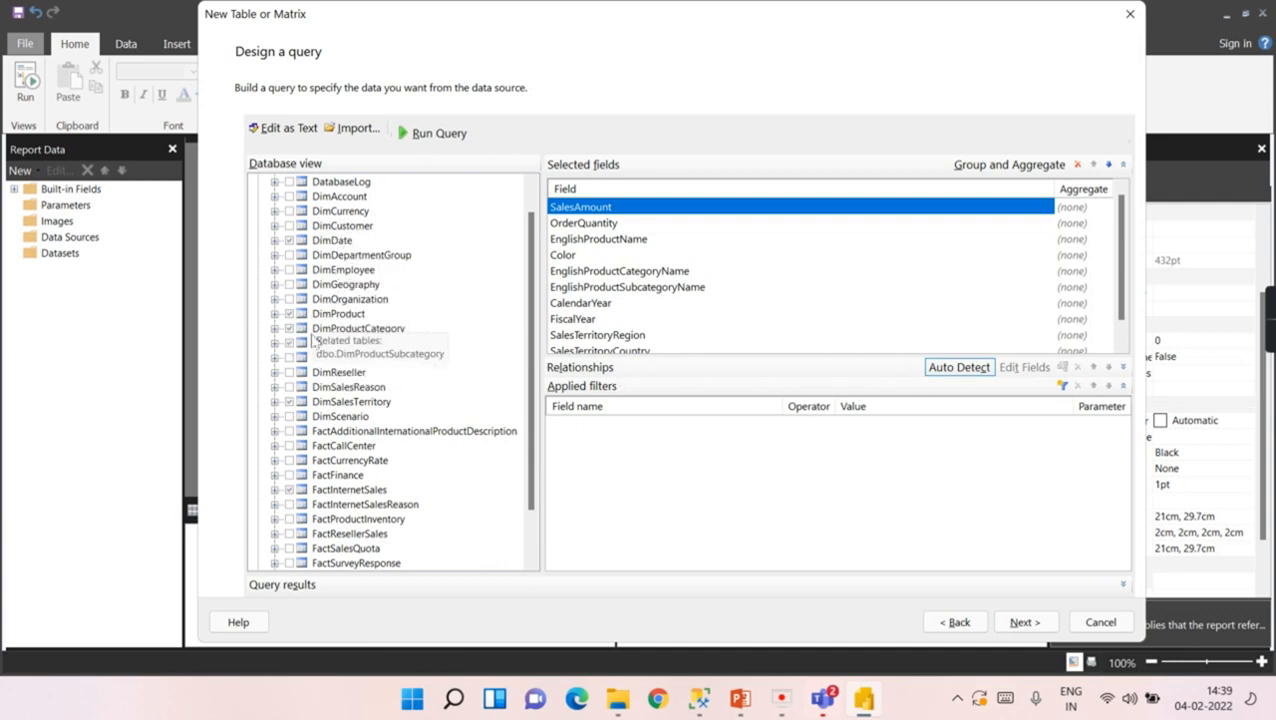
pyautogui.moveTo(957, 367)
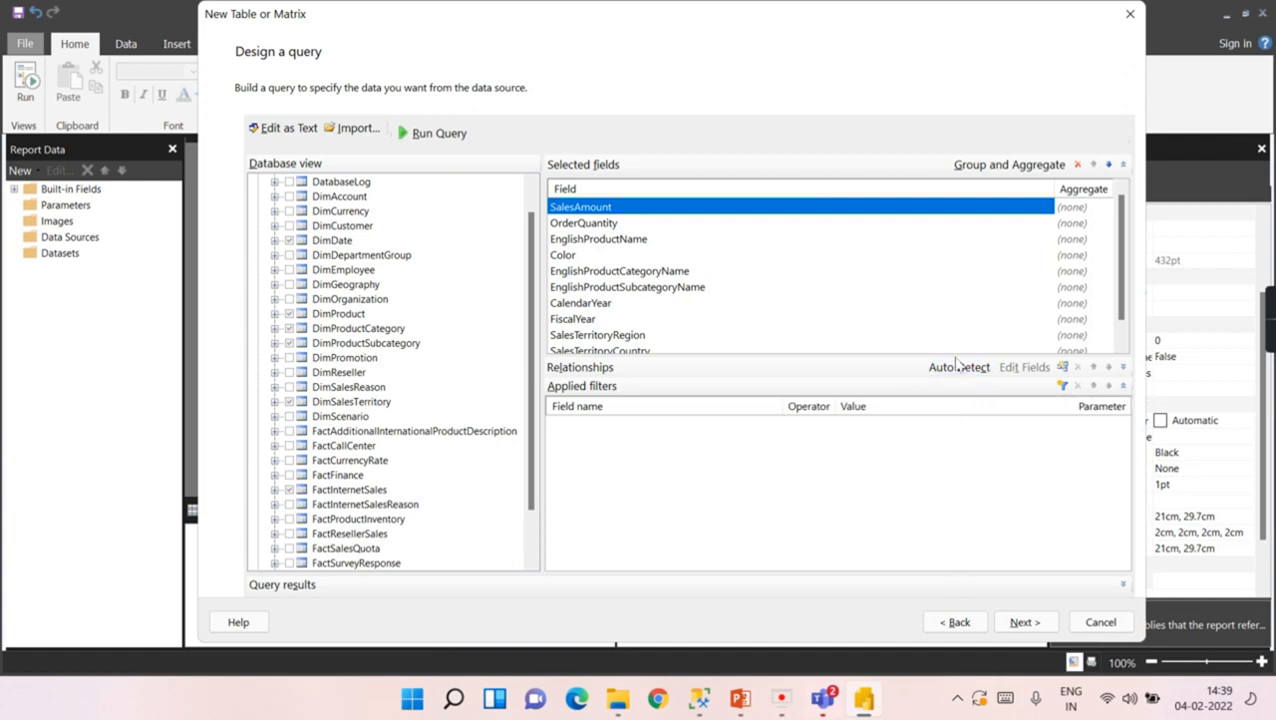
# Switch table relationships to Auto Detect, accepting removal of manual joins
pyautogui.click(958, 366)
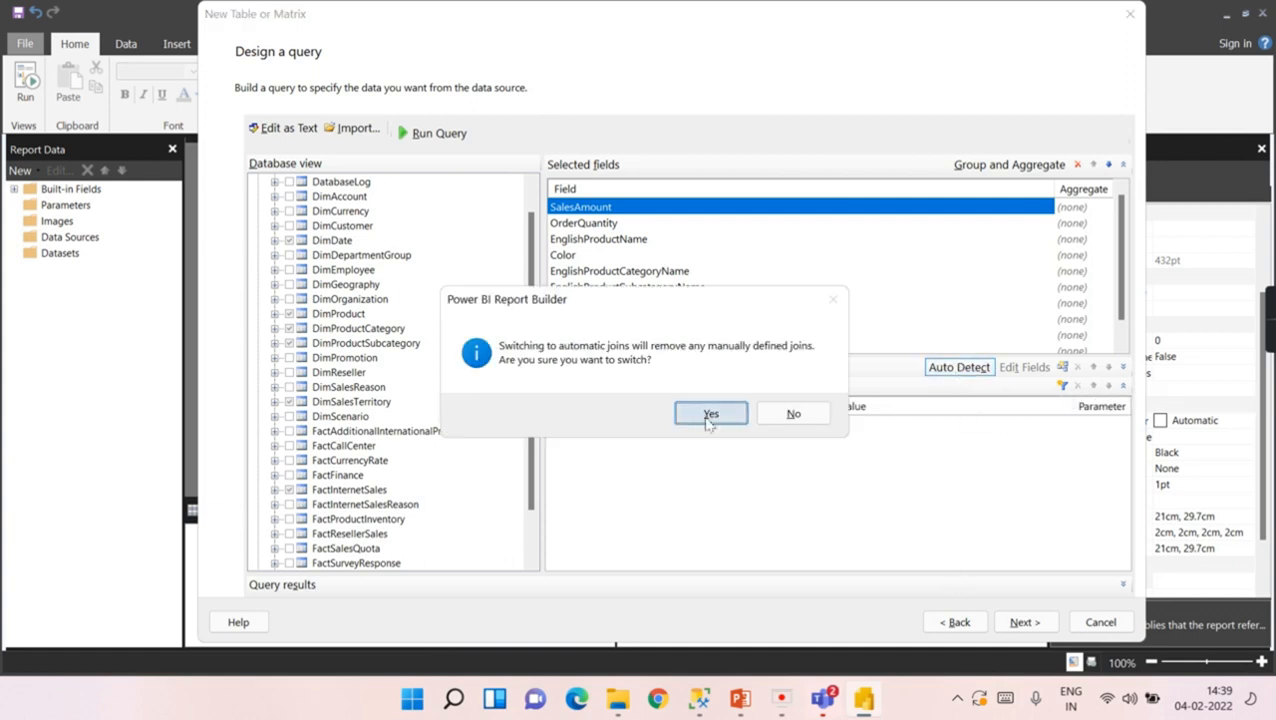
pyautogui.click(710, 413)
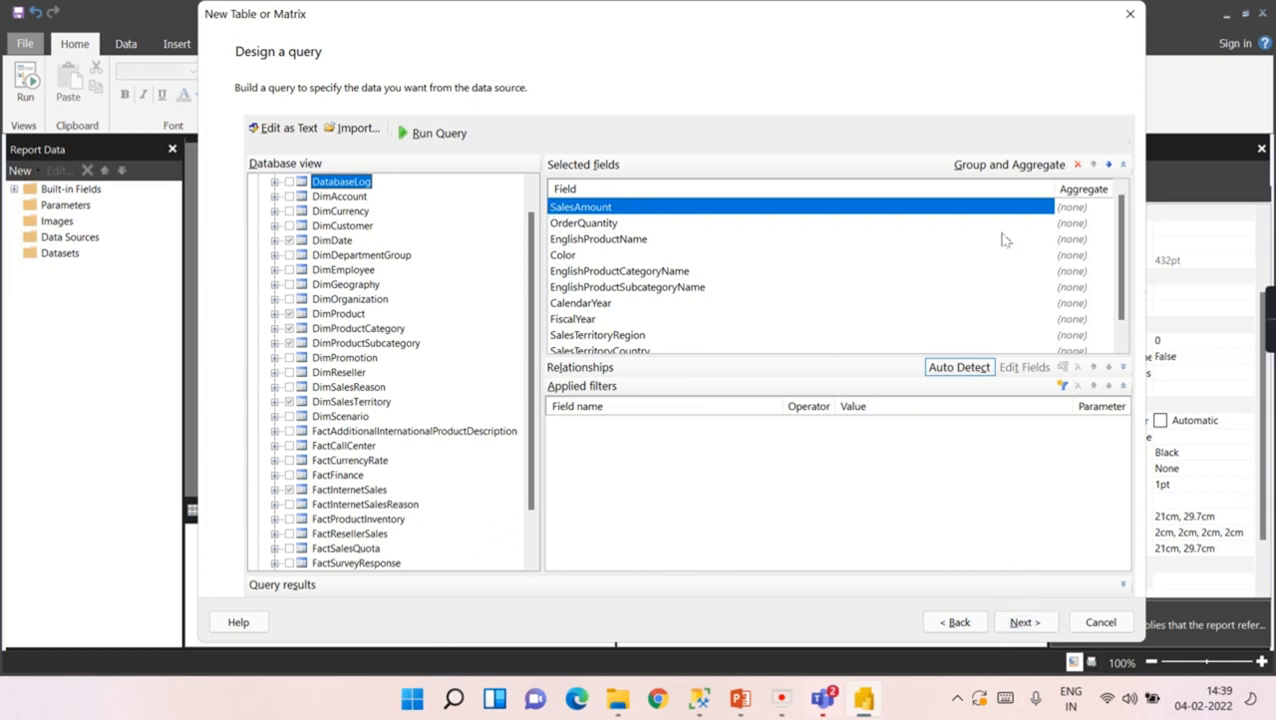
pyautogui.moveTo(1009, 164)
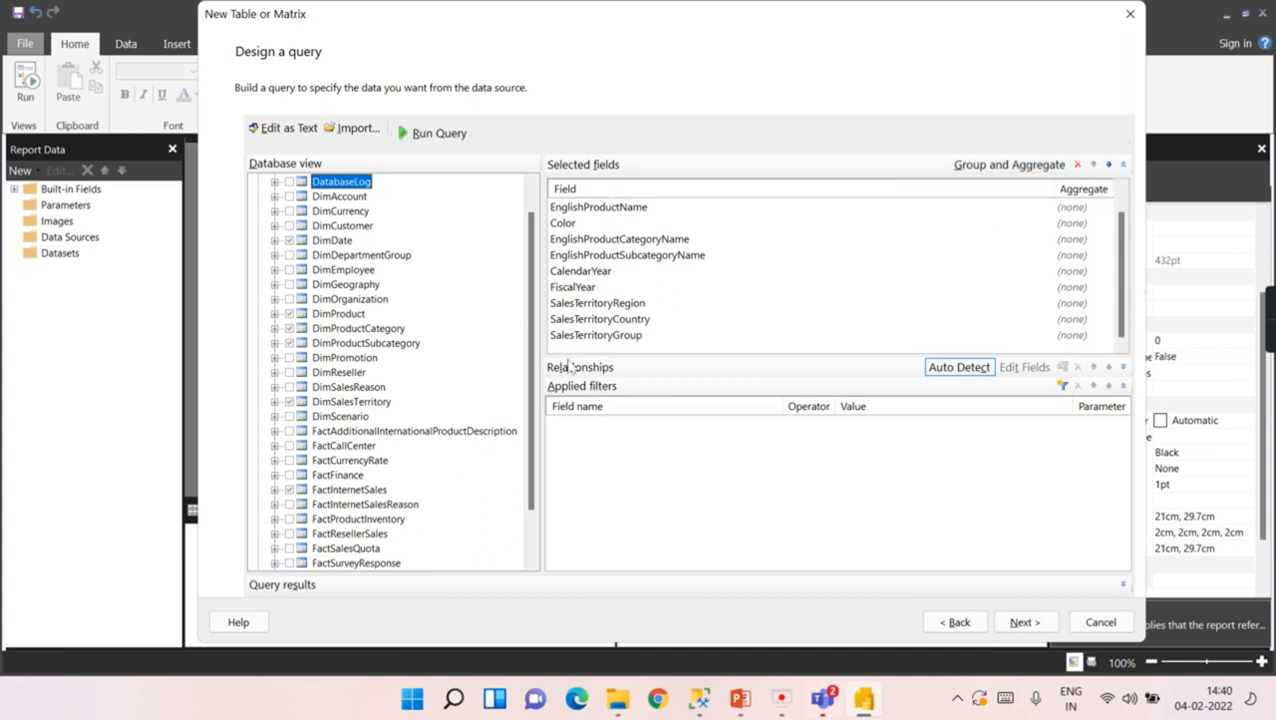
pyautogui.moveTo(905, 534)
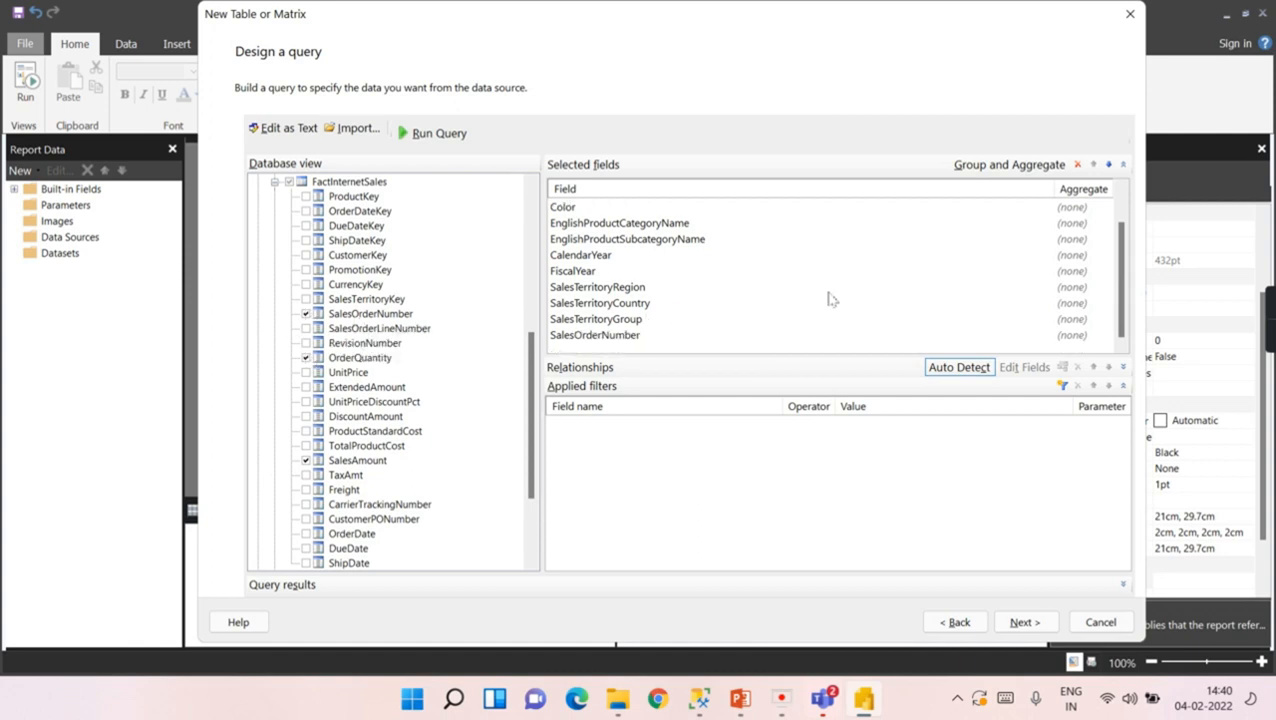
pyautogui.moveTo(997, 155)
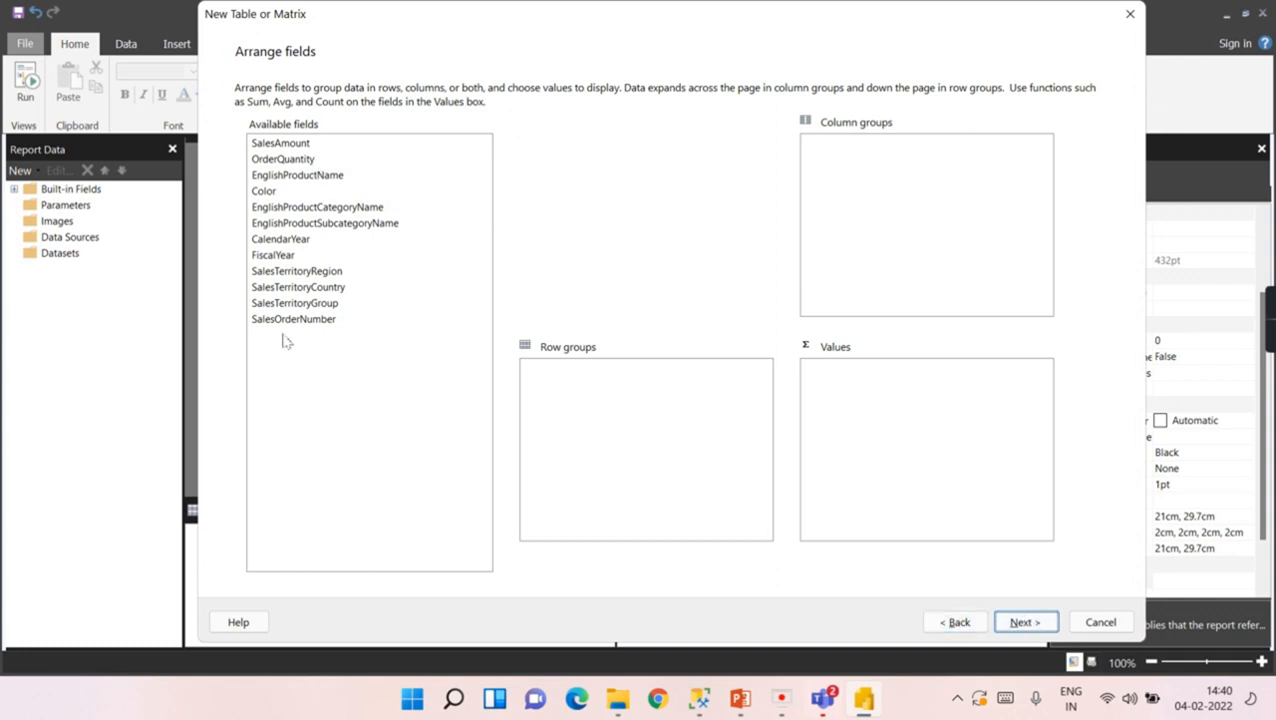
pyautogui.moveTo(287, 243)
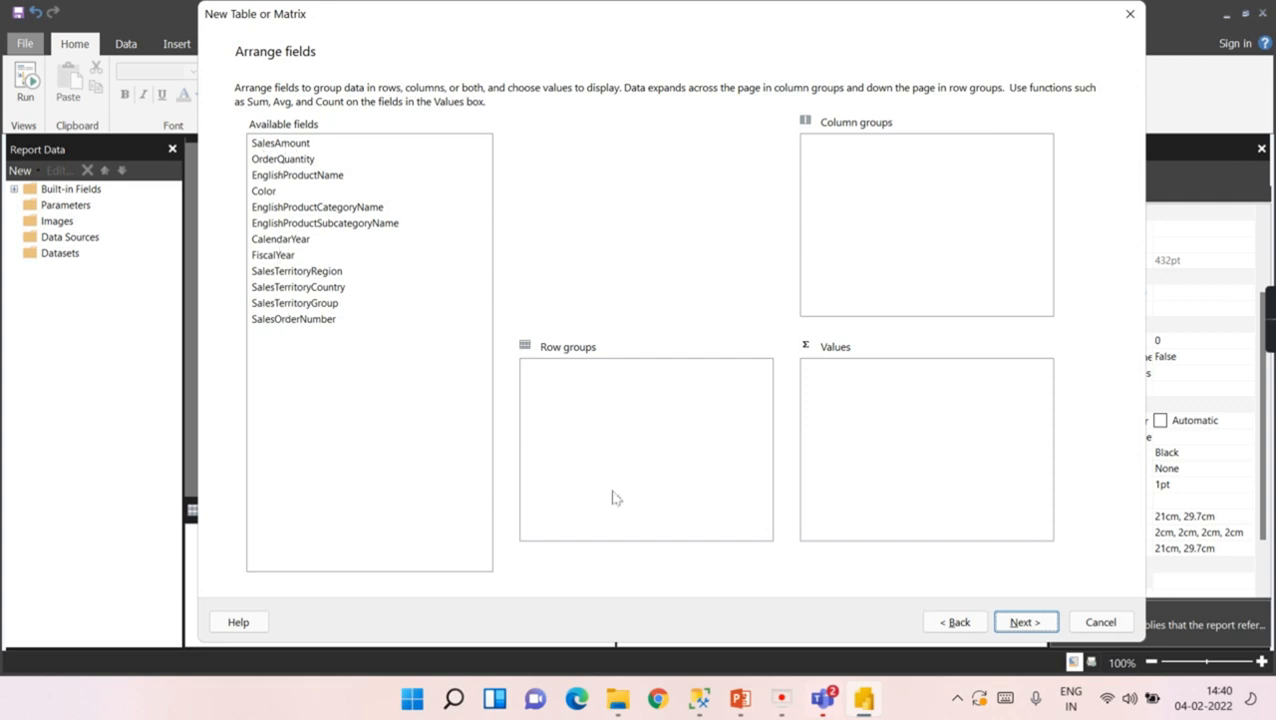
pyautogui.moveTo(357, 452)
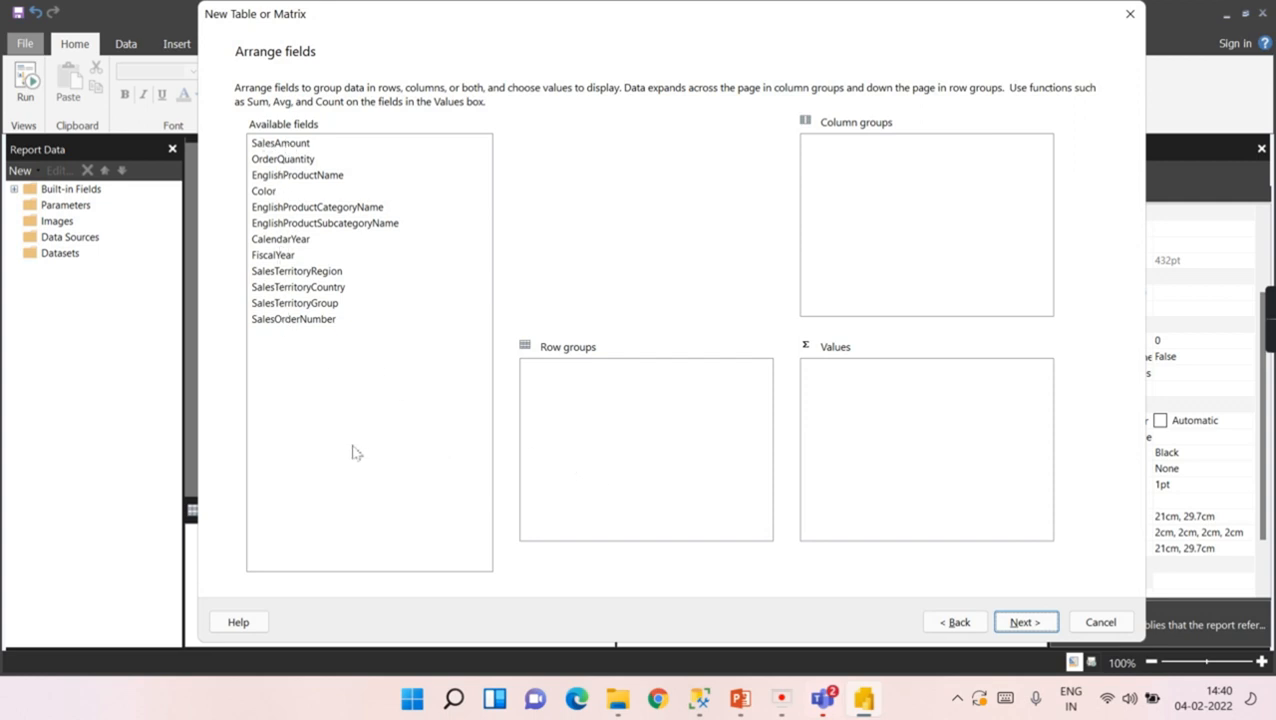
pyautogui.moveTo(317, 303)
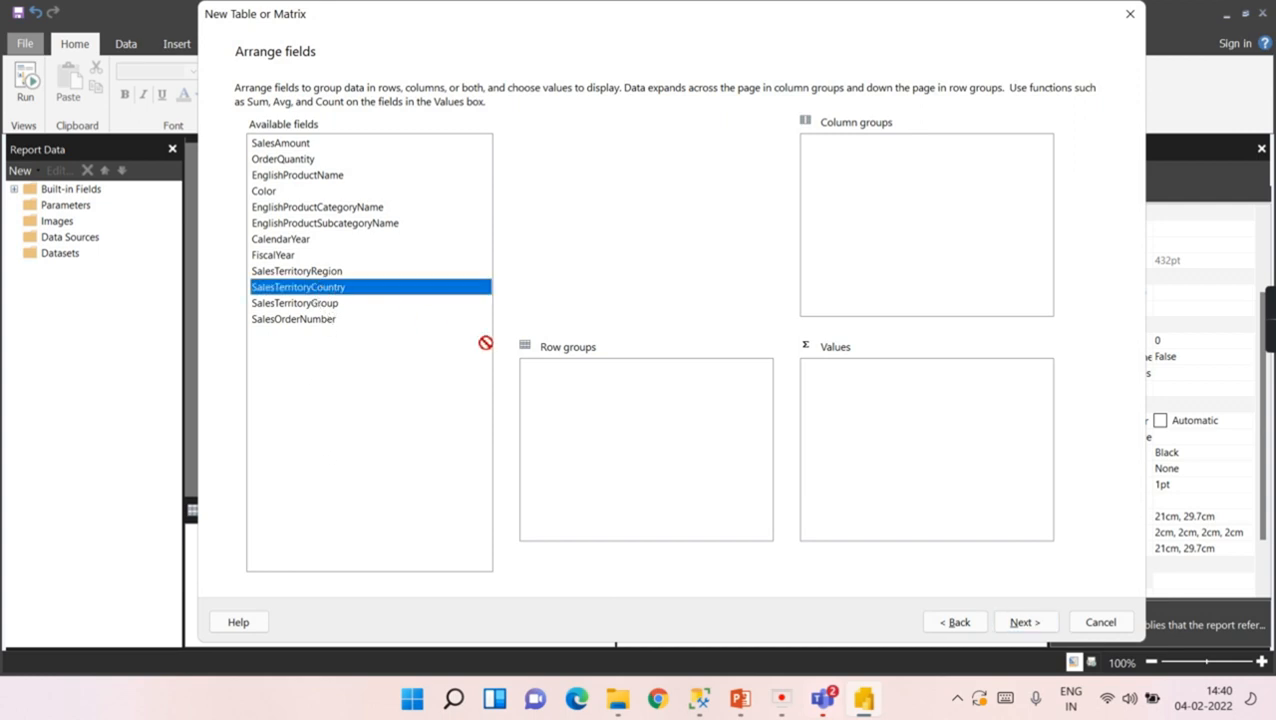
# Group matrix rows by SalesTerritoryCountry and use Sum(SalesAmount) as values
pyautogui.moveTo(297, 287); pyautogui.dragTo(645, 367)
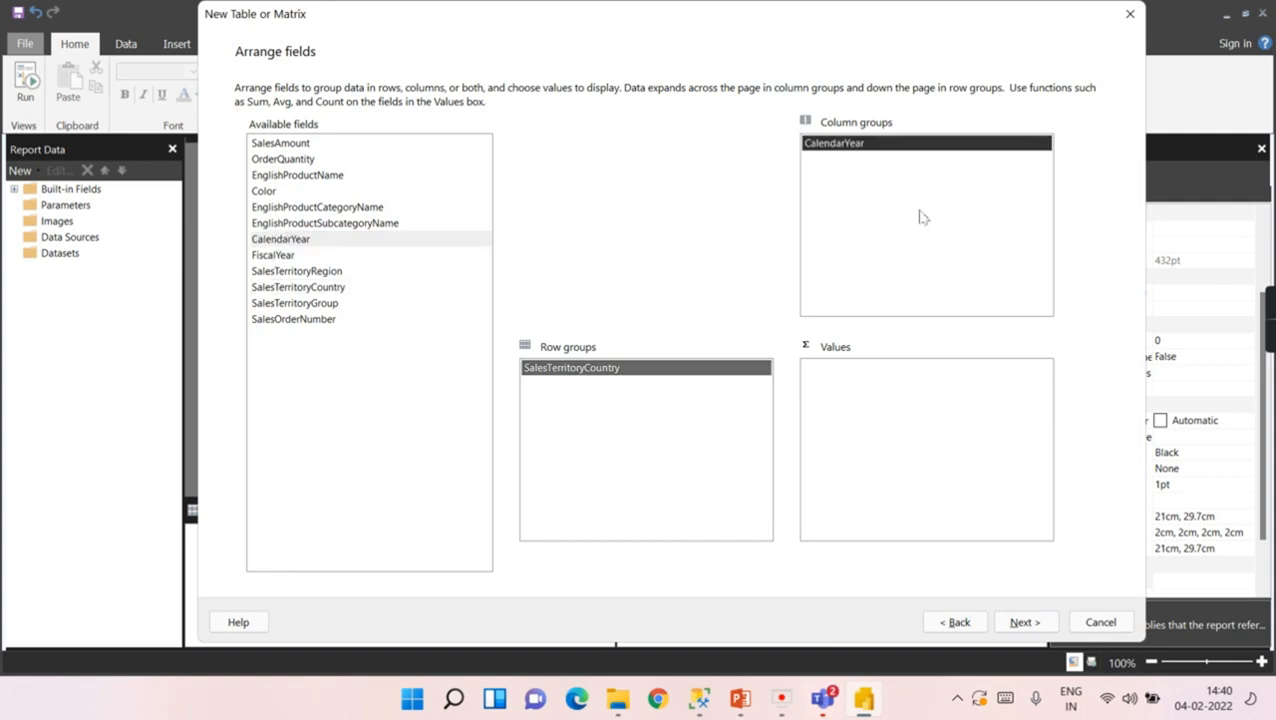
pyautogui.moveTo(280, 142); pyautogui.dragTo(925, 367)
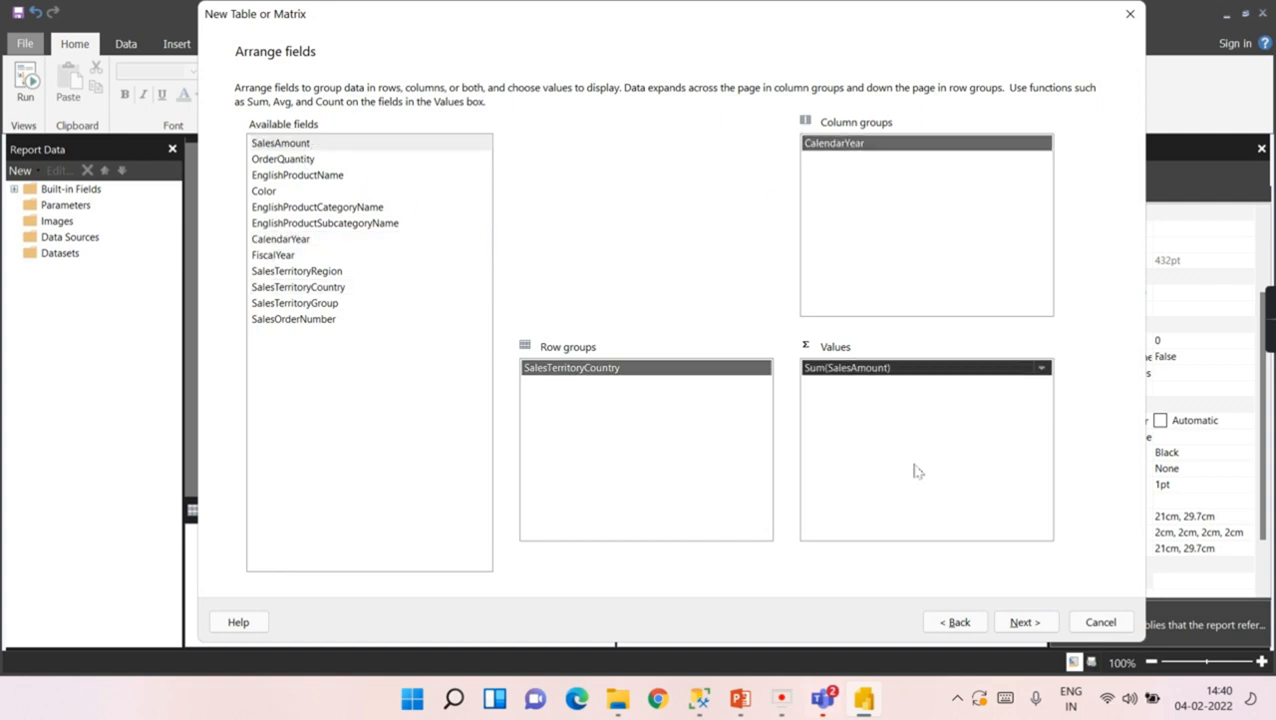
pyautogui.moveTo(885, 497)
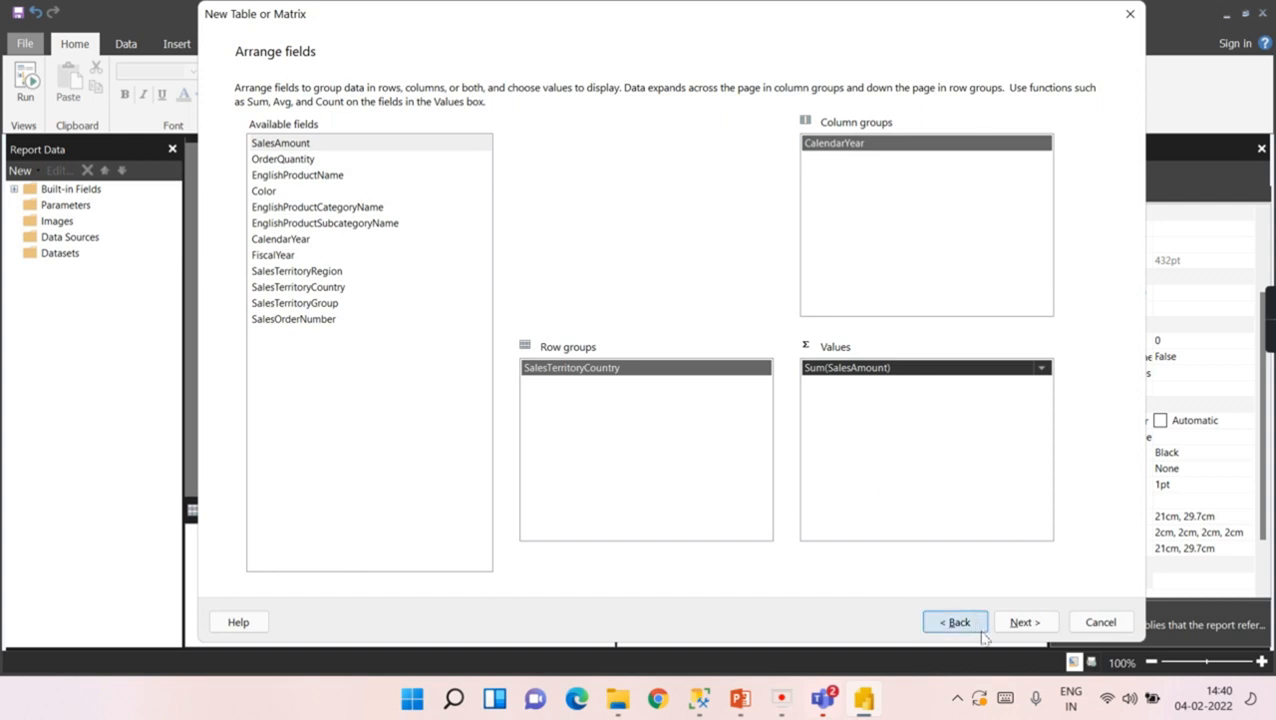
# Keep subtotals and grand totals, preview, and finish the wizard
pyautogui.click(1024, 622)
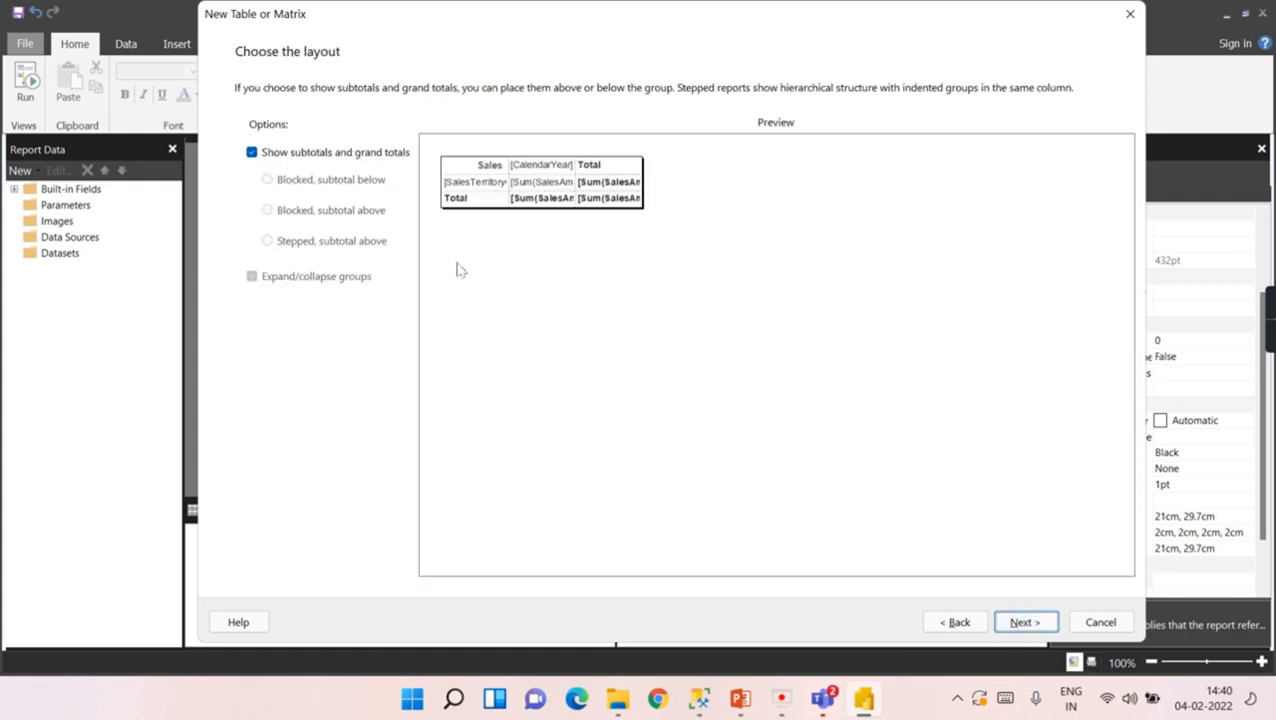
pyautogui.moveTo(560, 287)
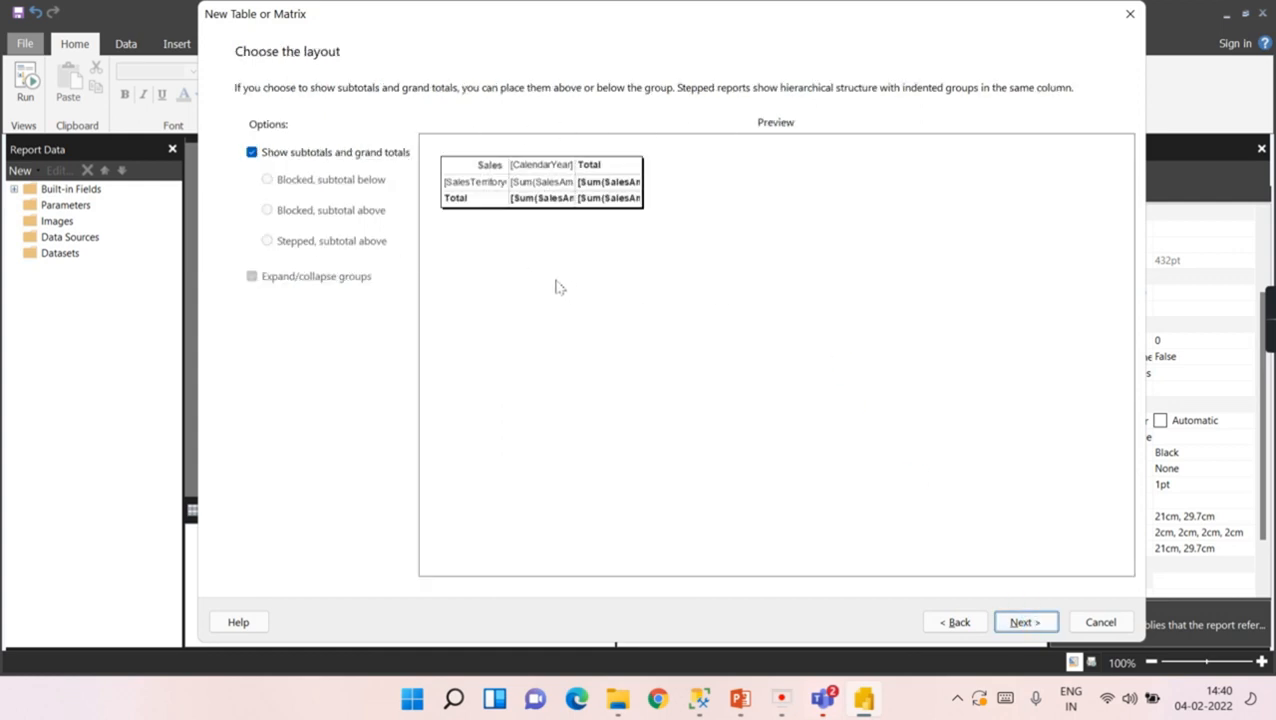
pyautogui.moveTo(611, 216)
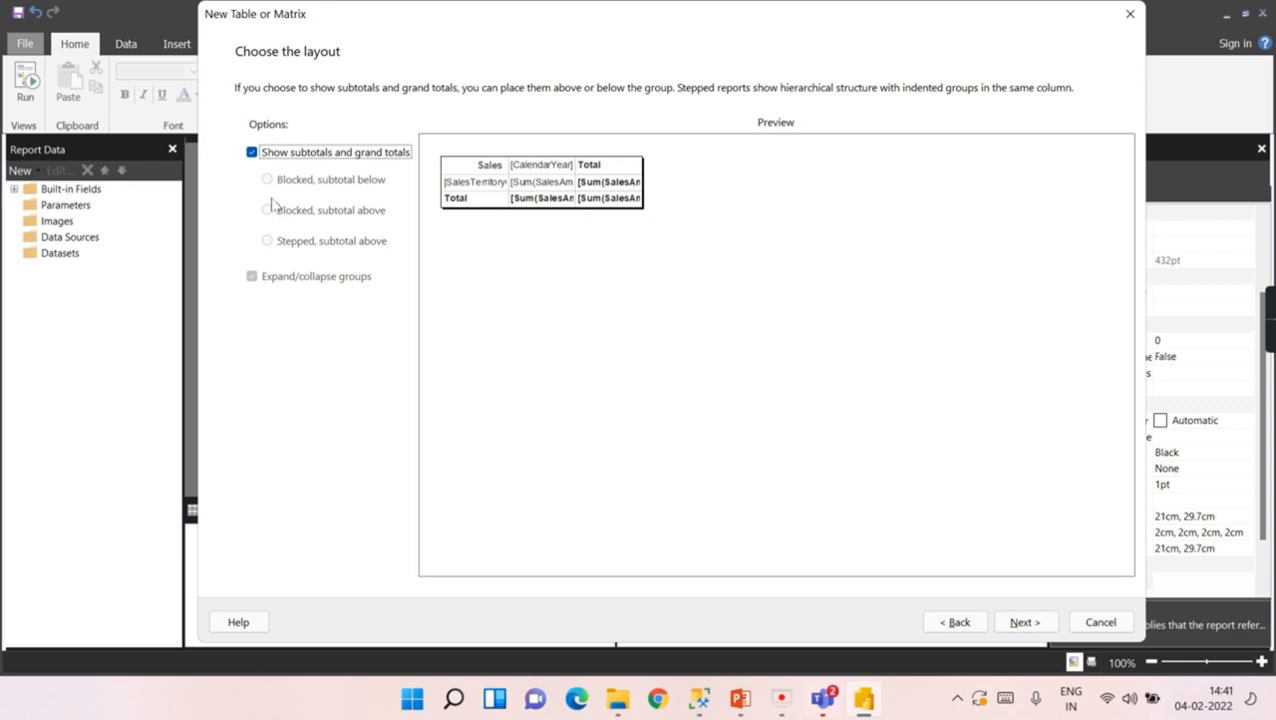
pyautogui.moveTo(783, 227)
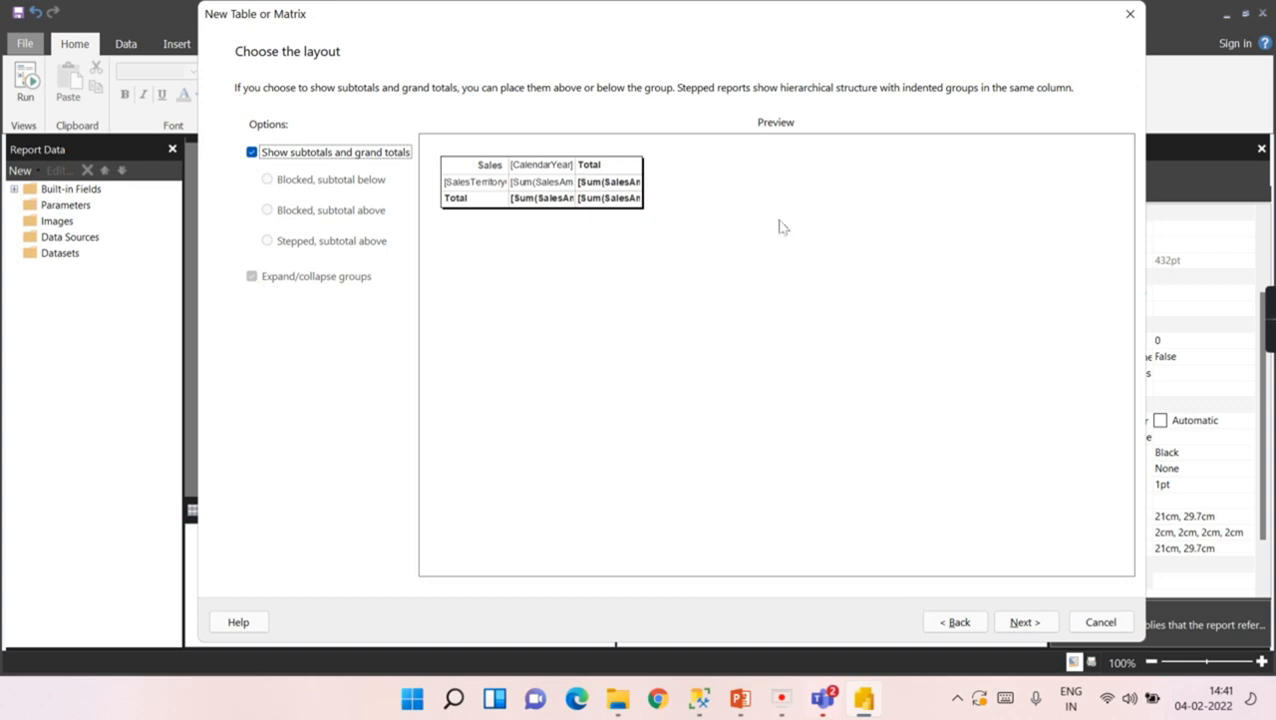
pyautogui.moveTo(147, 96)
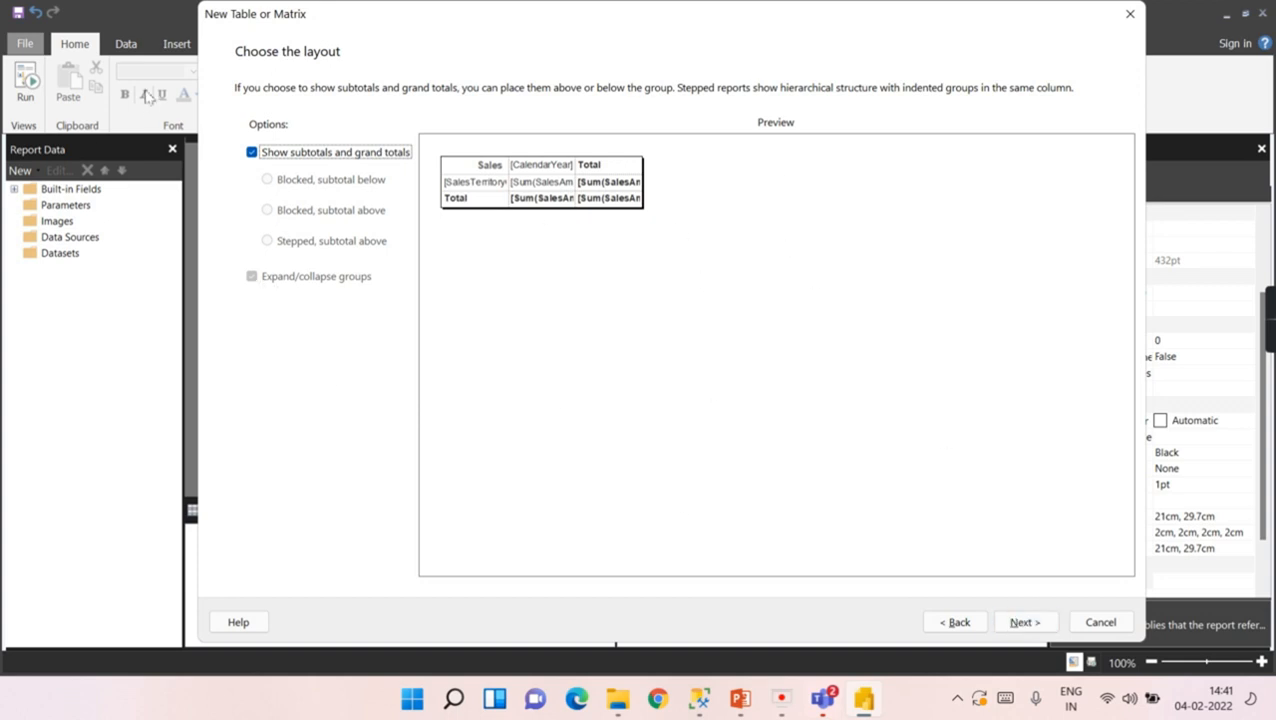
pyautogui.moveTo(445, 190)
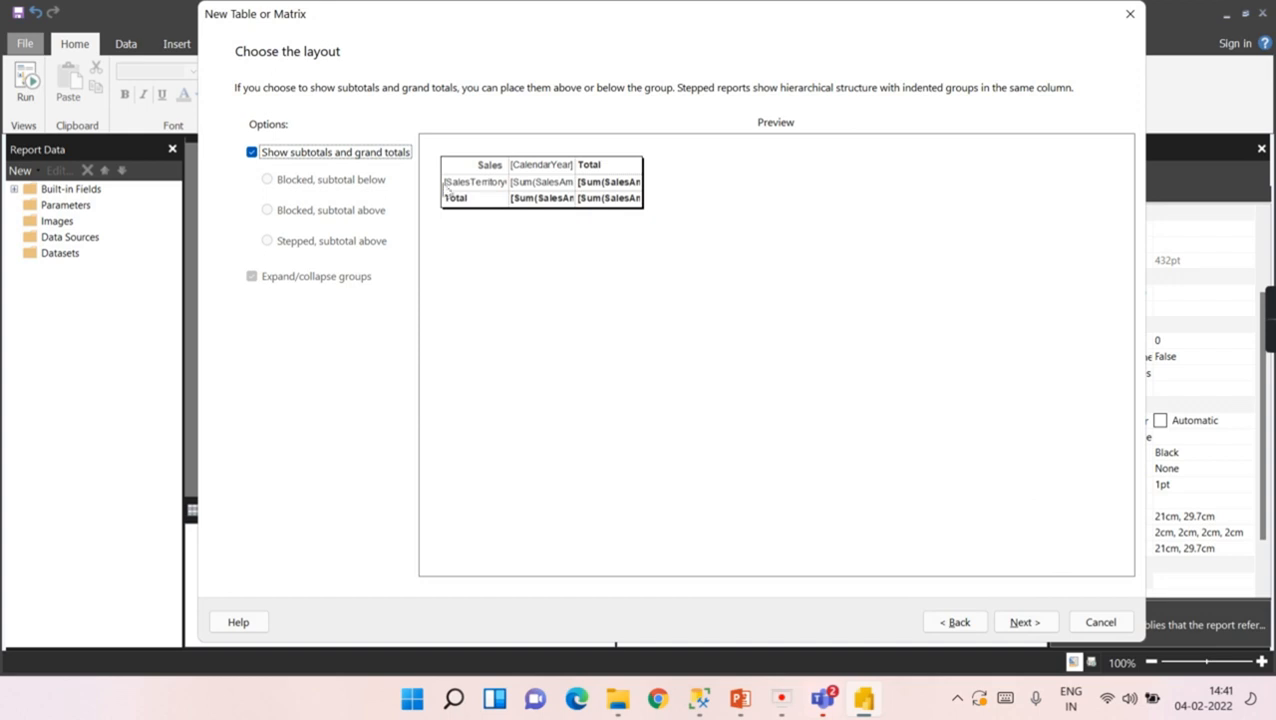
pyautogui.moveTo(732, 471)
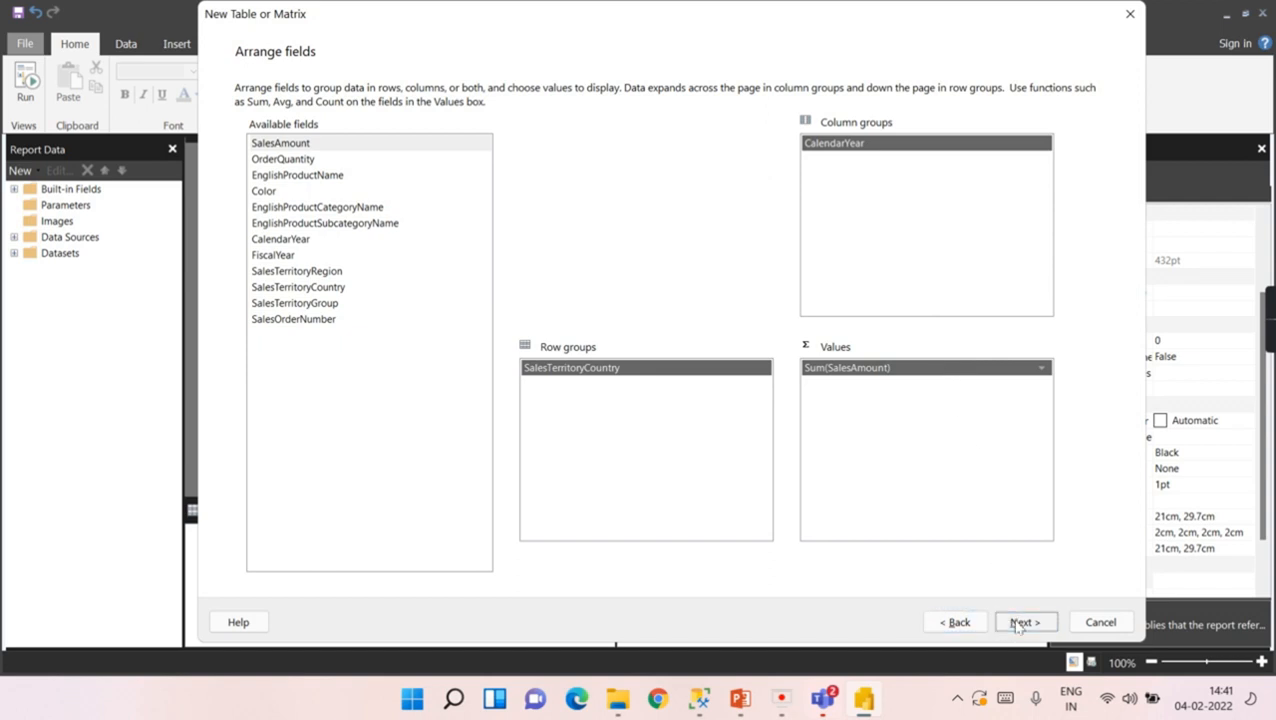
pyautogui.click(1024, 621)
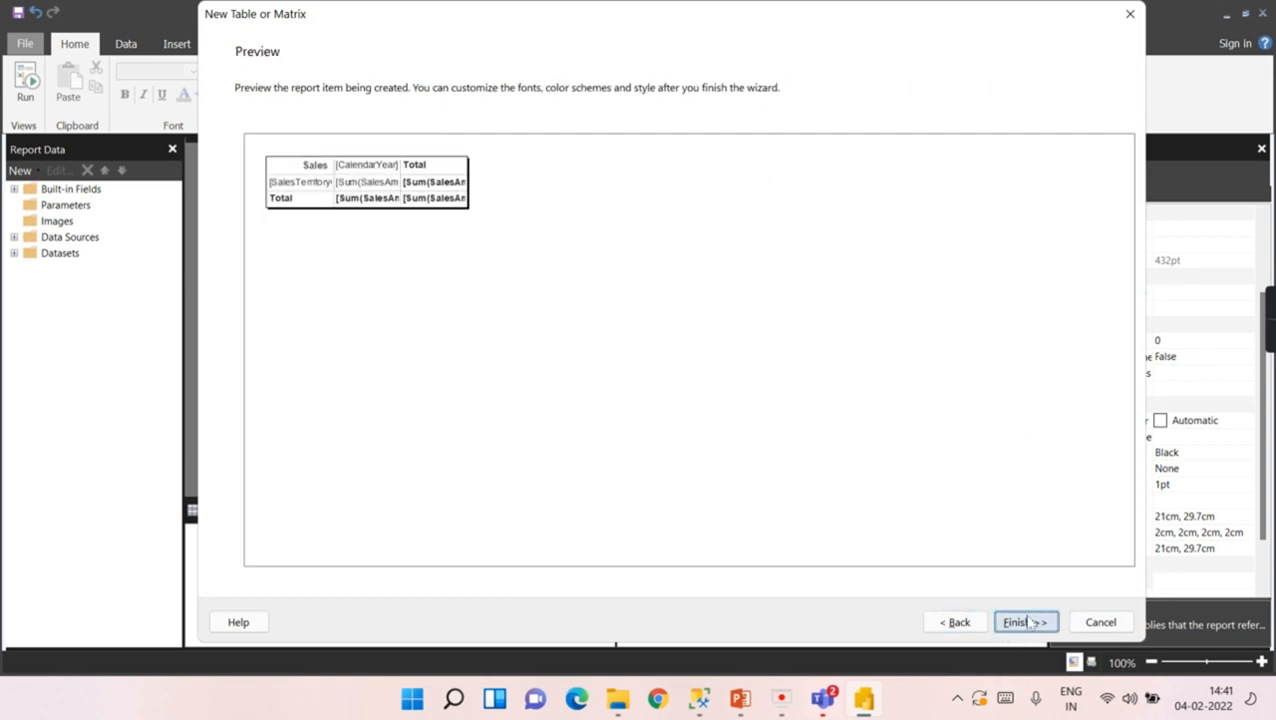
pyautogui.click(1013, 621)
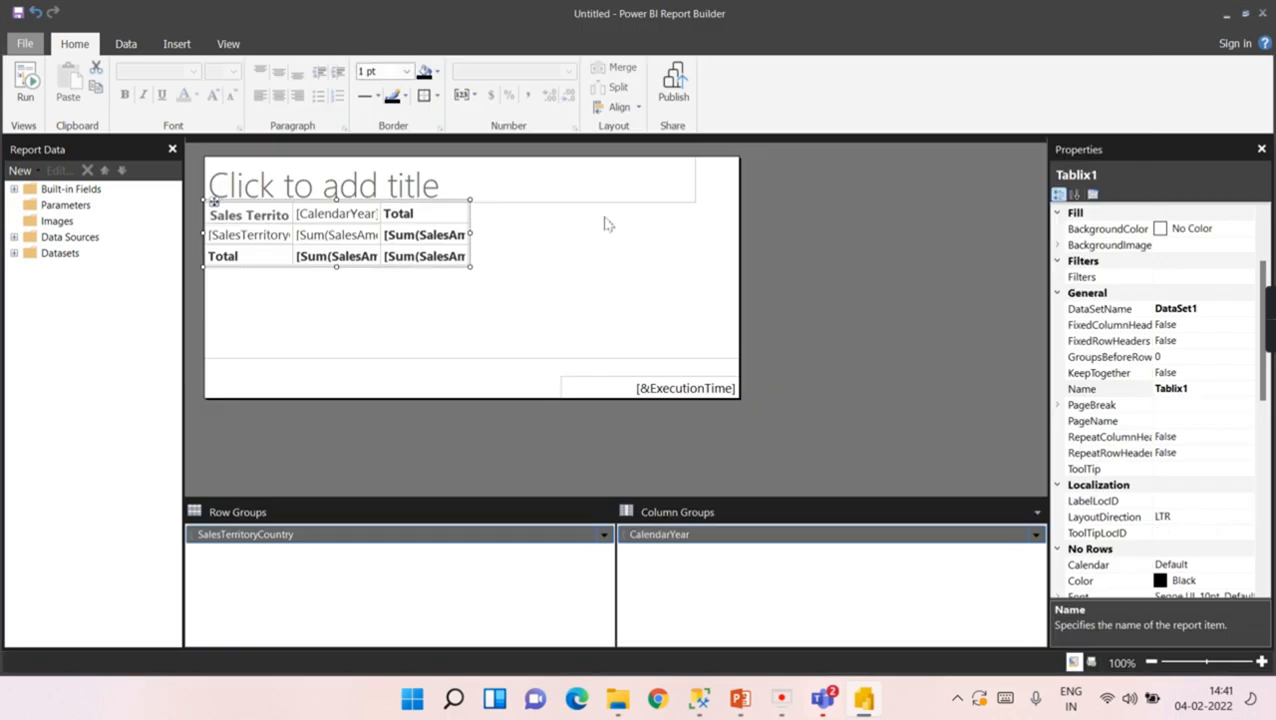
pyautogui.click(248, 234)
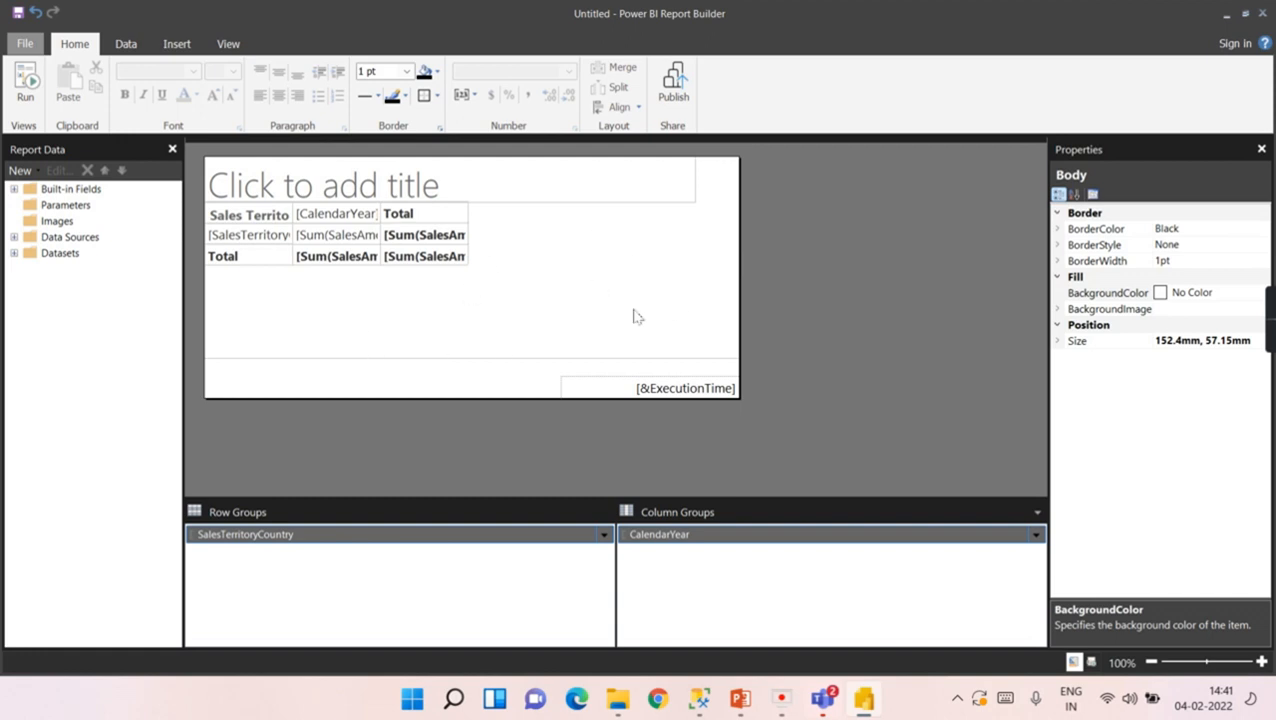
pyautogui.moveTo(611, 288)
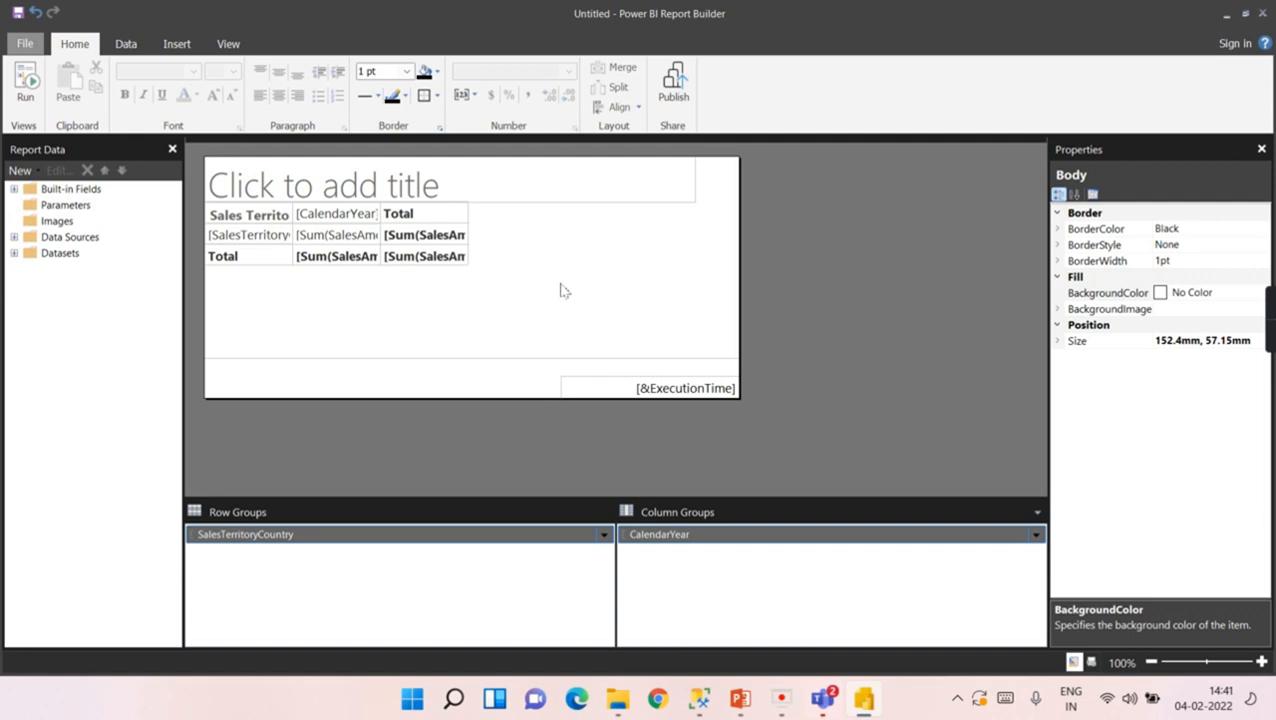
pyautogui.moveTo(770, 363)
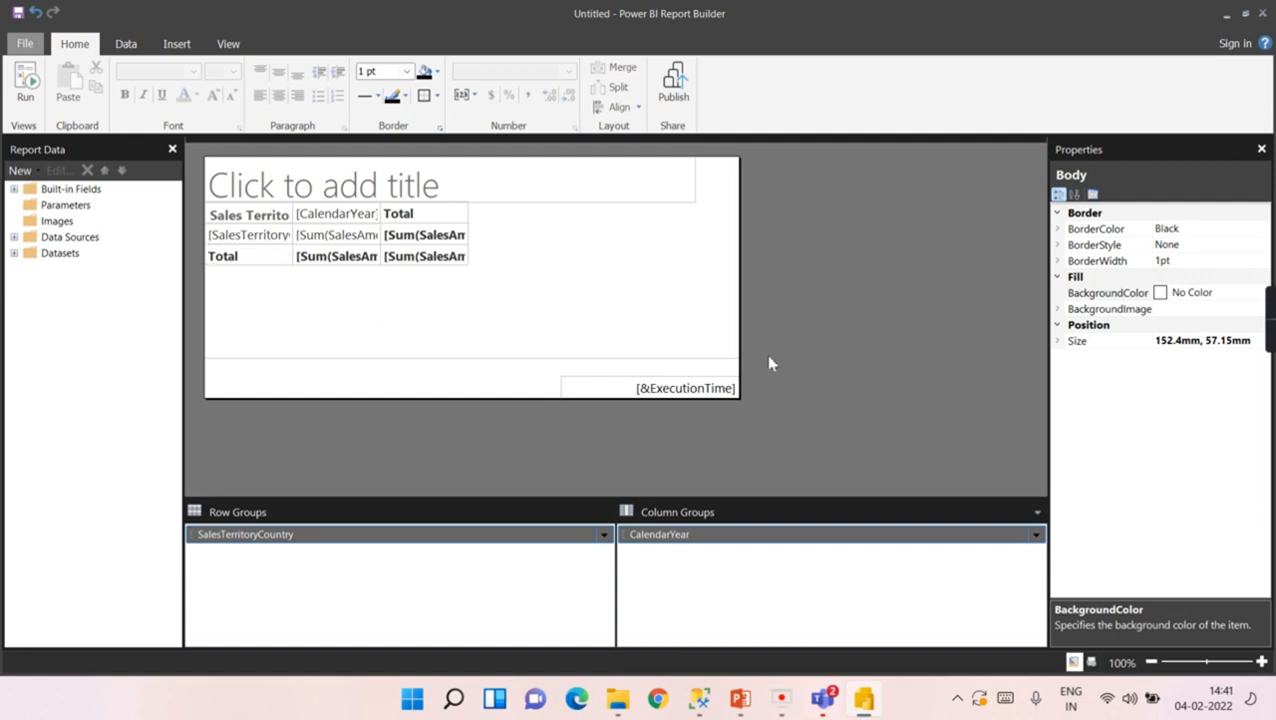
pyautogui.moveTo(703, 182)
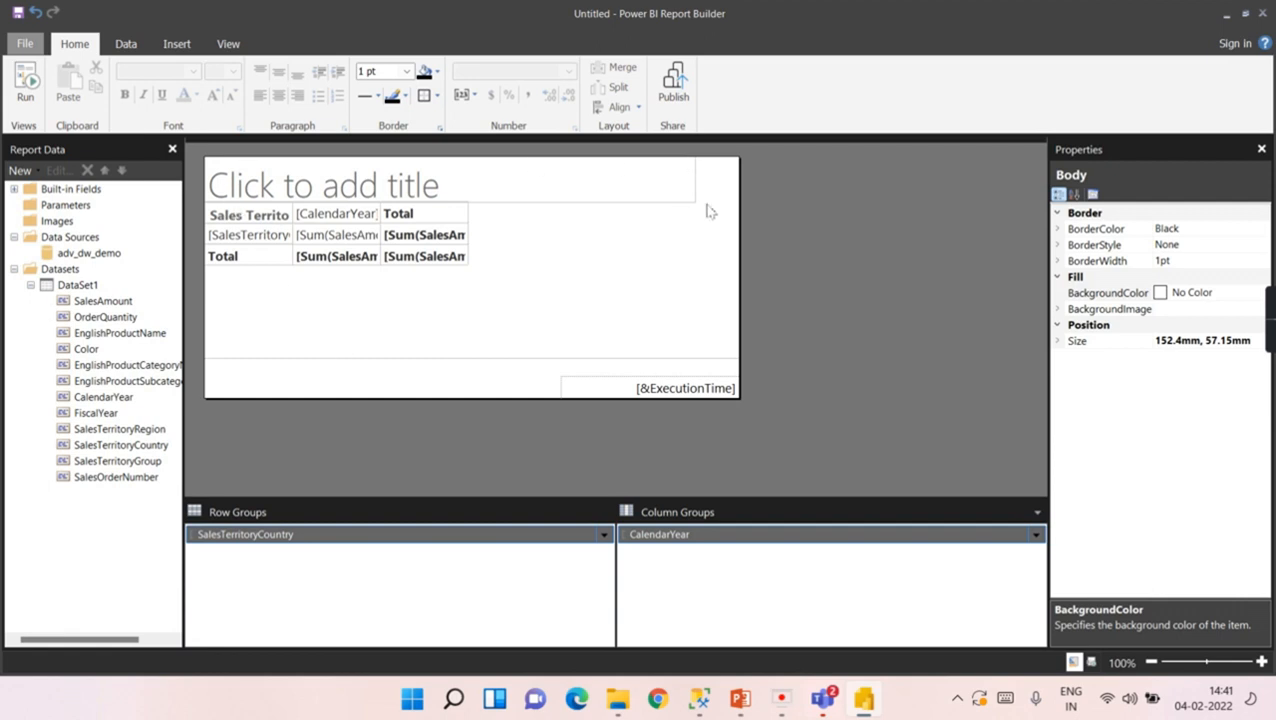
pyautogui.moveTo(445, 339)
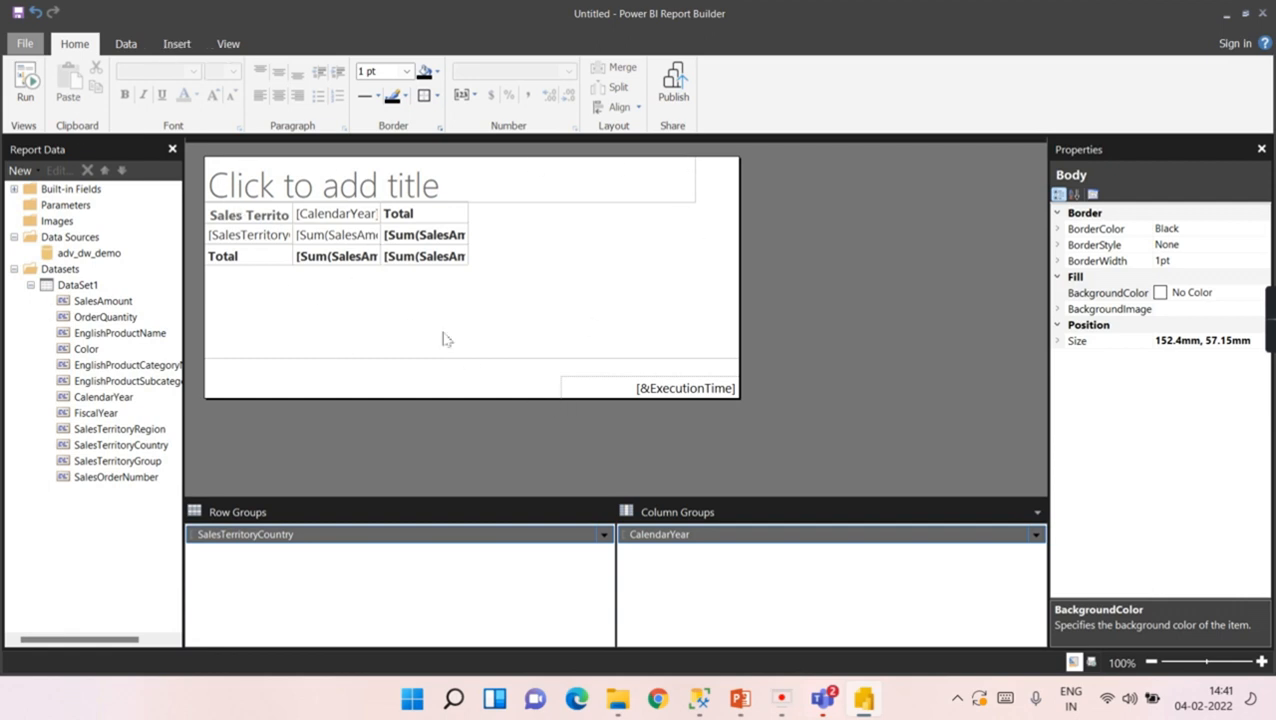
pyautogui.moveTo(771, 291)
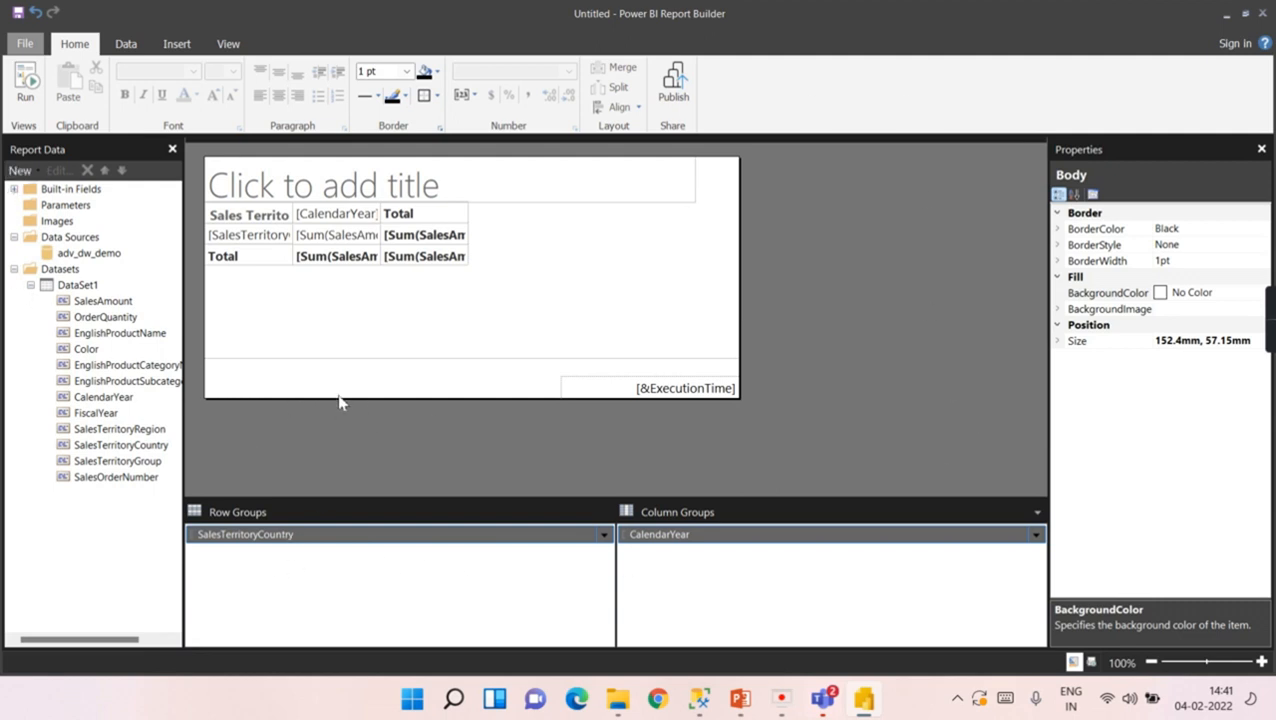
pyautogui.moveTo(373, 310)
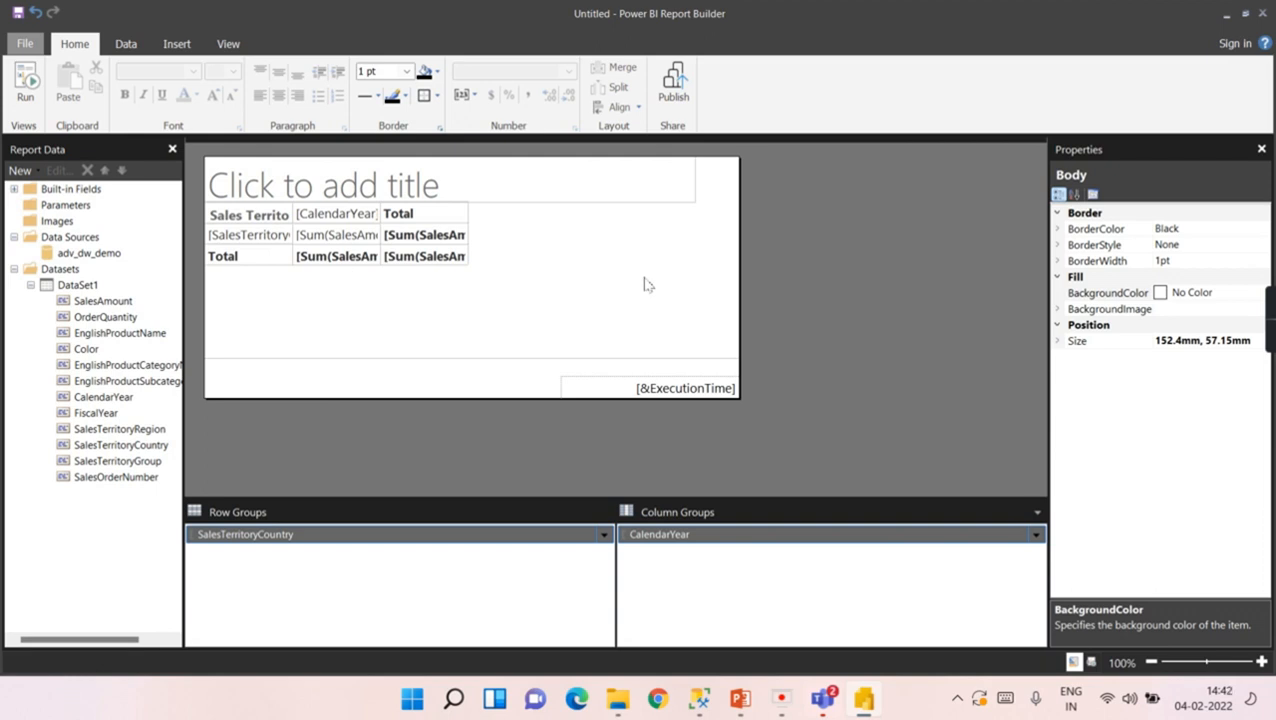
pyautogui.moveTo(462, 296)
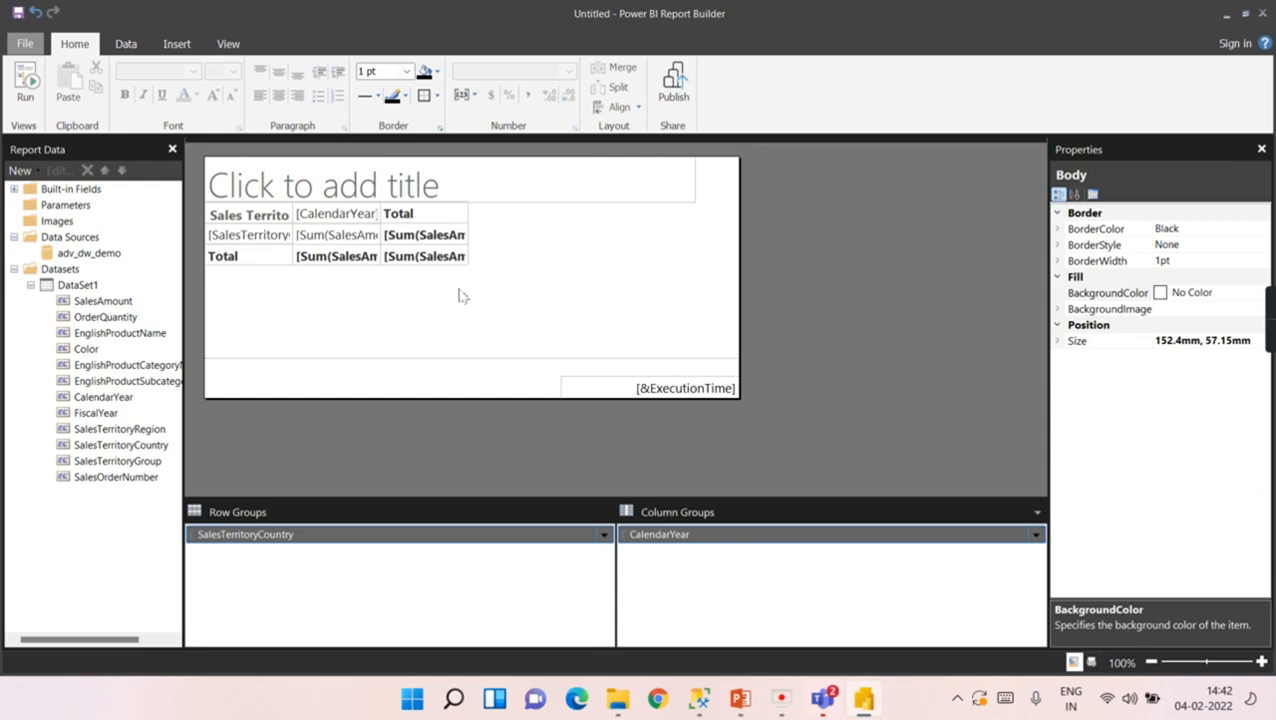
pyautogui.moveTo(597, 275)
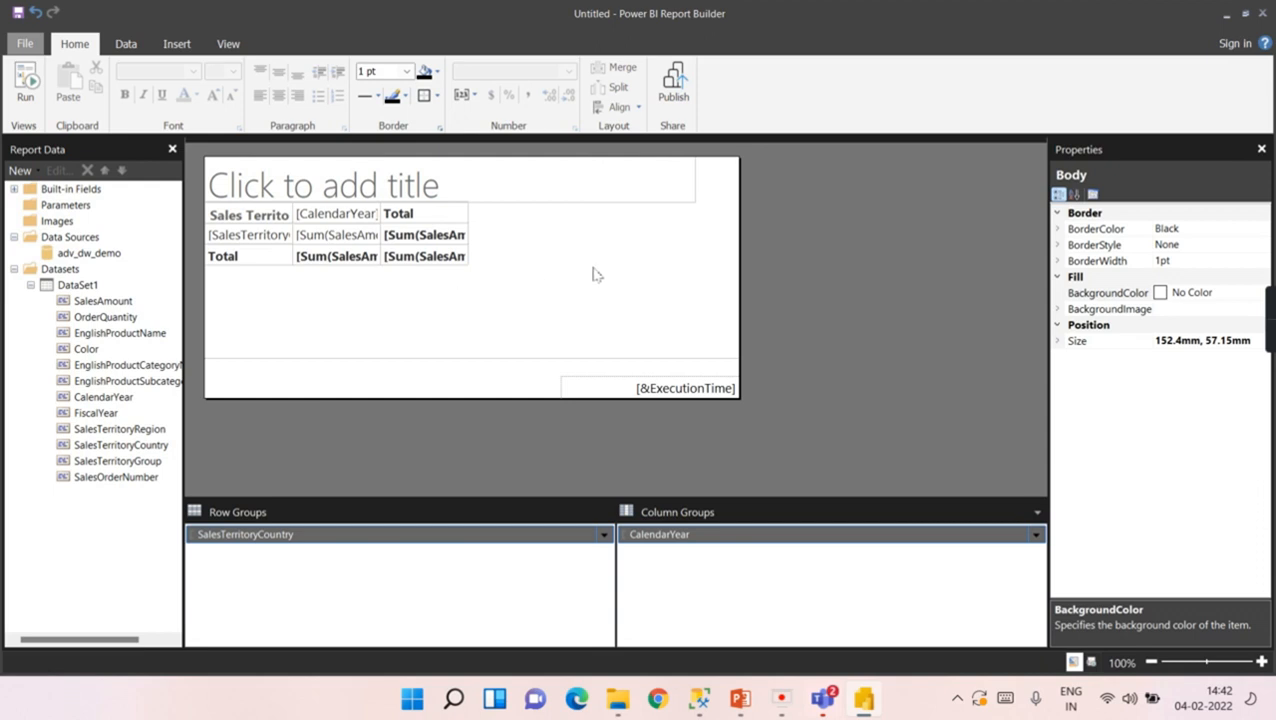
pyautogui.moveTo(873, 256)
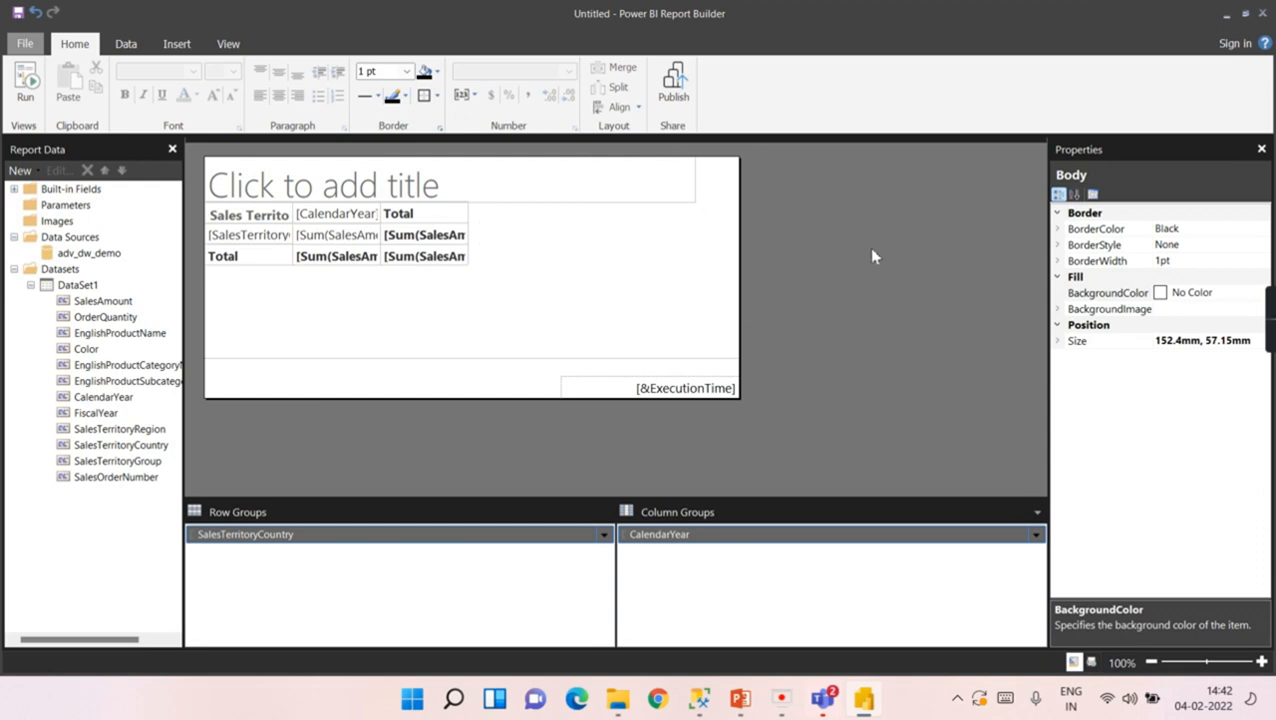
pyautogui.moveTo(558, 322)
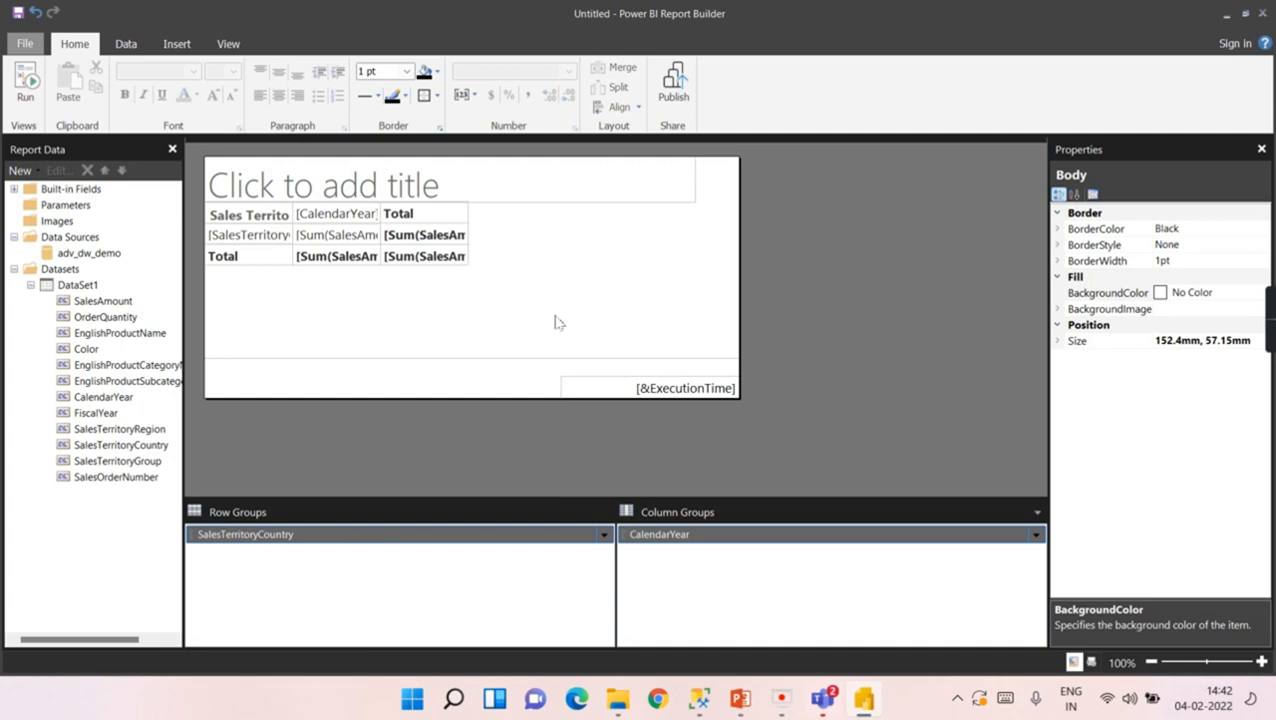
pyautogui.moveTo(561, 322)
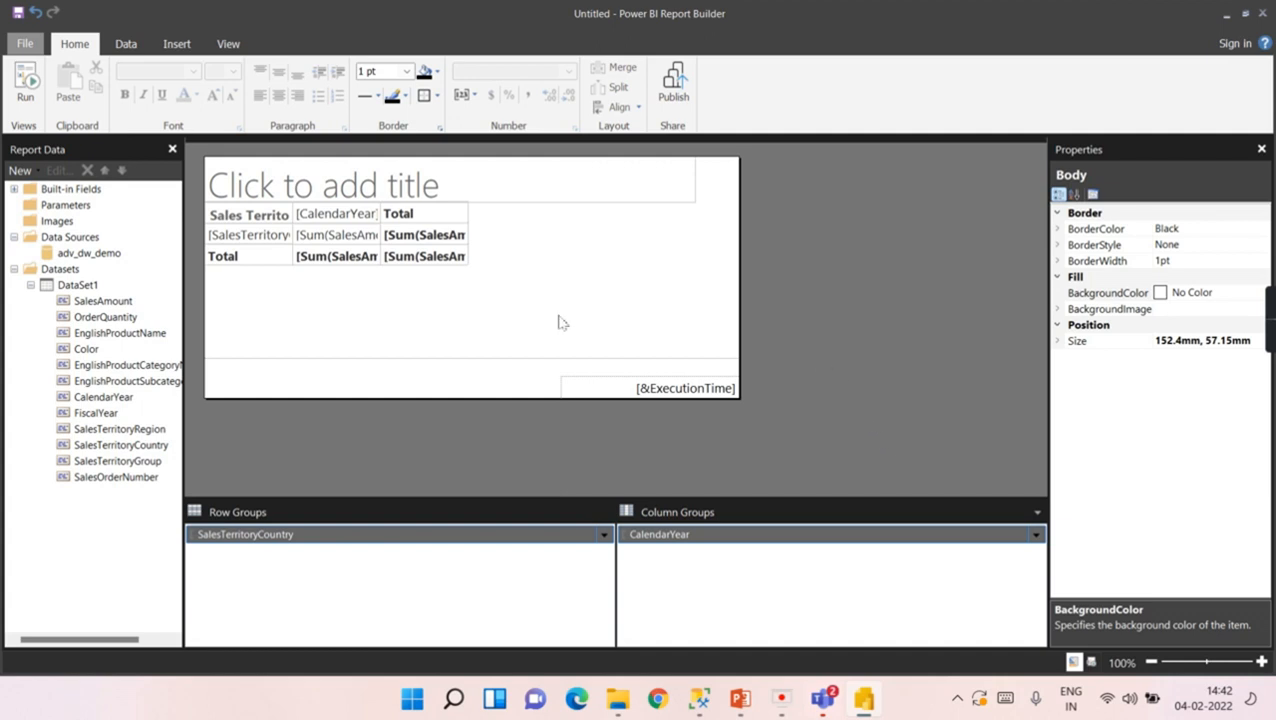
pyautogui.click(77, 285)
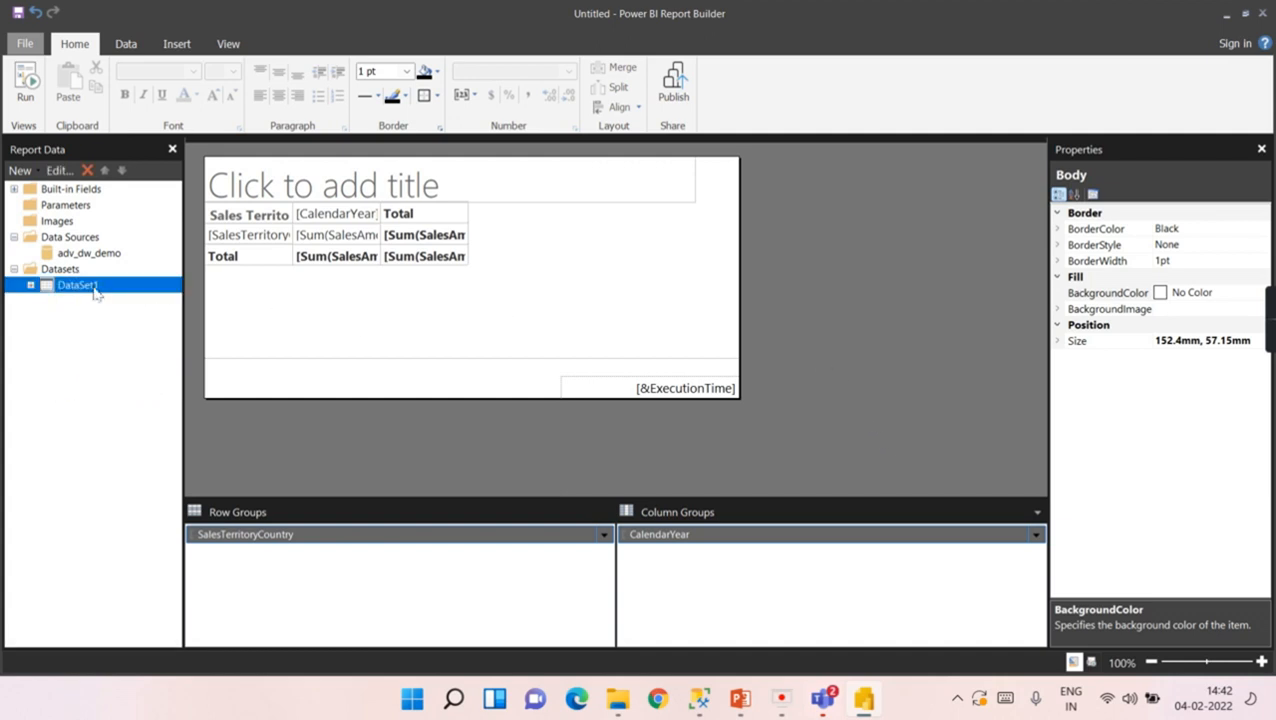
# Open DataSet1's properties and rename the dataset Adv_DW_Demo_DS
pyautogui.doubleClick(76, 285)
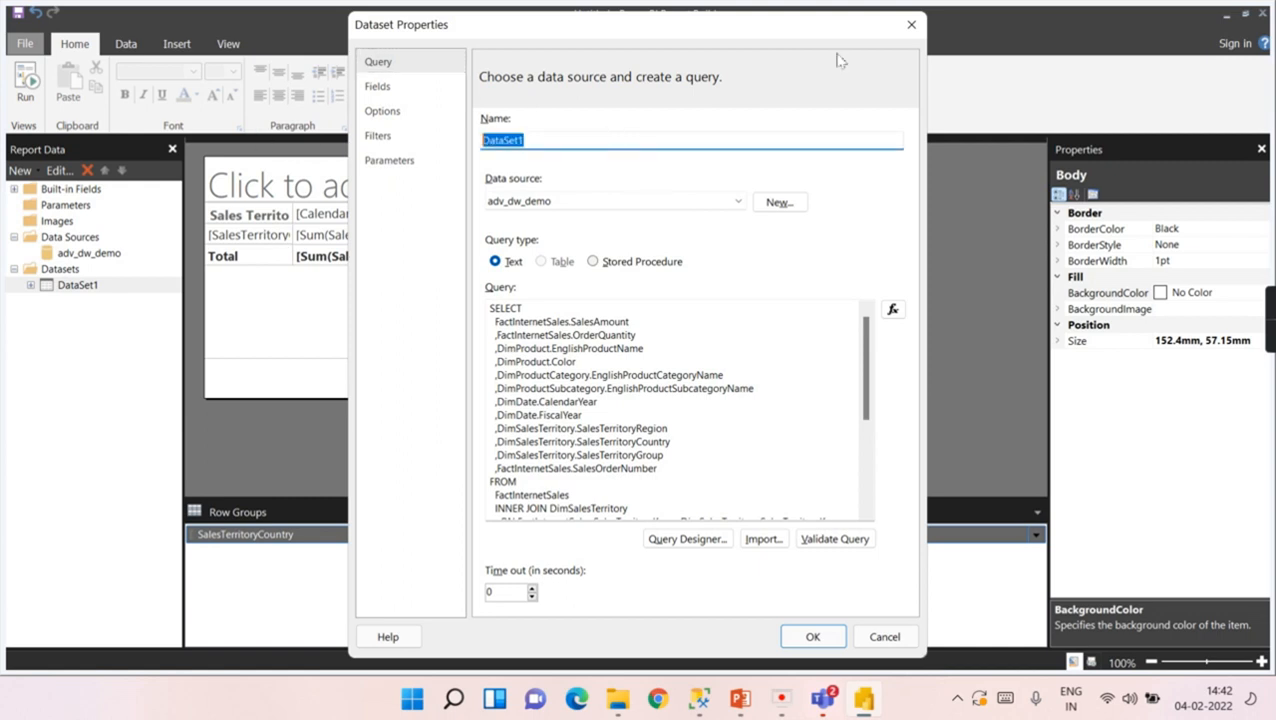
pyautogui.write('A')
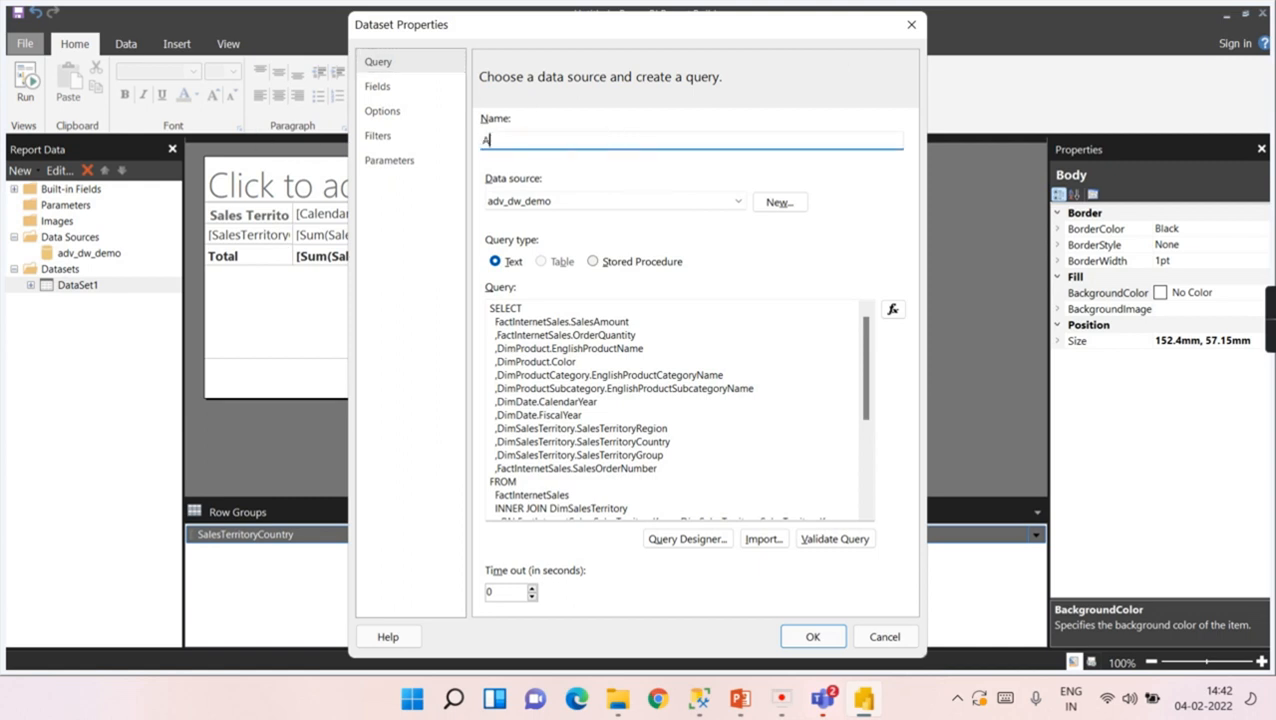
pyautogui.write('dv_DW_Demo')
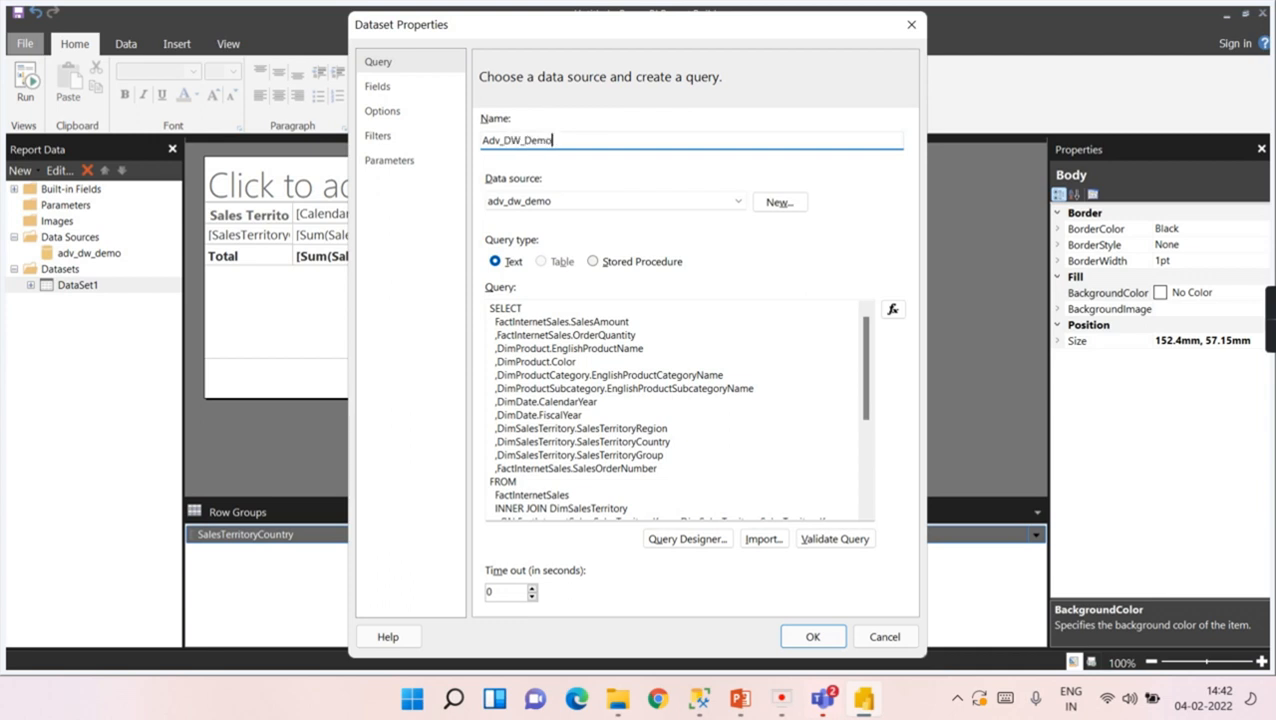
pyautogui.moveTo(806, 193)
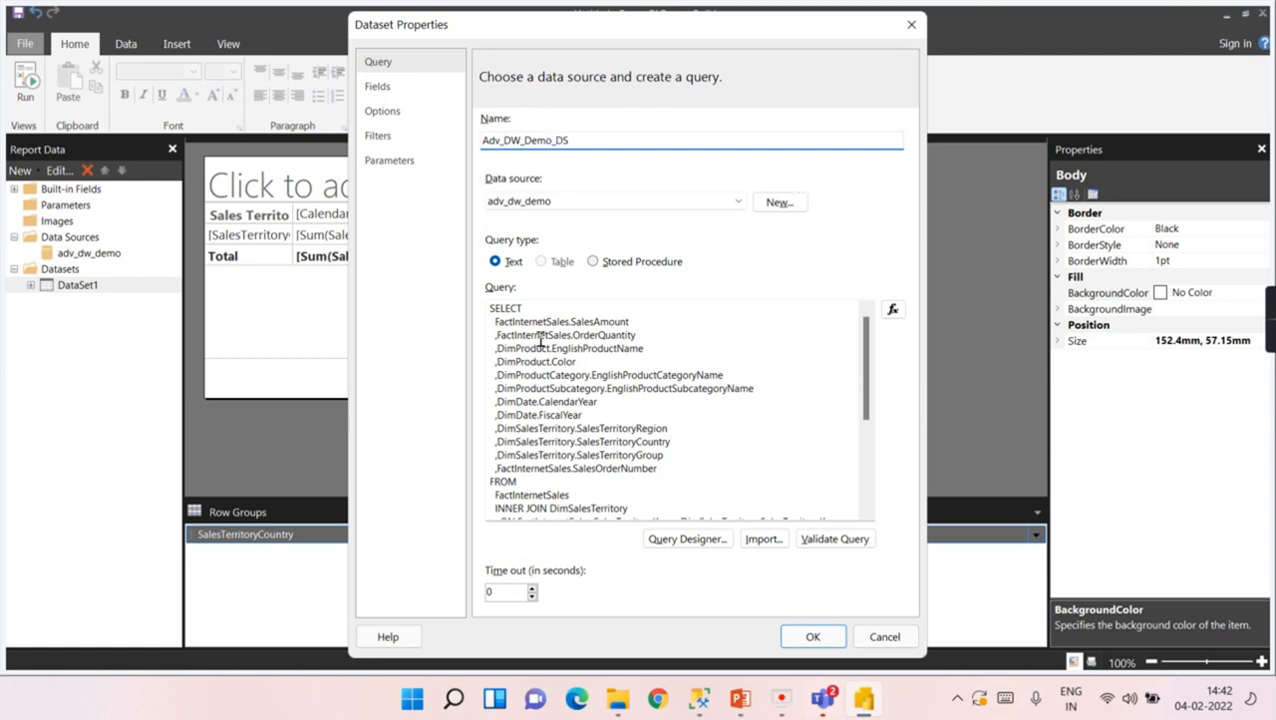
# Scroll to the dataset's query text and select all of it
pyautogui.scroll(-3)
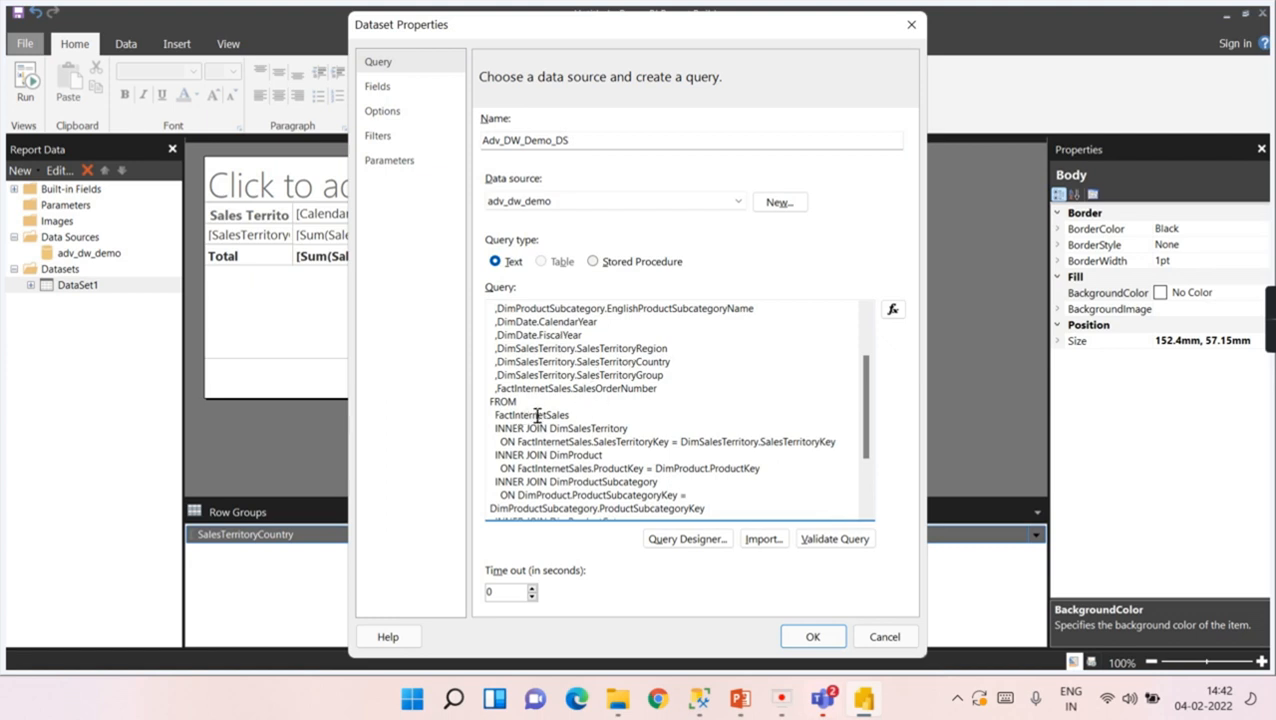
pyautogui.moveTo(513, 433)
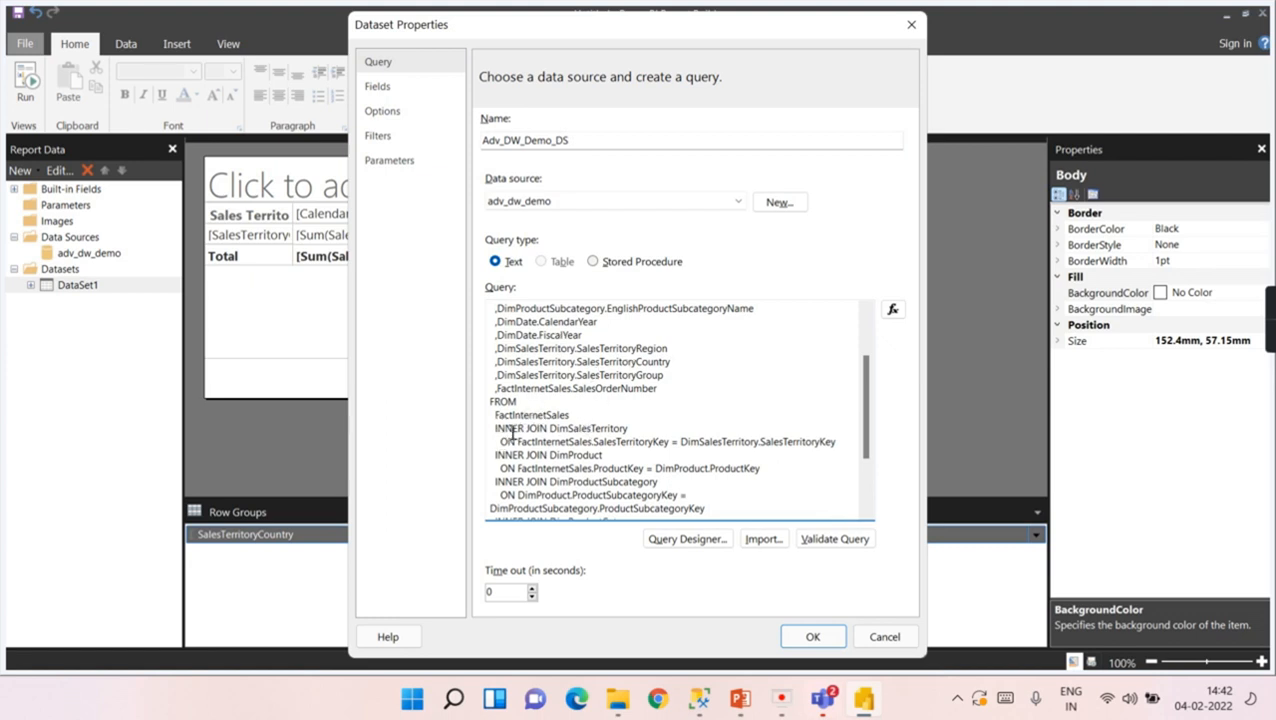
pyautogui.click(570, 415)
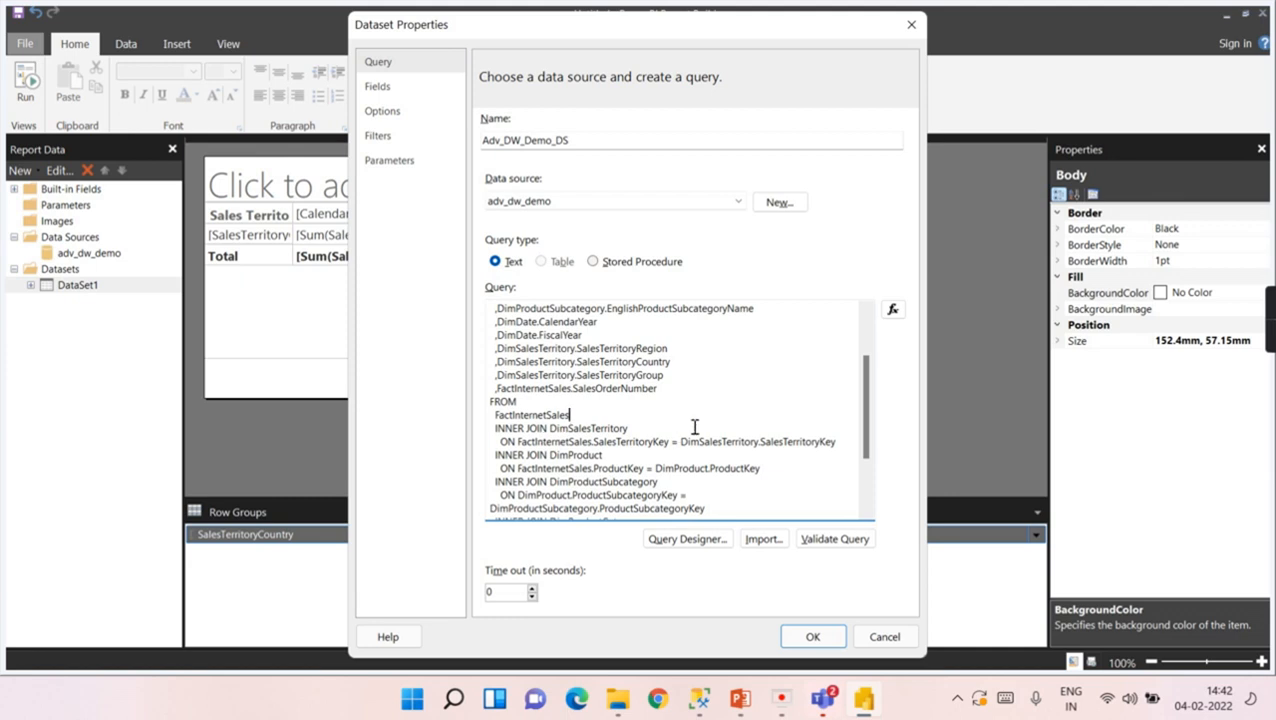
pyautogui.press('ctrl+a')
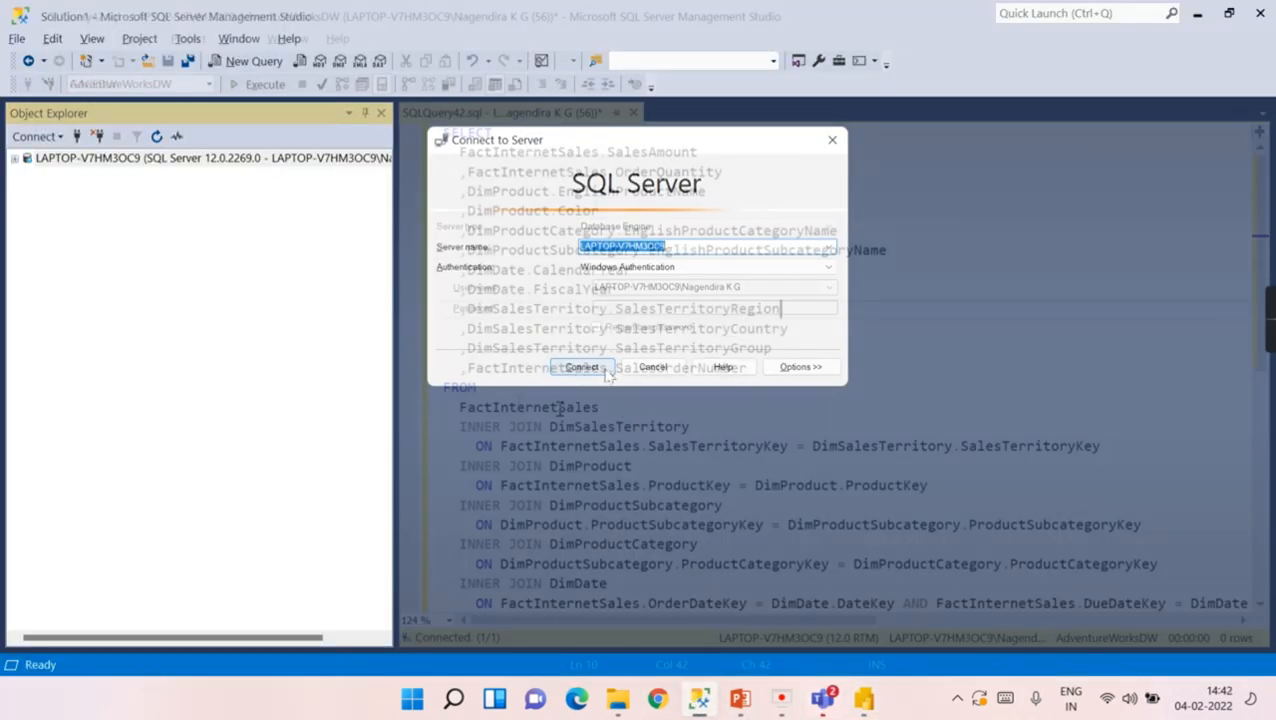
# Connect to the server and highlight the query's SELECT column list through SalesOrderNumber
pyautogui.click(580, 366)
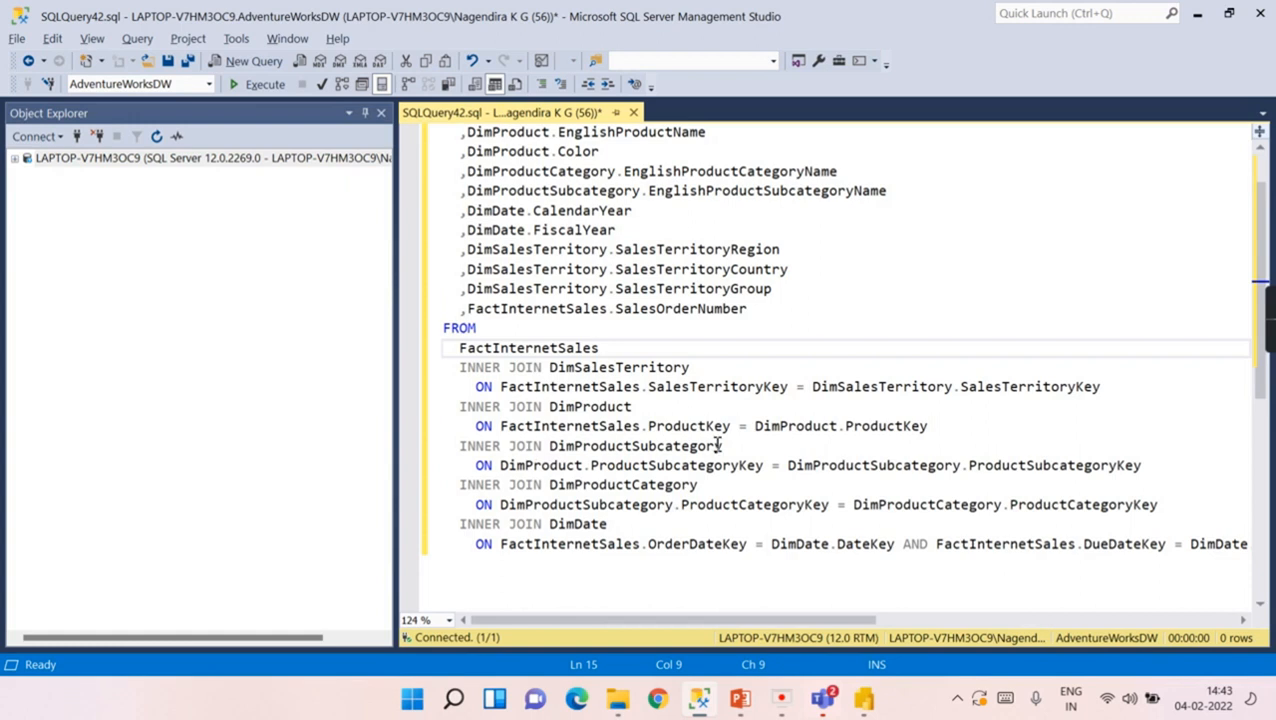
pyautogui.moveTo(503, 367)
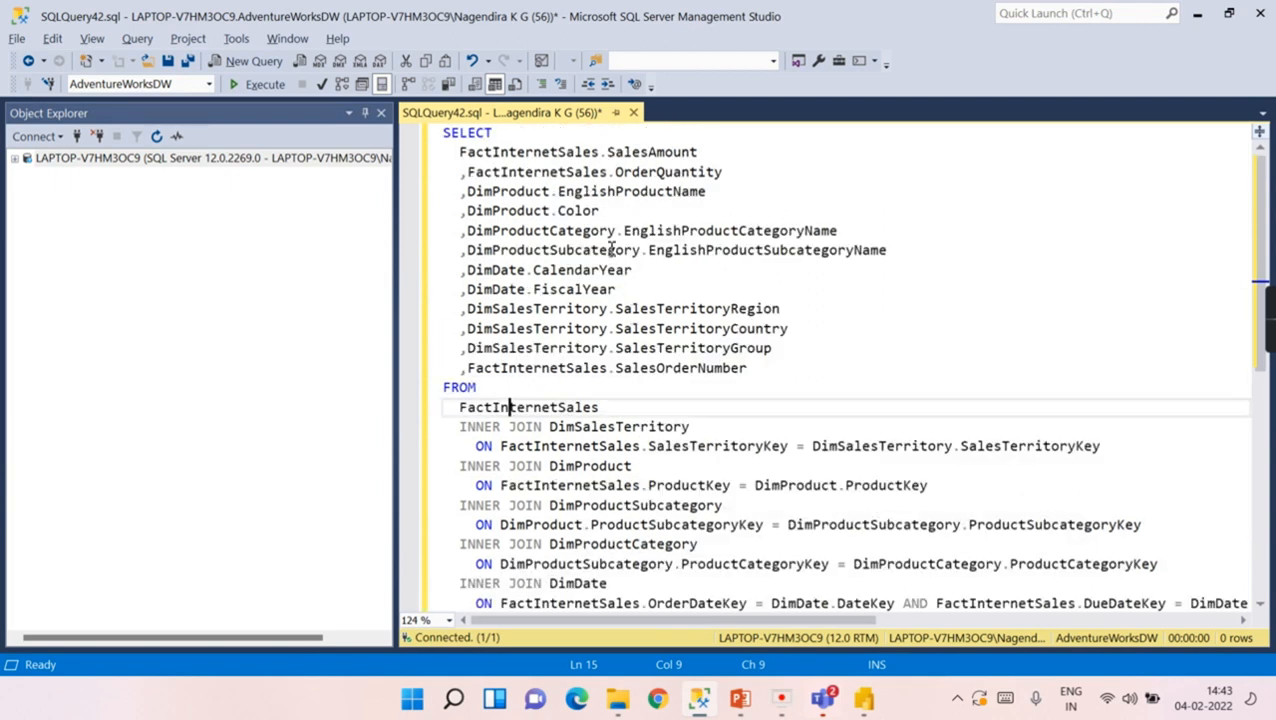
pyautogui.moveTo(460, 152); pyautogui.dragTo(617, 289)
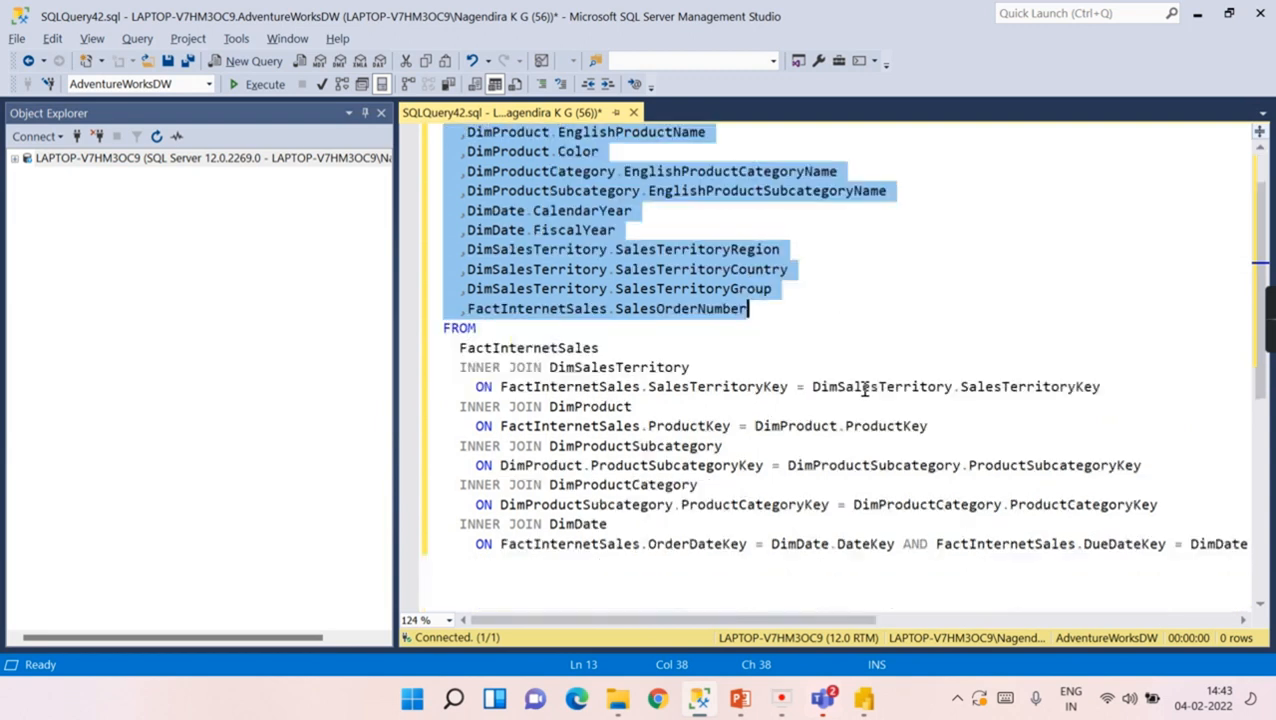
pyautogui.scroll(-3)
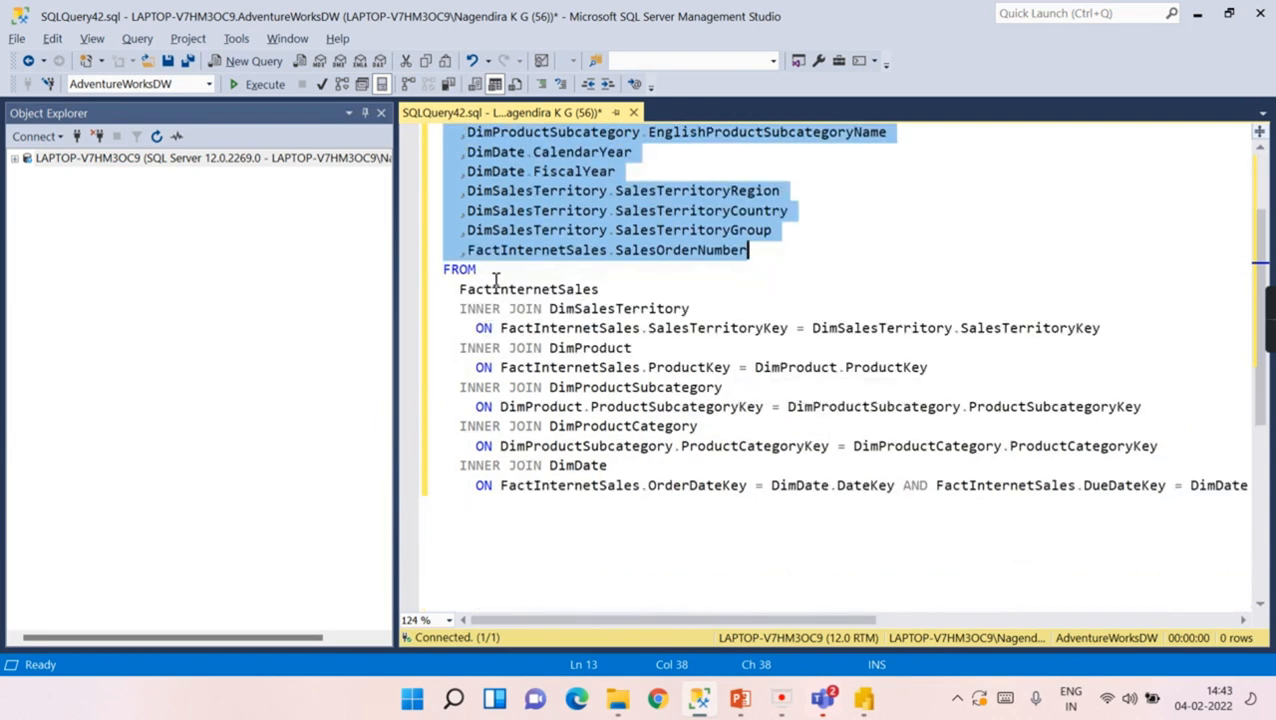
pyautogui.moveTo(793, 492)
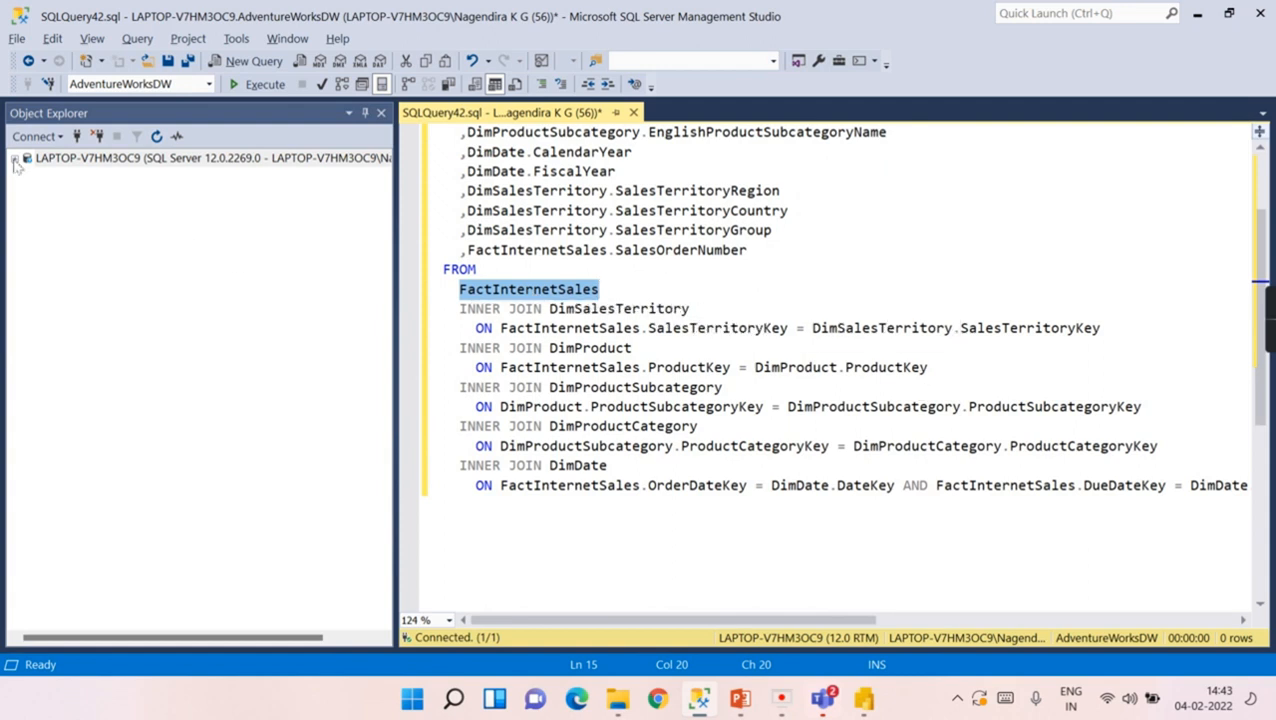
# Expand the server's databases to show DimProduct's columns and the FactInternetSales table
pyautogui.click(15, 157)
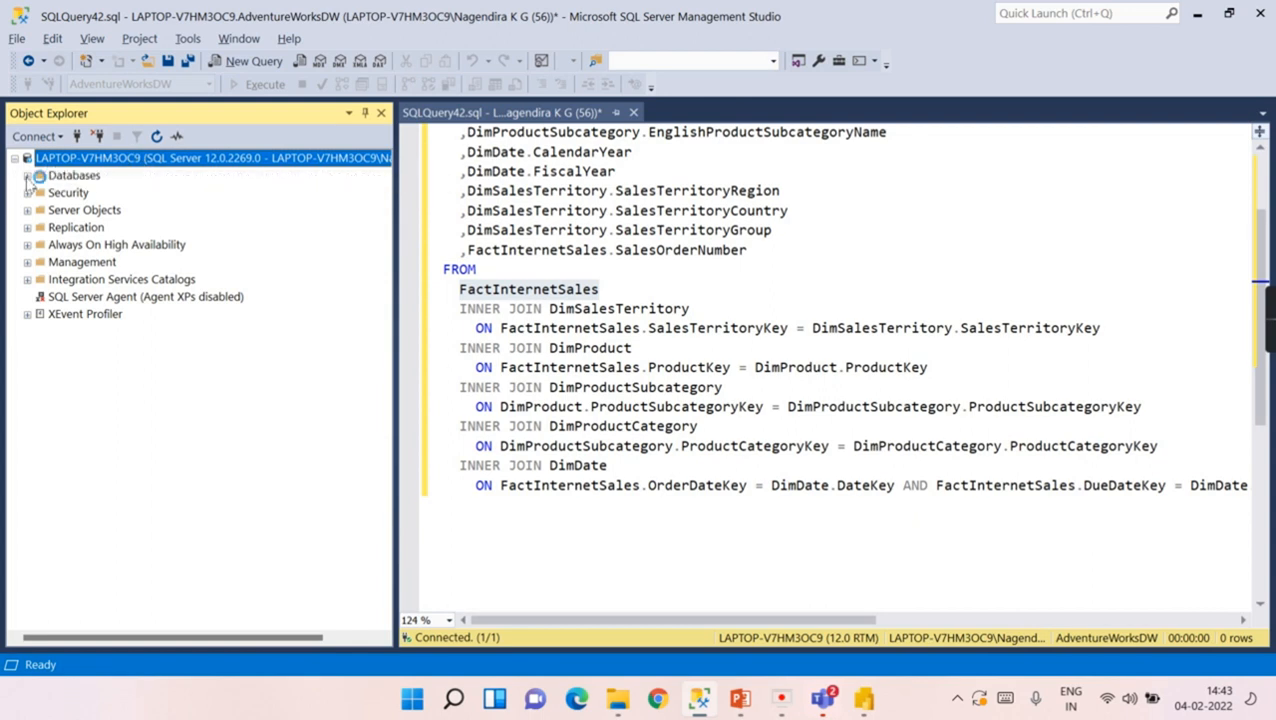
pyautogui.click(27, 175)
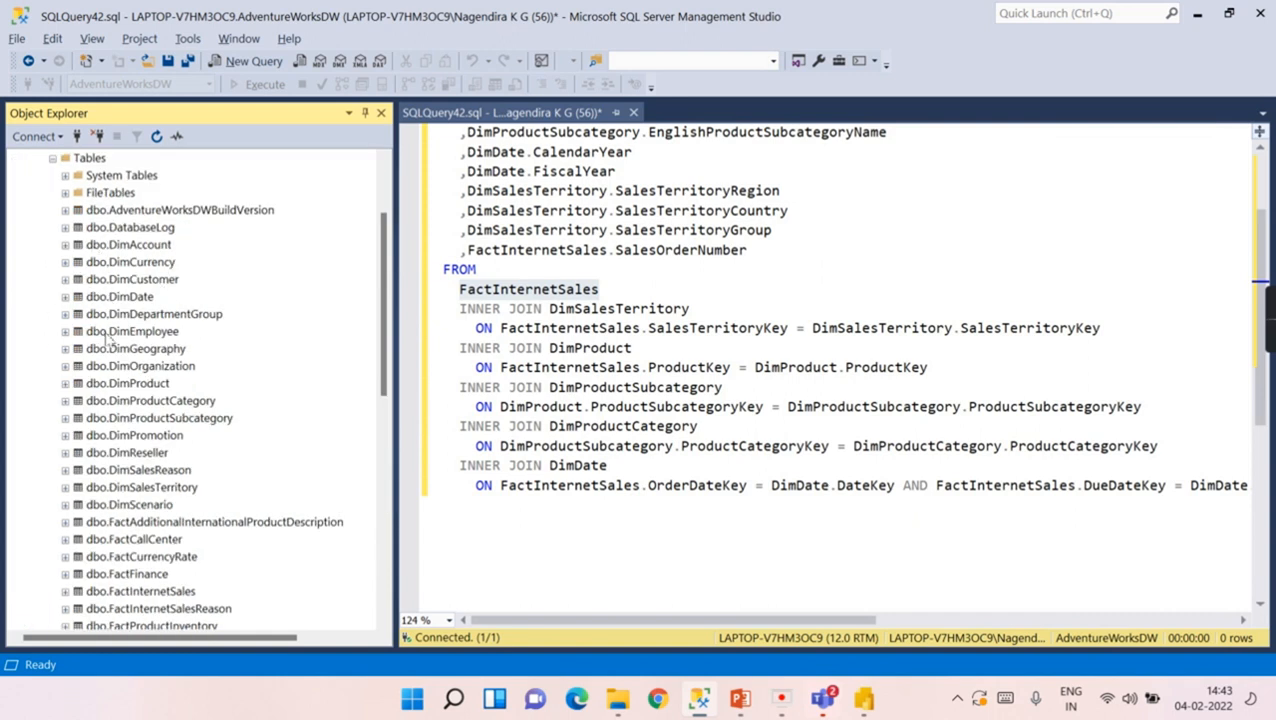
pyautogui.scroll(-3)
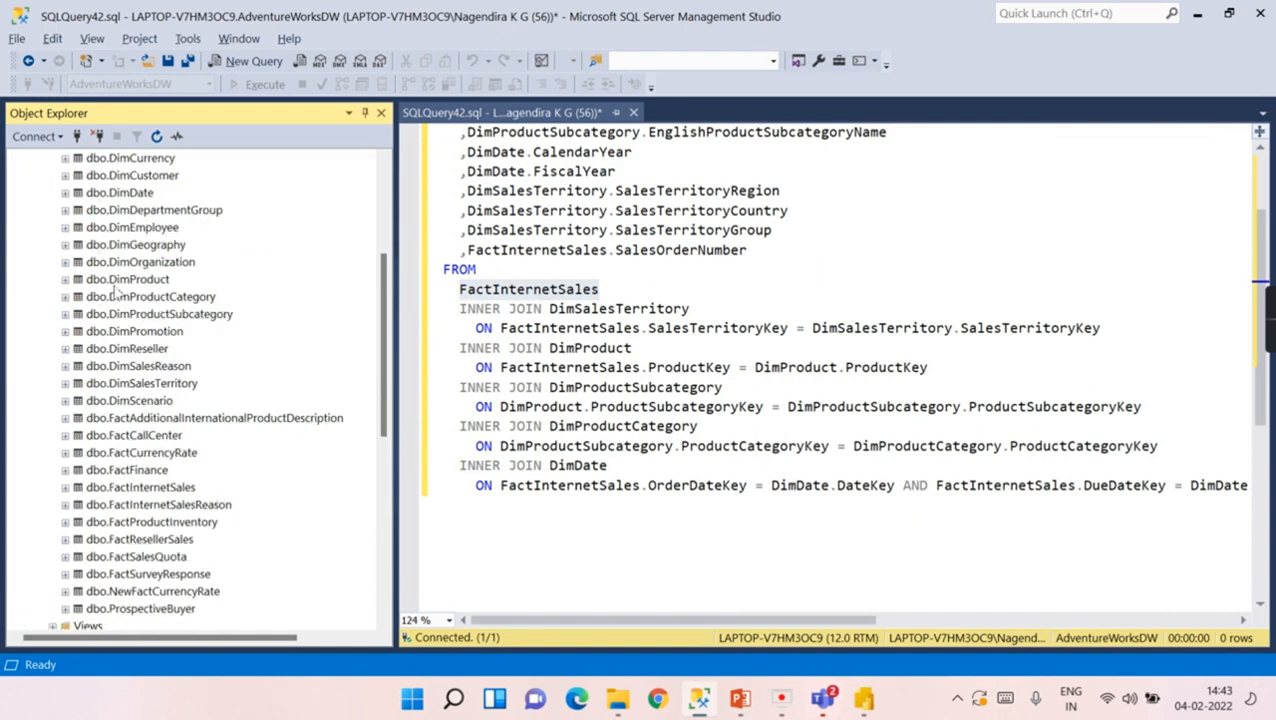
pyautogui.click(65, 279)
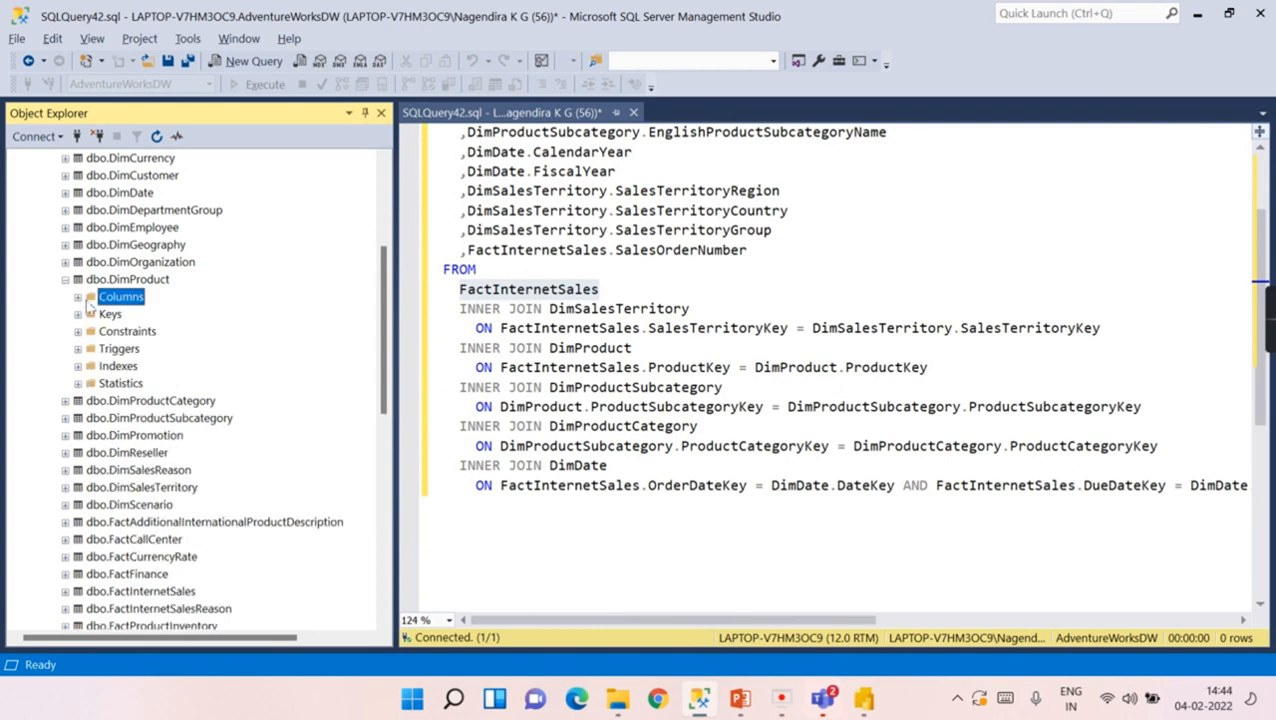
pyautogui.click(78, 296)
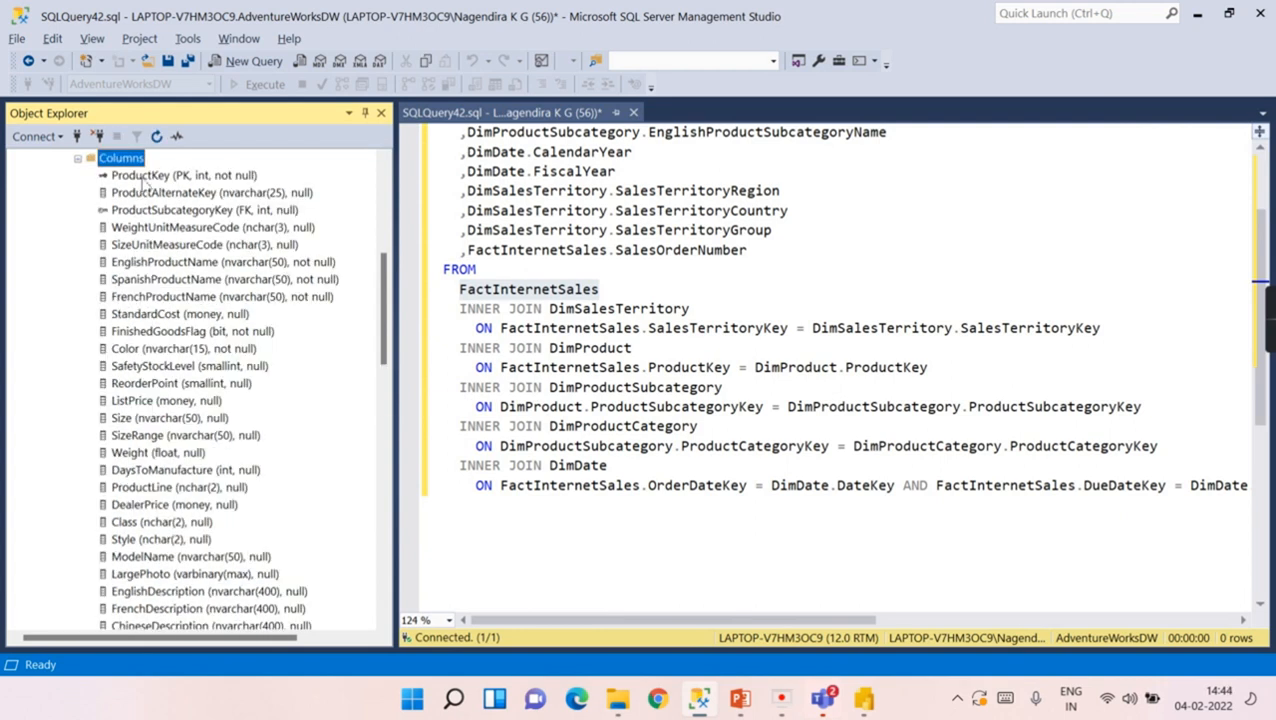
pyautogui.click(78, 157)
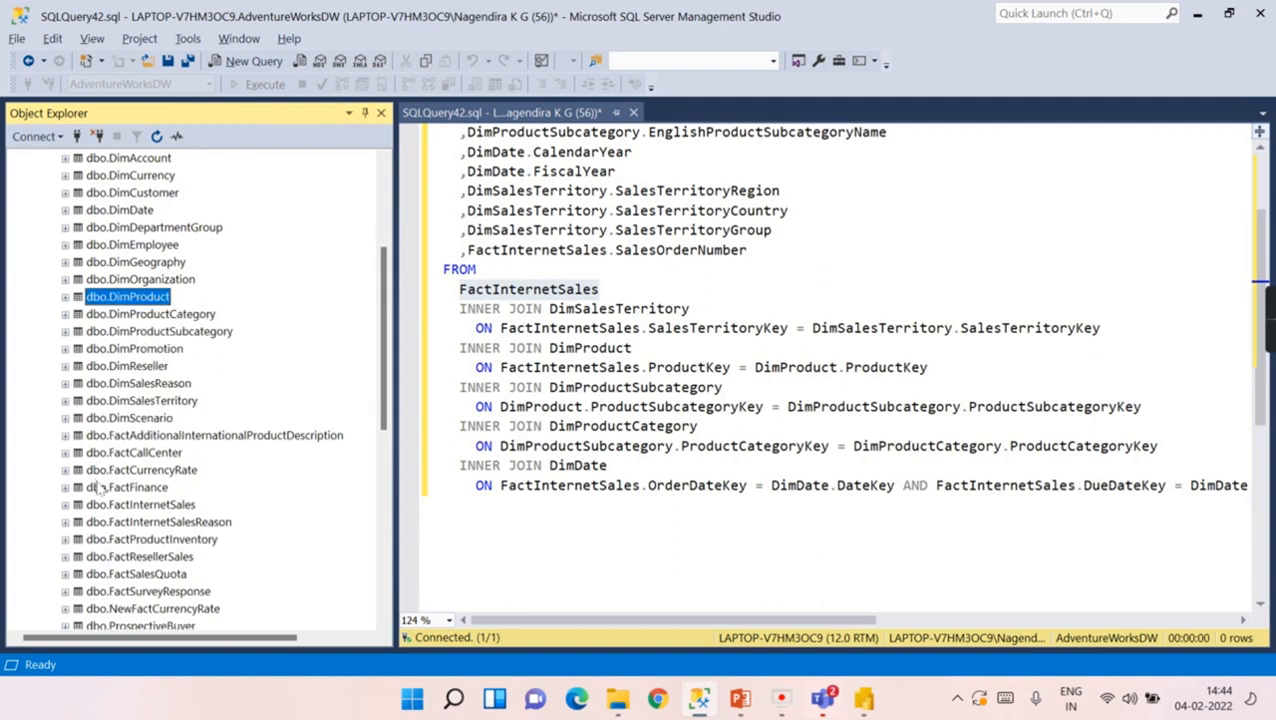
pyautogui.click(66, 504)
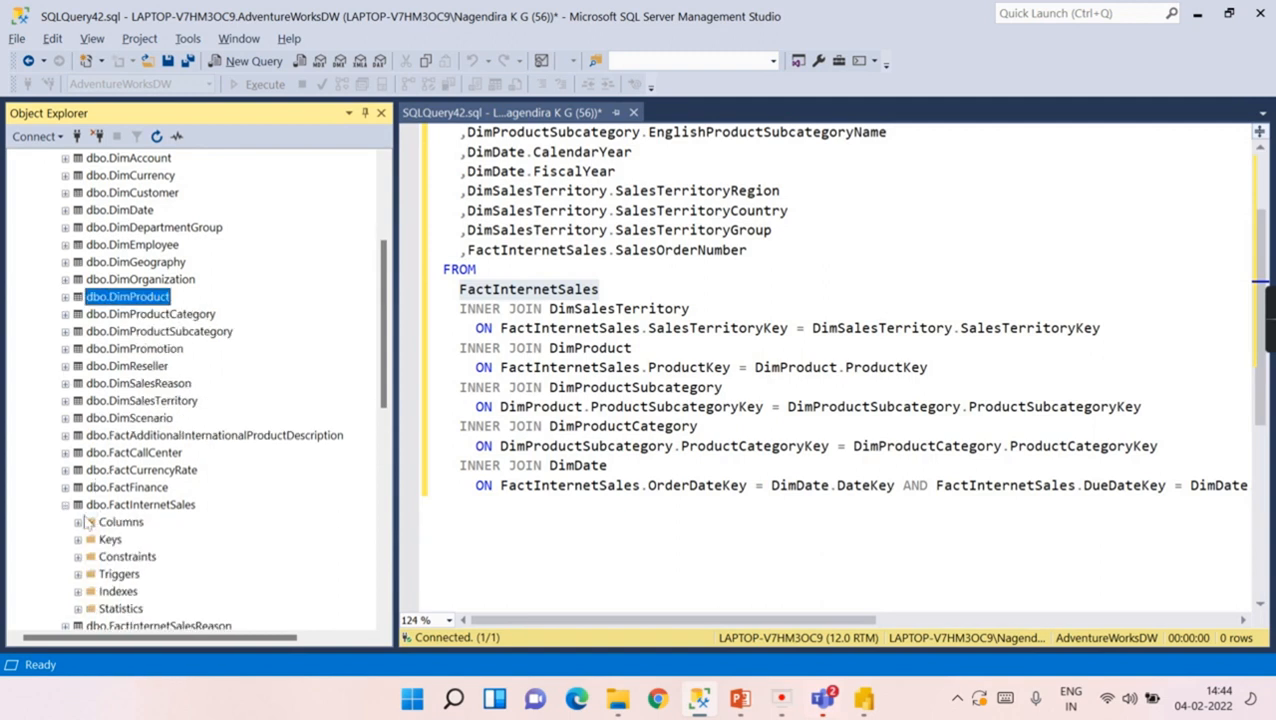
pyautogui.click(90, 521)
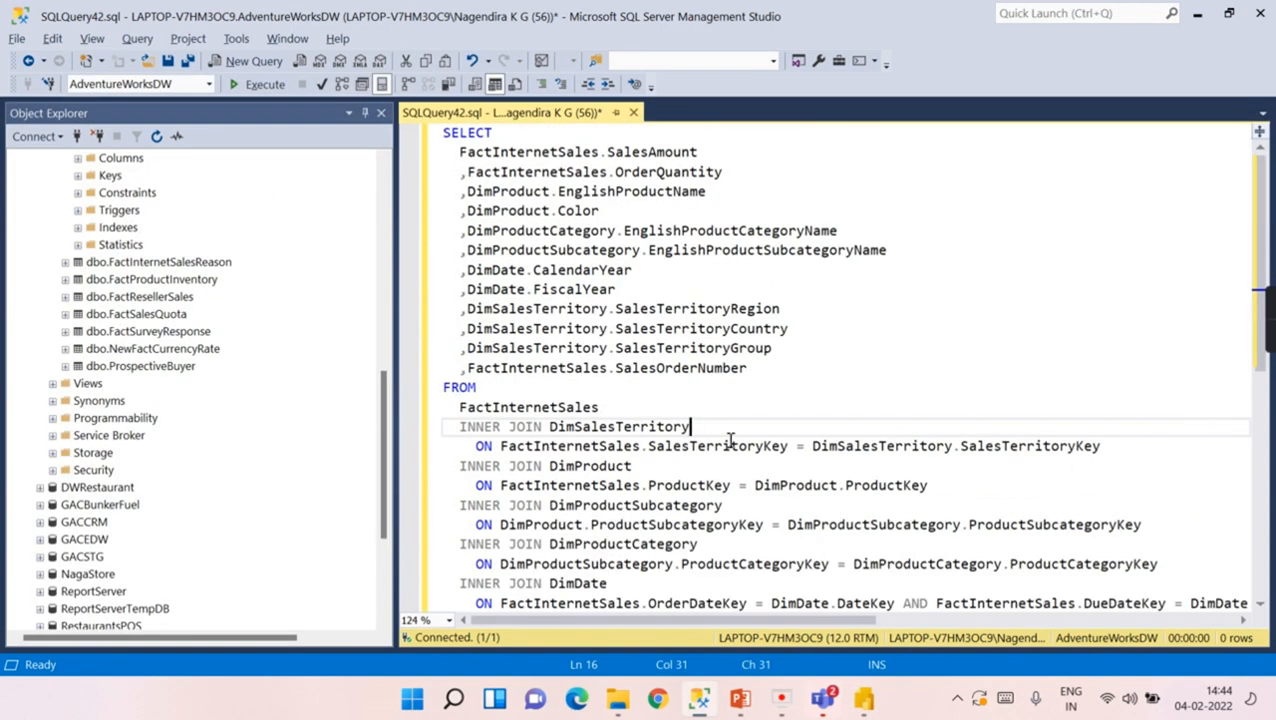
pyautogui.moveTo(847, 446)
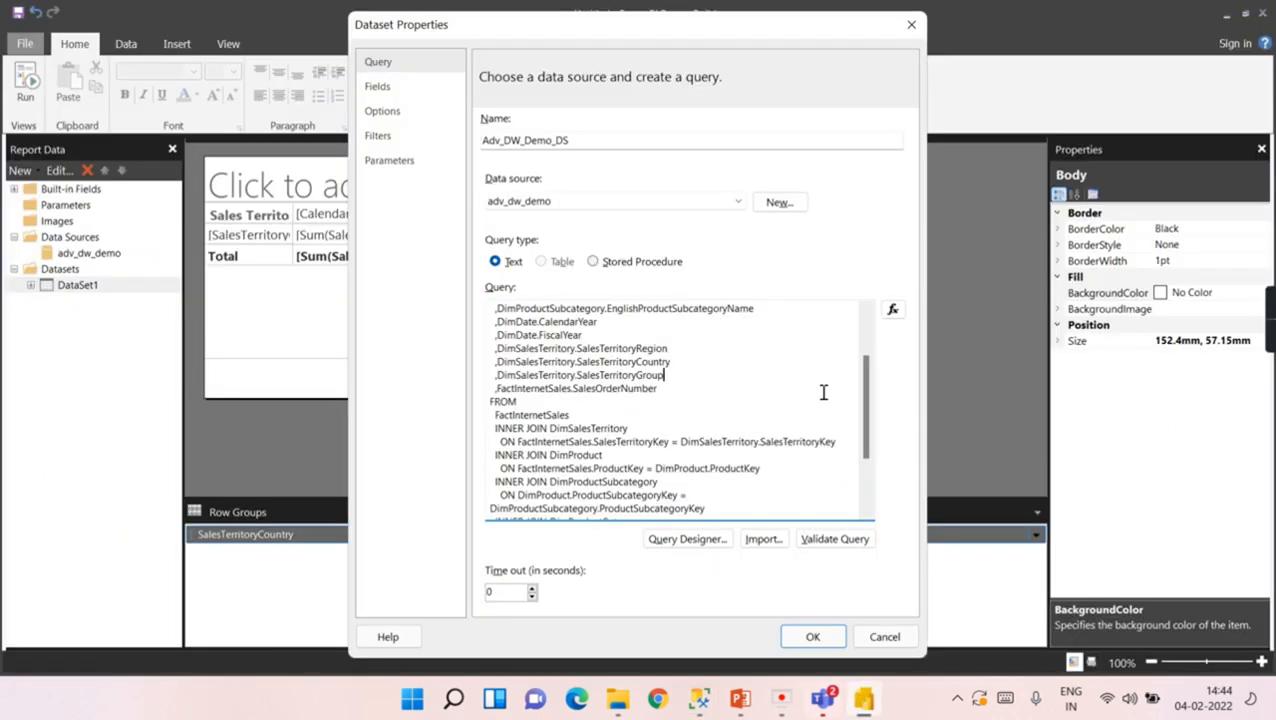
# Confirm the Adv_DW_Demo_DS dataset properties and run the report preview
pyautogui.click(813, 636)
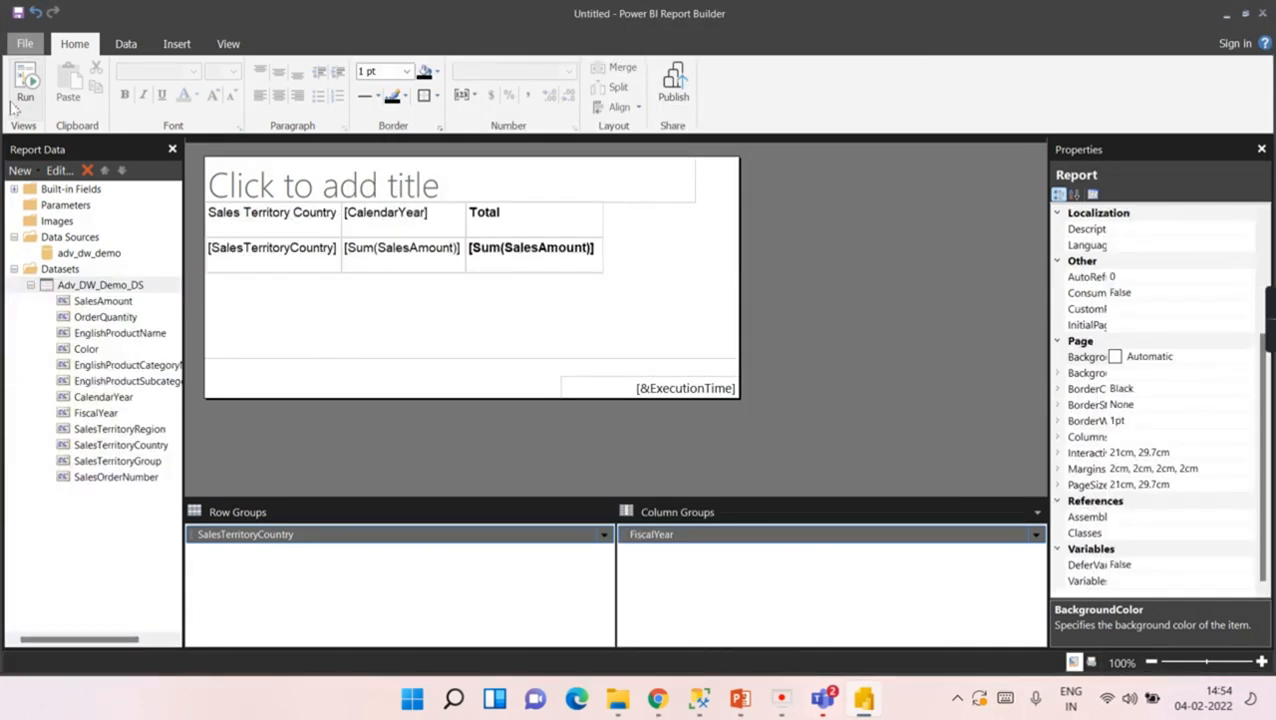
pyautogui.click(26, 83)
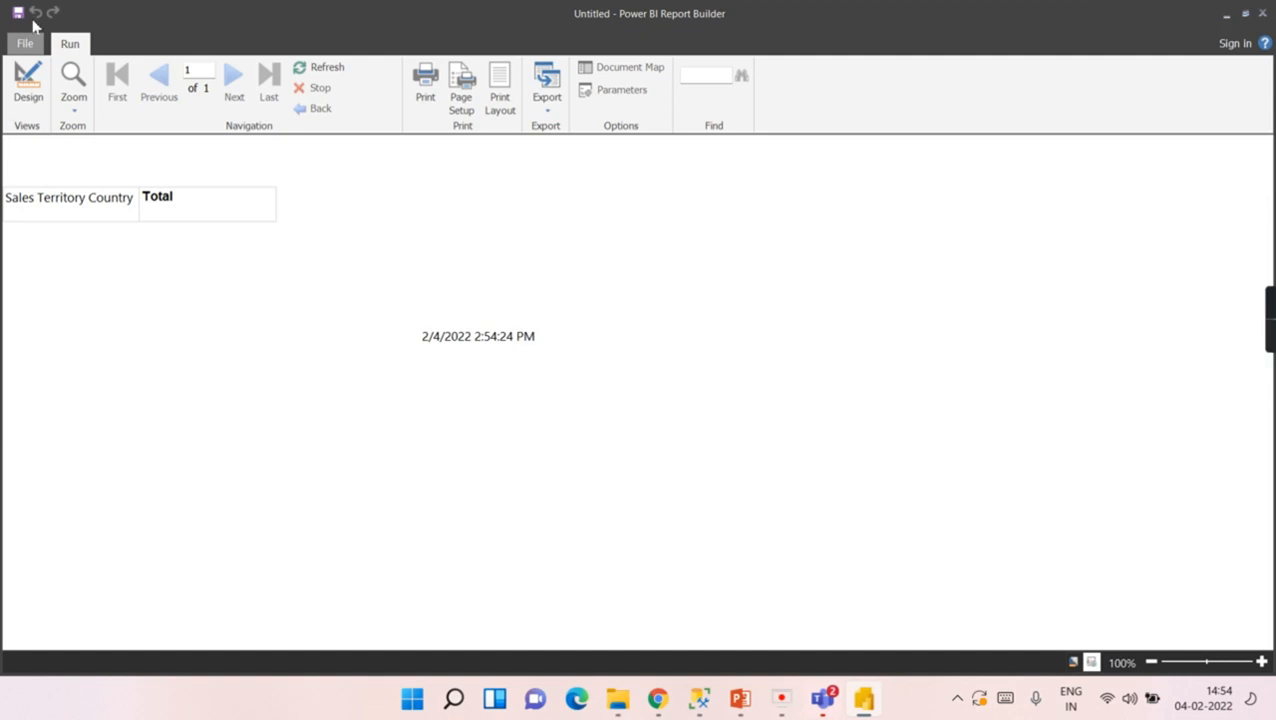
# Return to design view and open the Adv_DW_Demo_DS dataset's properties
pyautogui.click(28, 85)
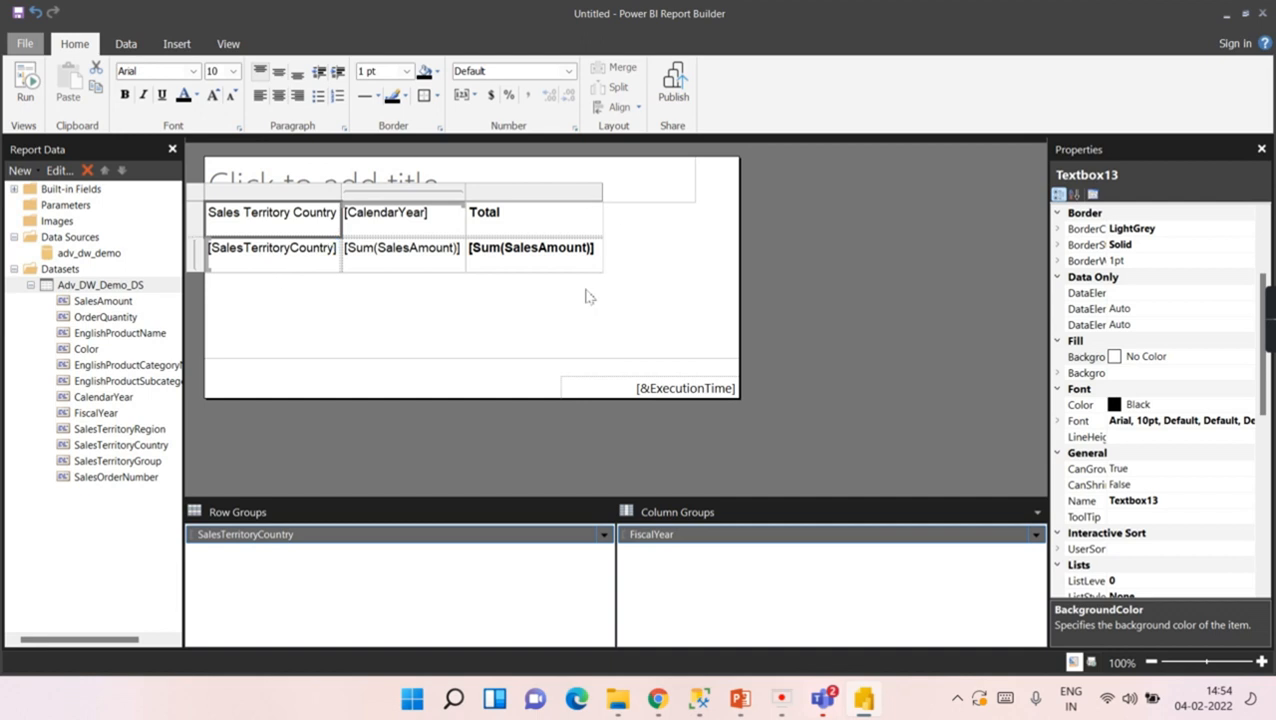
pyautogui.moveTo(667, 273)
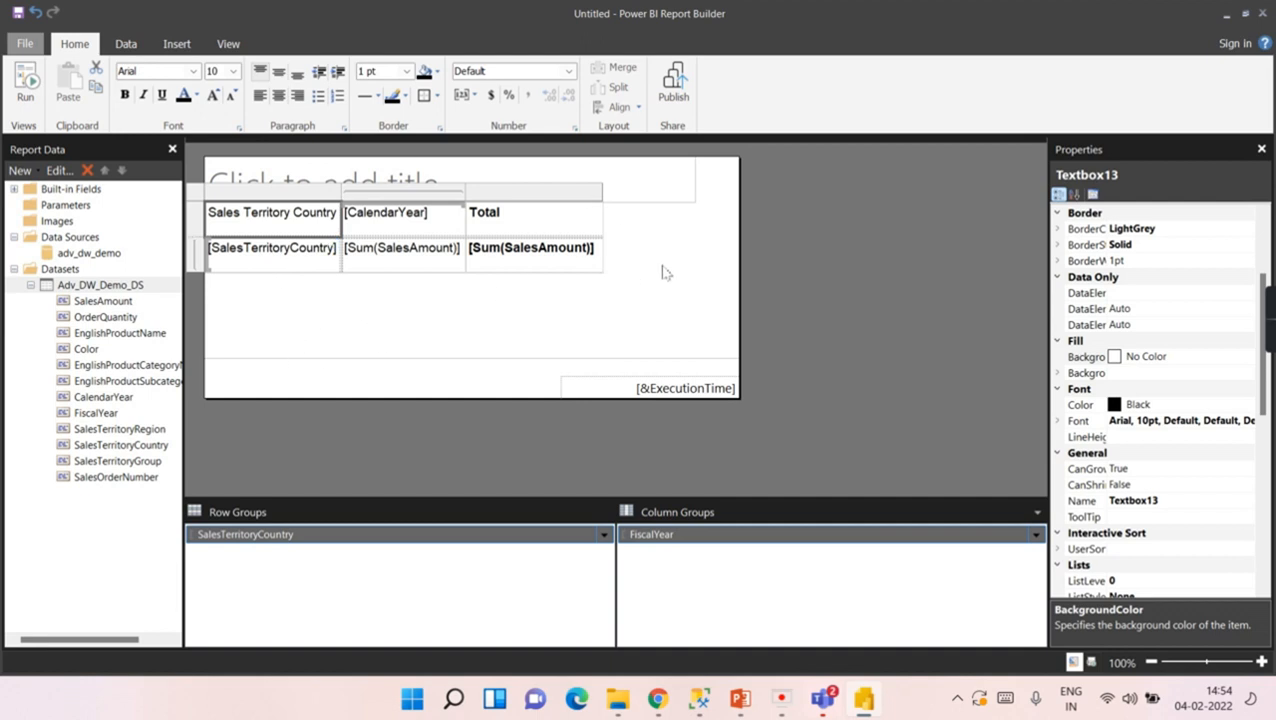
pyautogui.moveTo(667, 272)
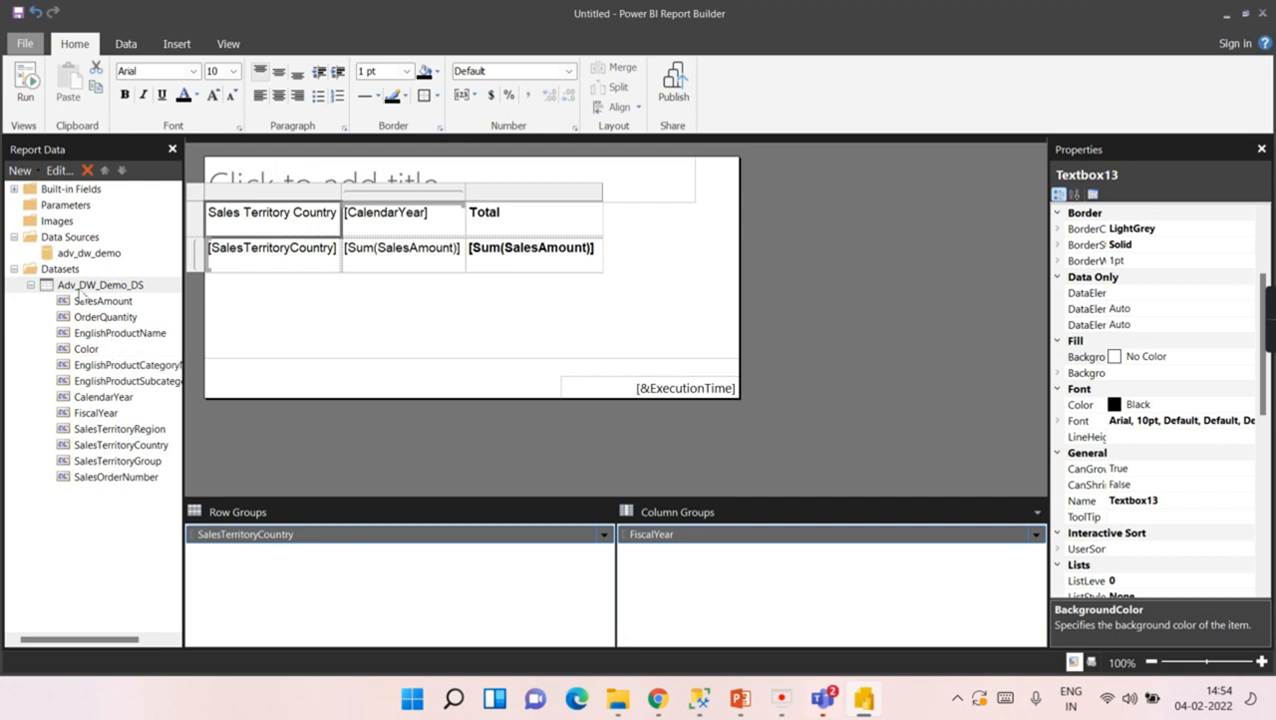
pyautogui.click(100, 285)
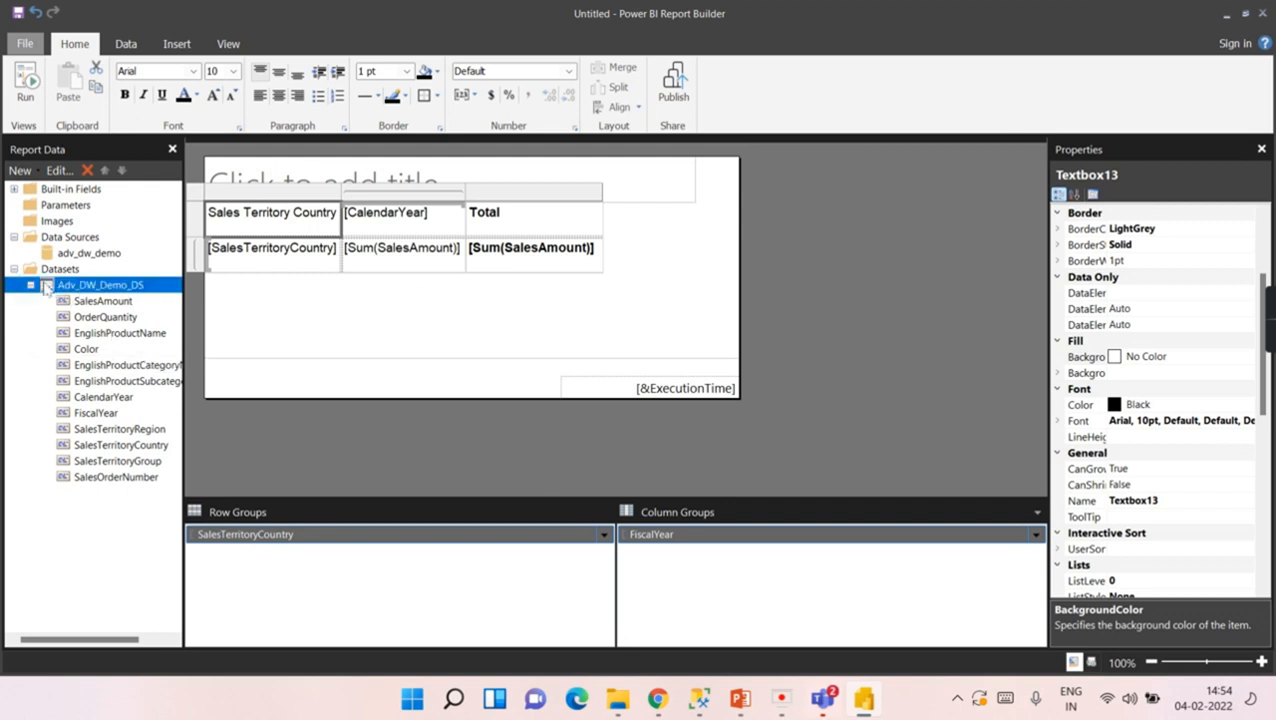
pyautogui.doubleClick(100, 285)
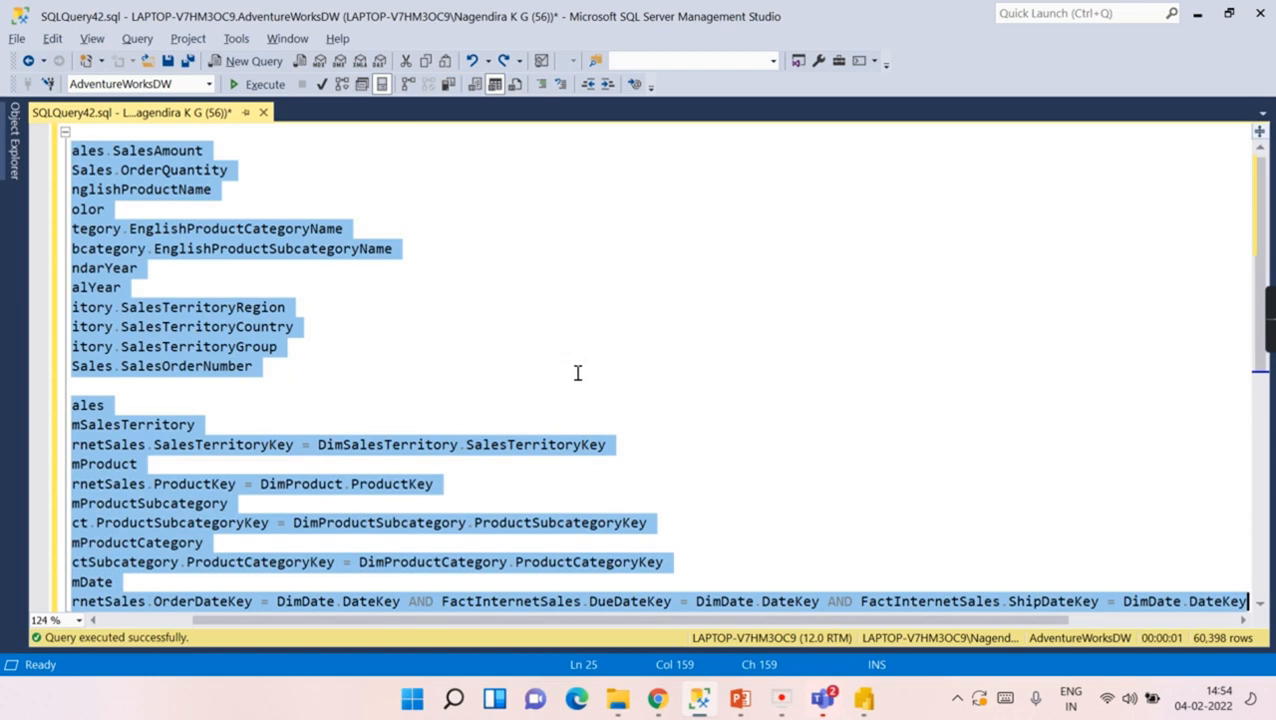
# Move the DimDate join's DueDateKey AND condition onto its own line
pyautogui.scroll(-3)
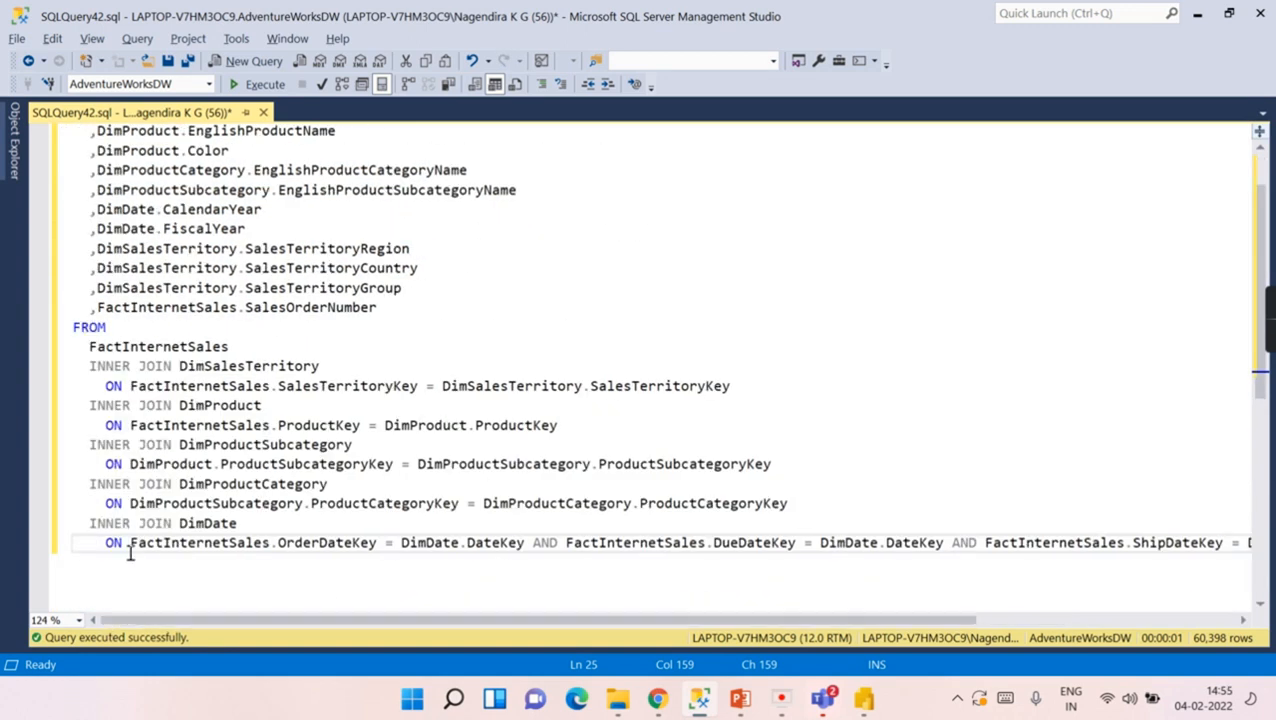
pyautogui.scroll(-3)
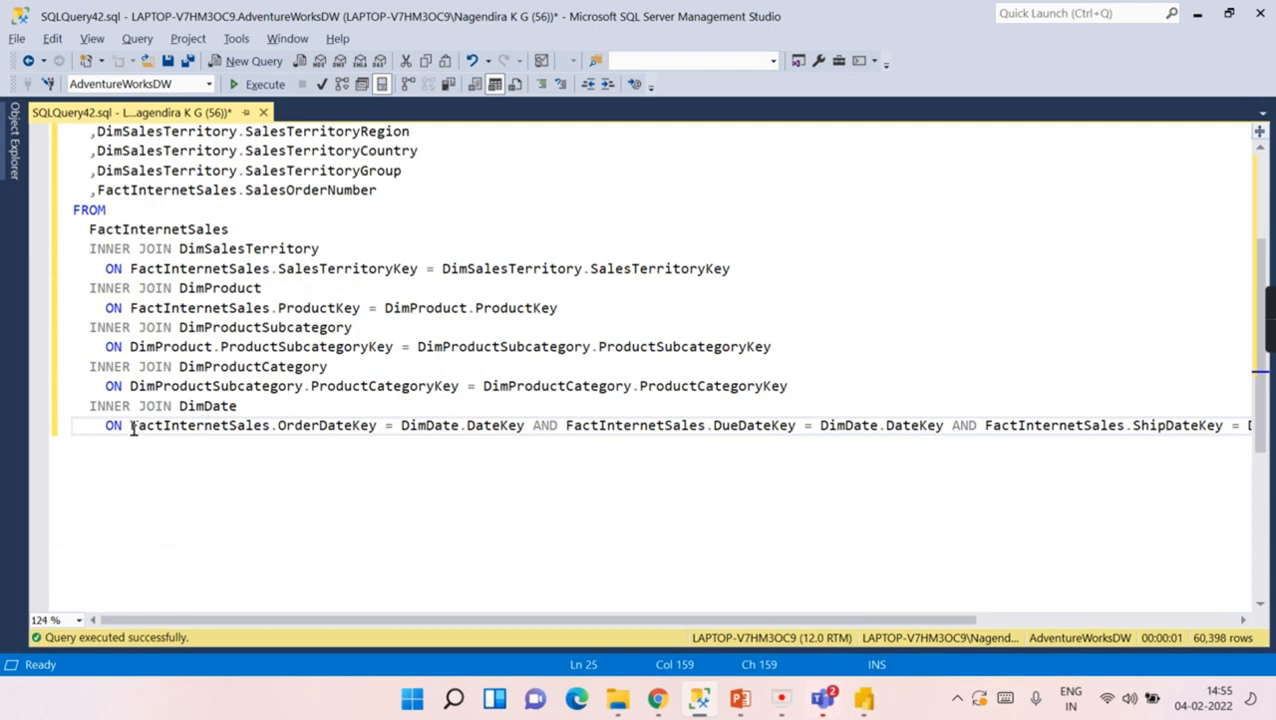
pyautogui.doubleClick(207, 405)
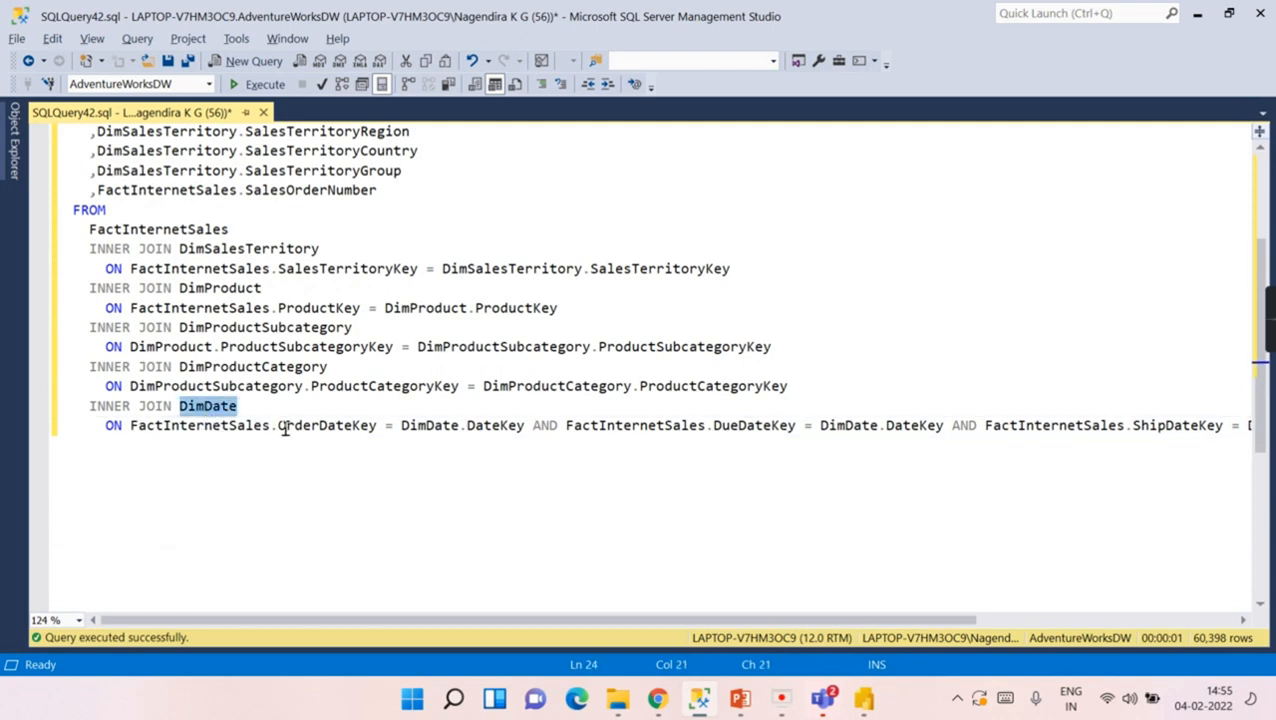
pyautogui.click(531, 425)
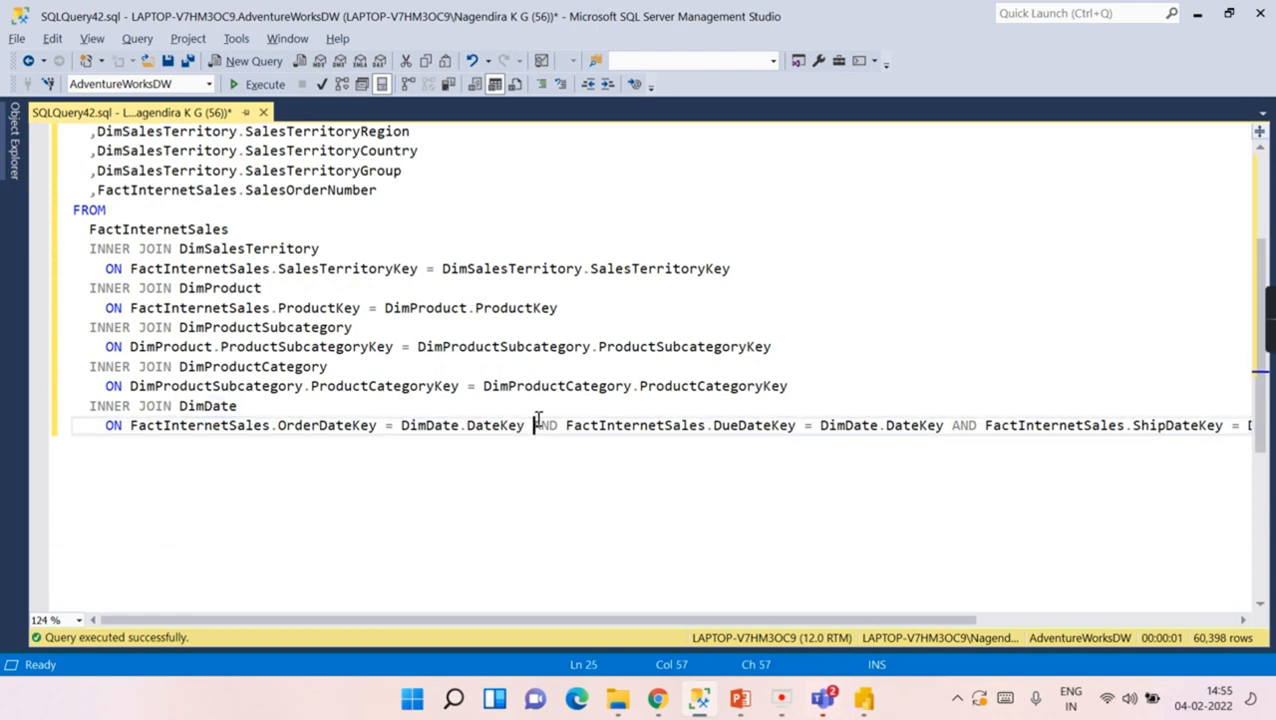
pyautogui.press('Enter')
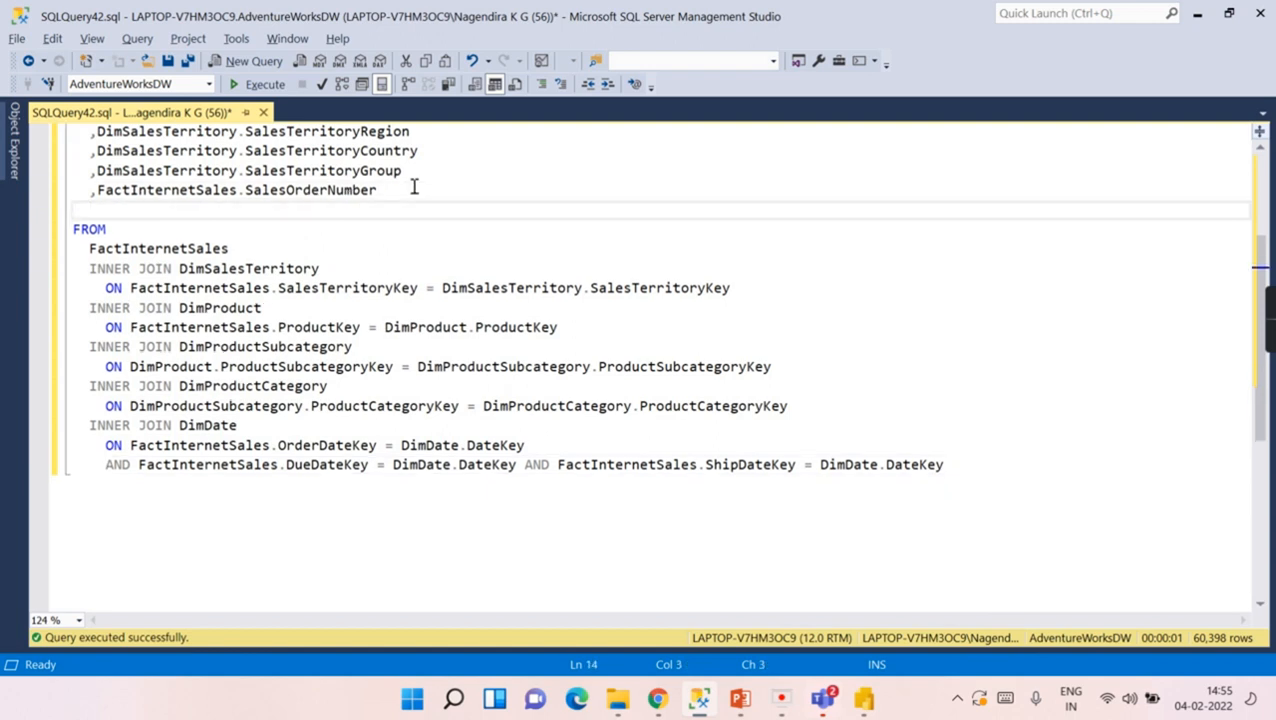
# Add a select count(1) line and select through the DimProductCategory join
pyautogui.write('select c')
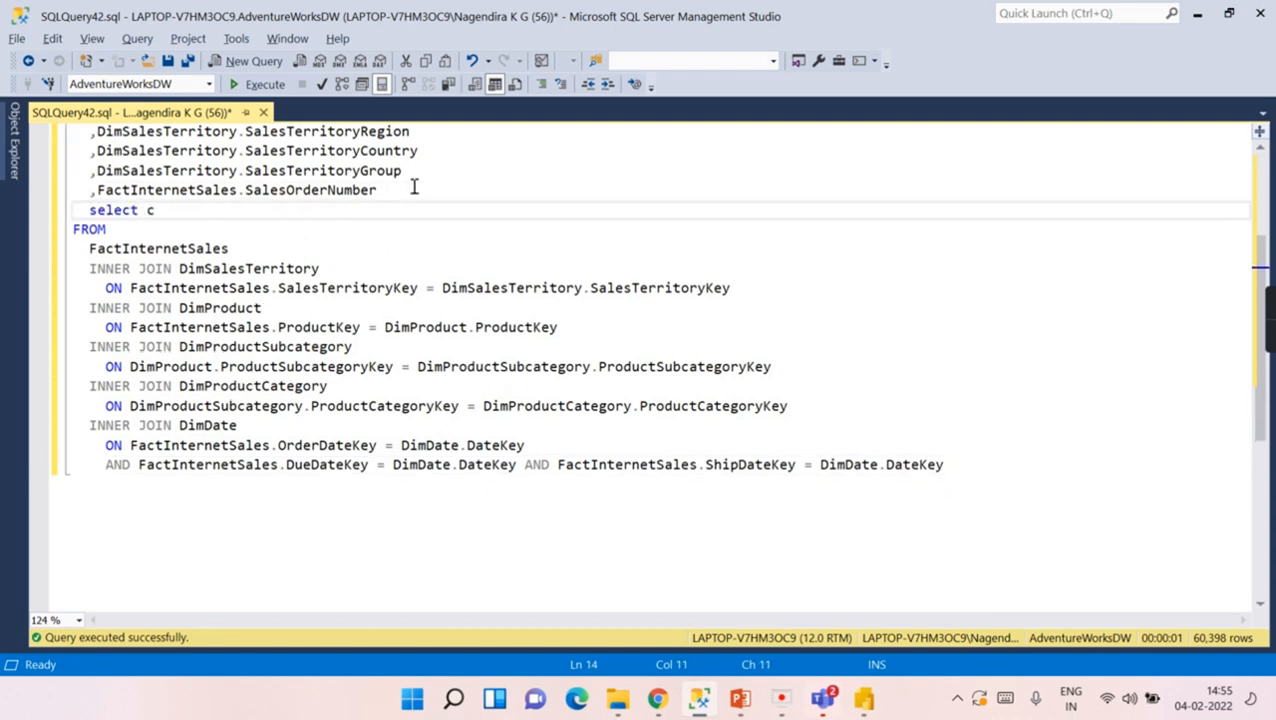
pyautogui.write('ount(1')
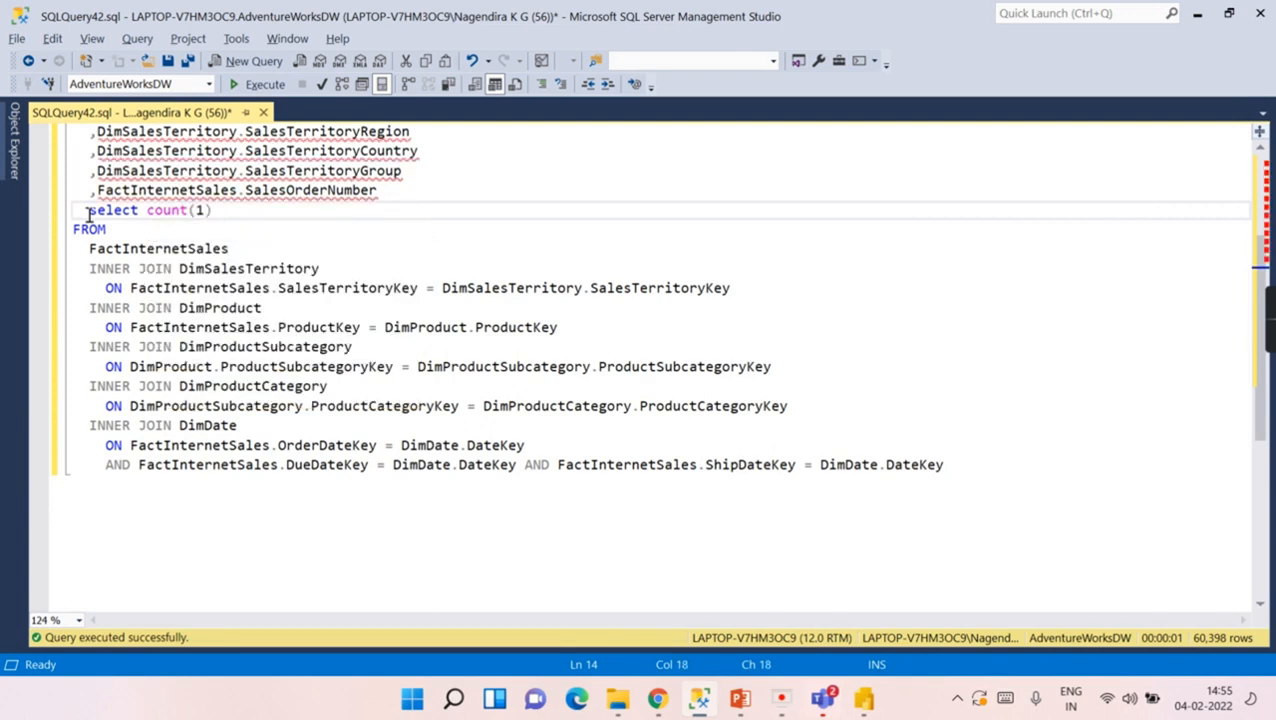
pyautogui.moveTo(88, 210); pyautogui.dragTo(228, 248)
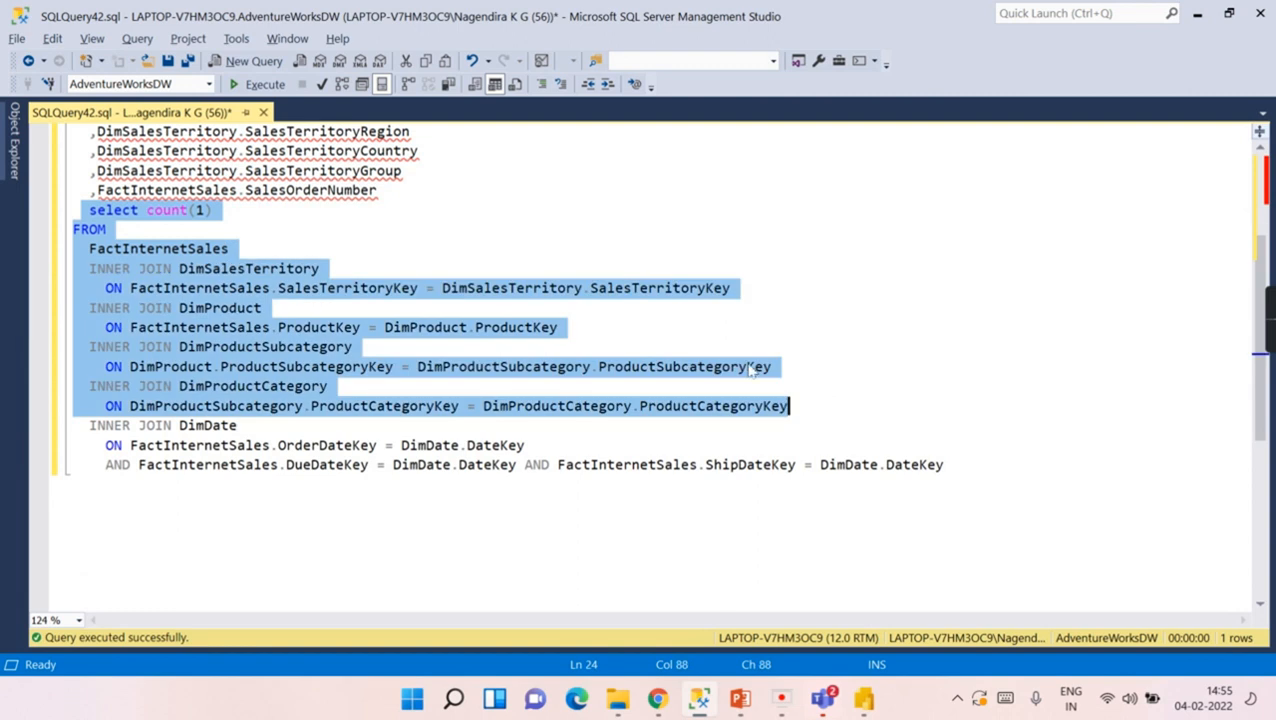
pyautogui.click(258, 83)
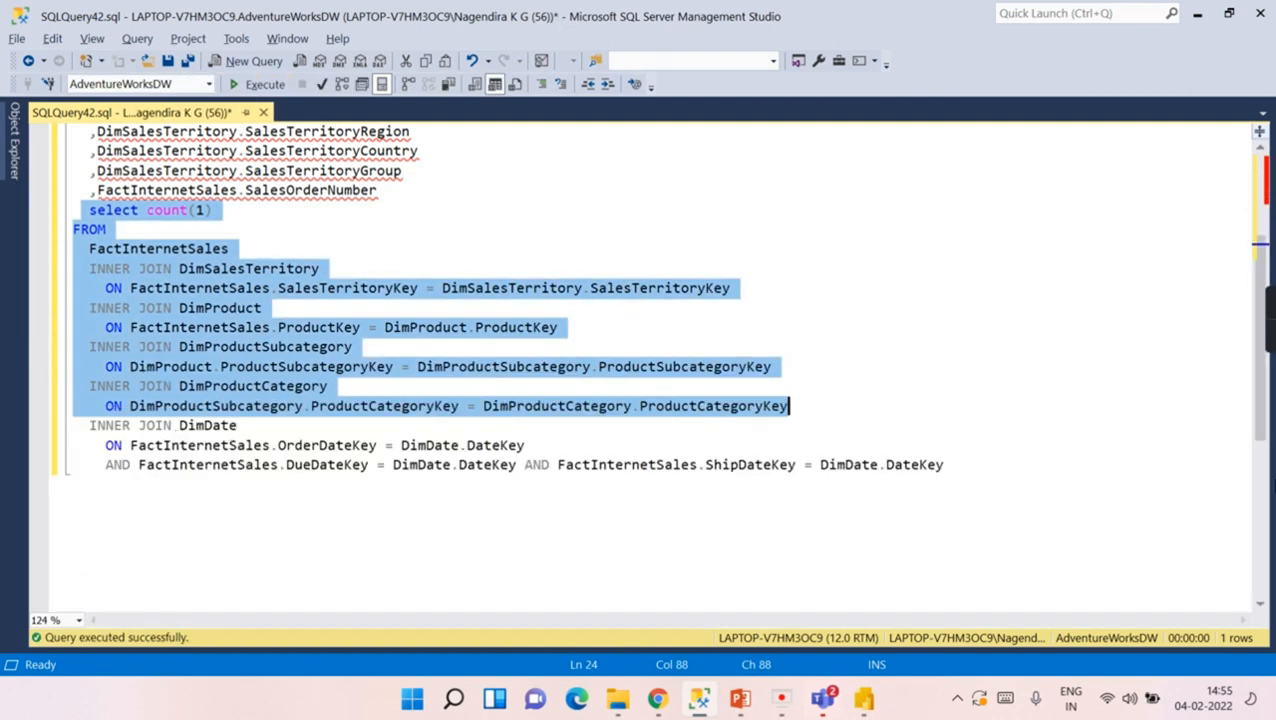
# Run the row count, then delete the DueDateKey and ShipDateKey conditions from the DimDate join
pyautogui.click(265, 83)
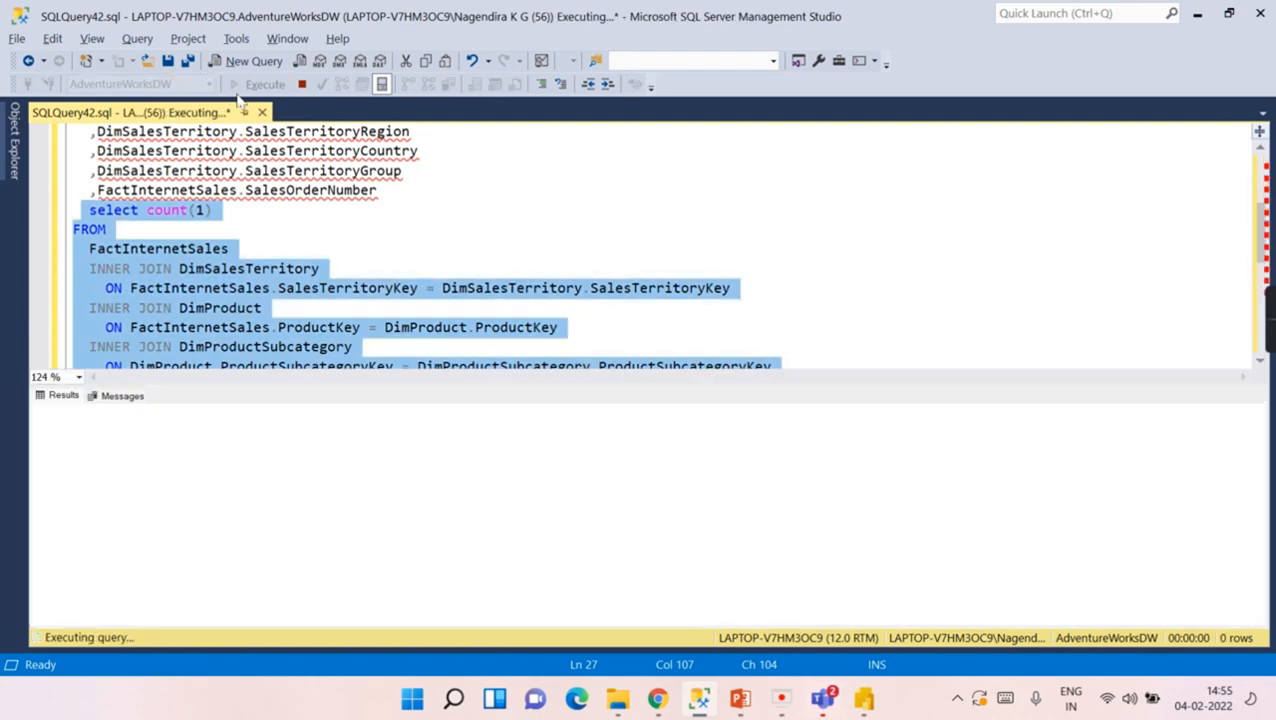
pyautogui.moveTo(145, 430)
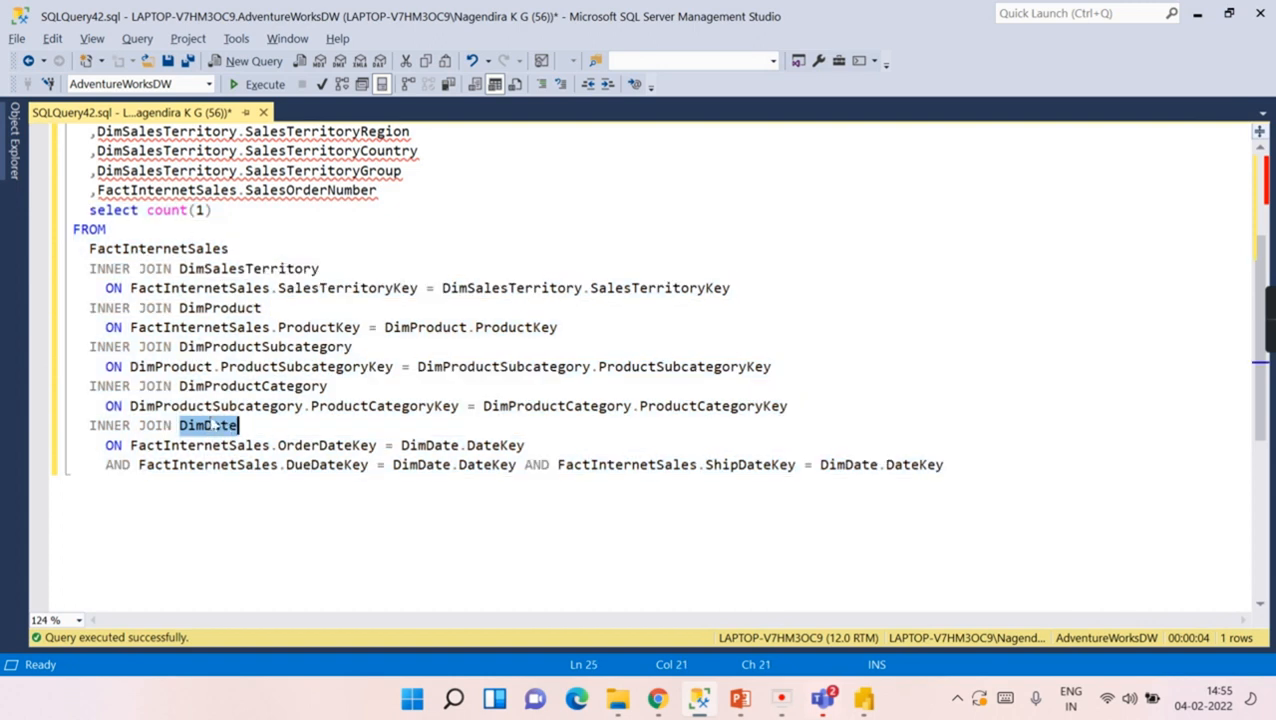
pyautogui.click(313, 464)
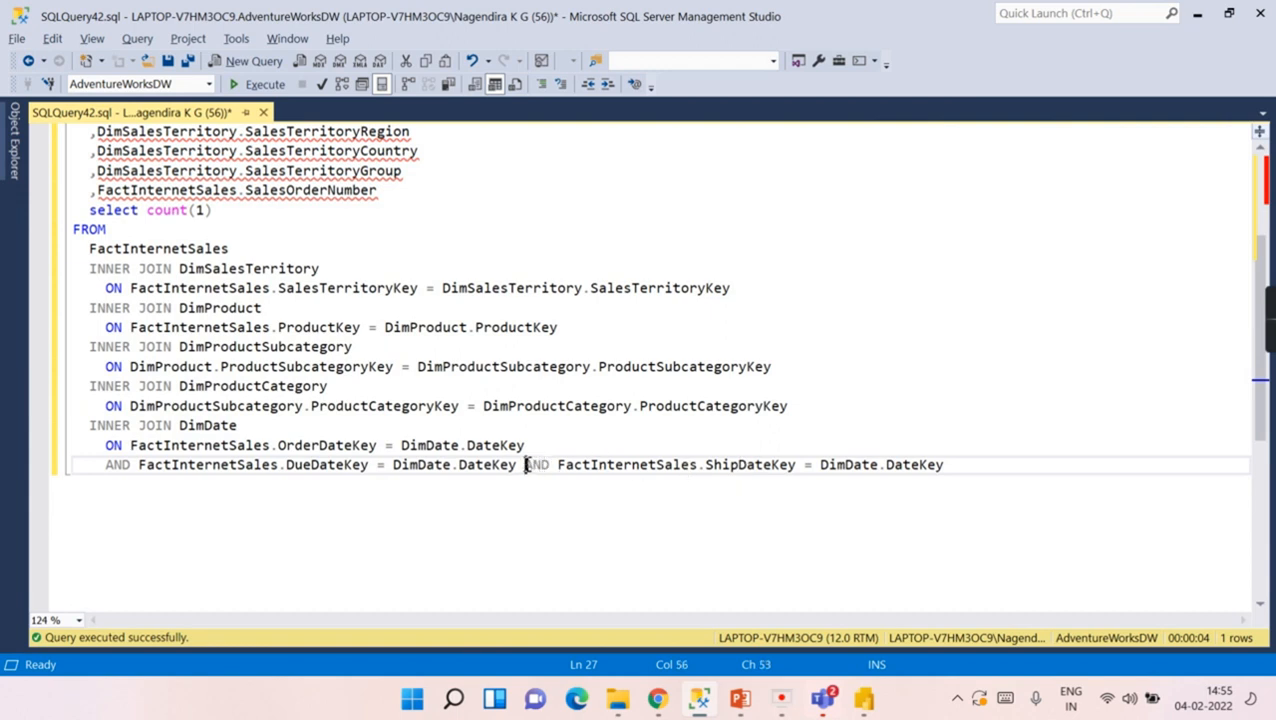
pyautogui.press('enter')
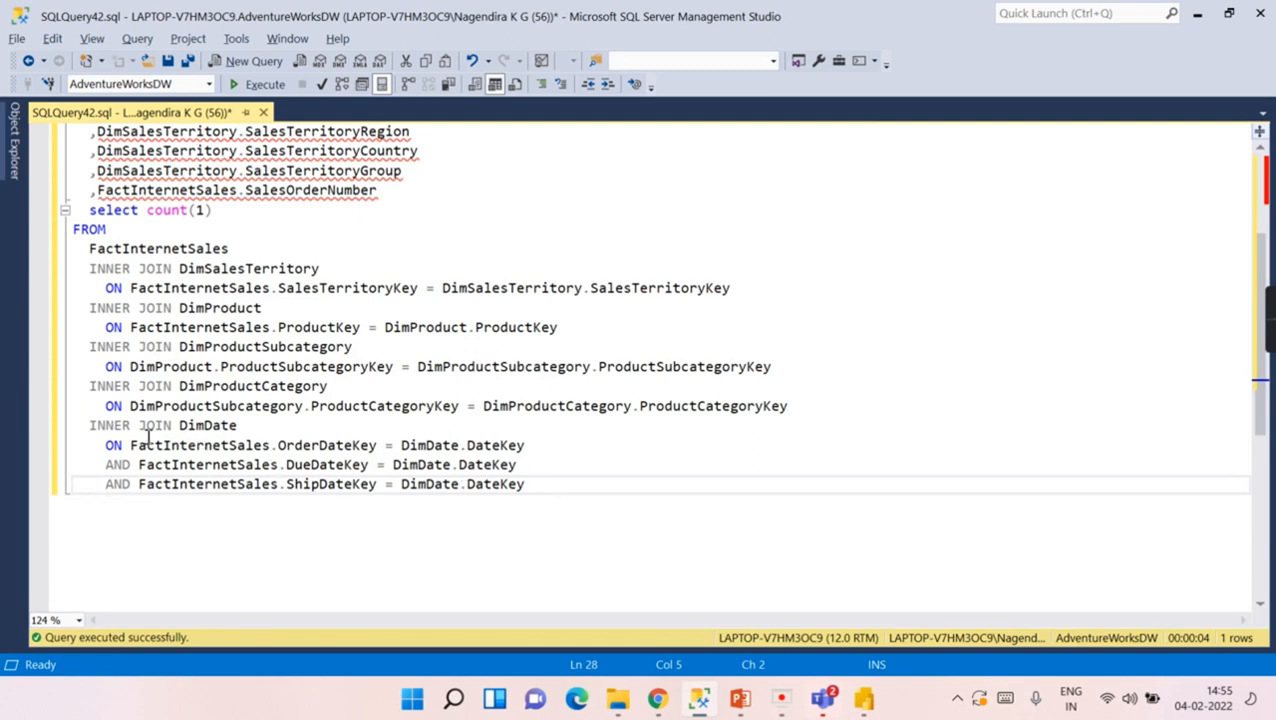
pyautogui.moveTo(89, 425); pyautogui.dragTo(534, 445)
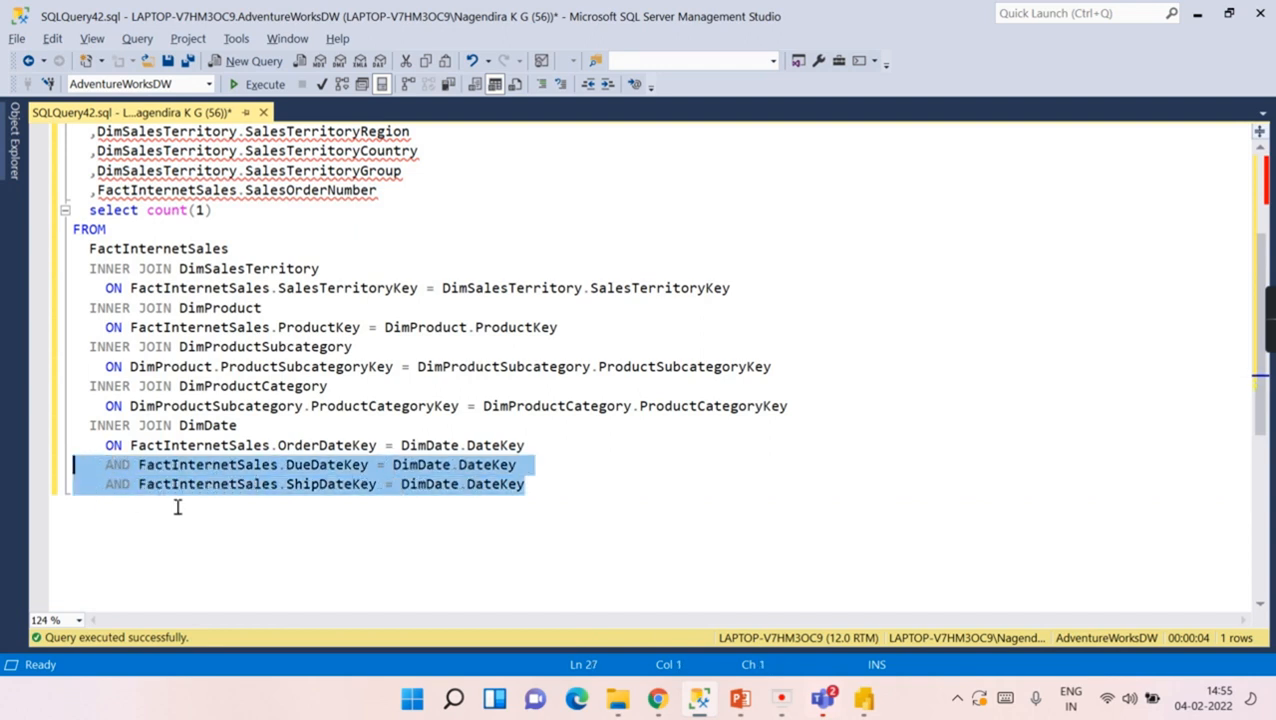
pyautogui.press('Delete')
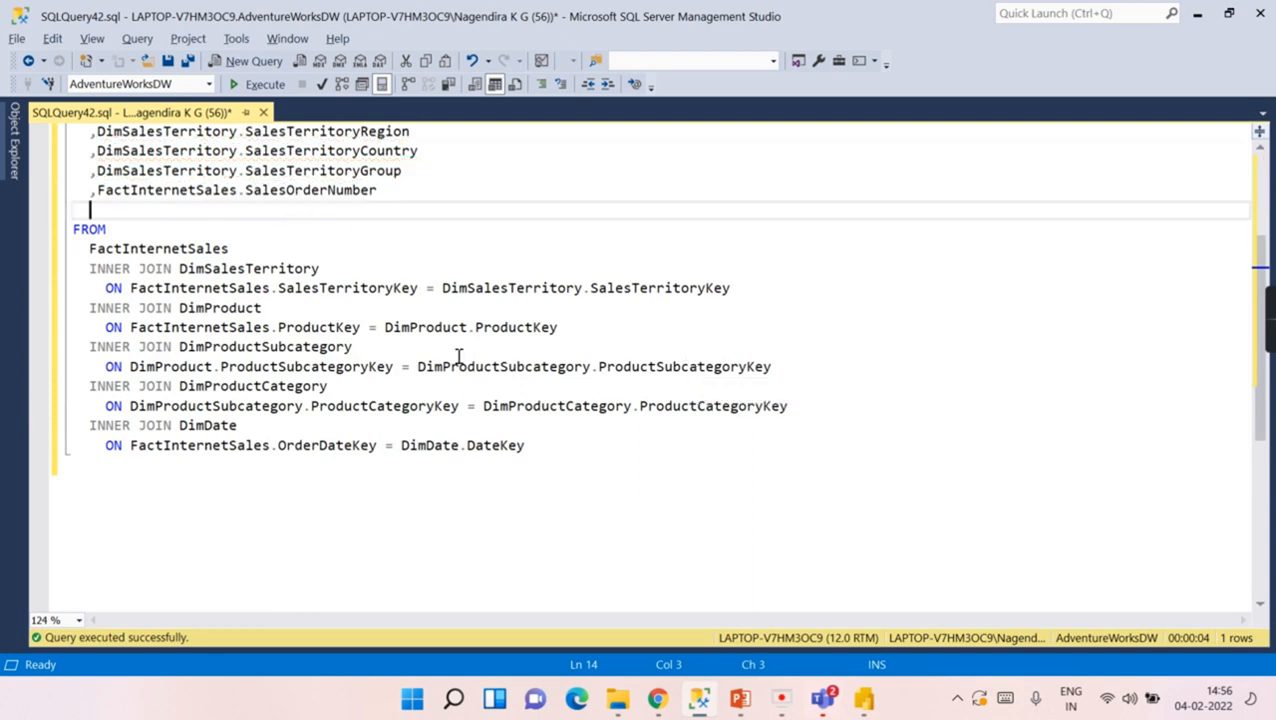
# Run the corrected query, copy it into the dataset's Query box, and rerun the report
pyautogui.click(259, 84)
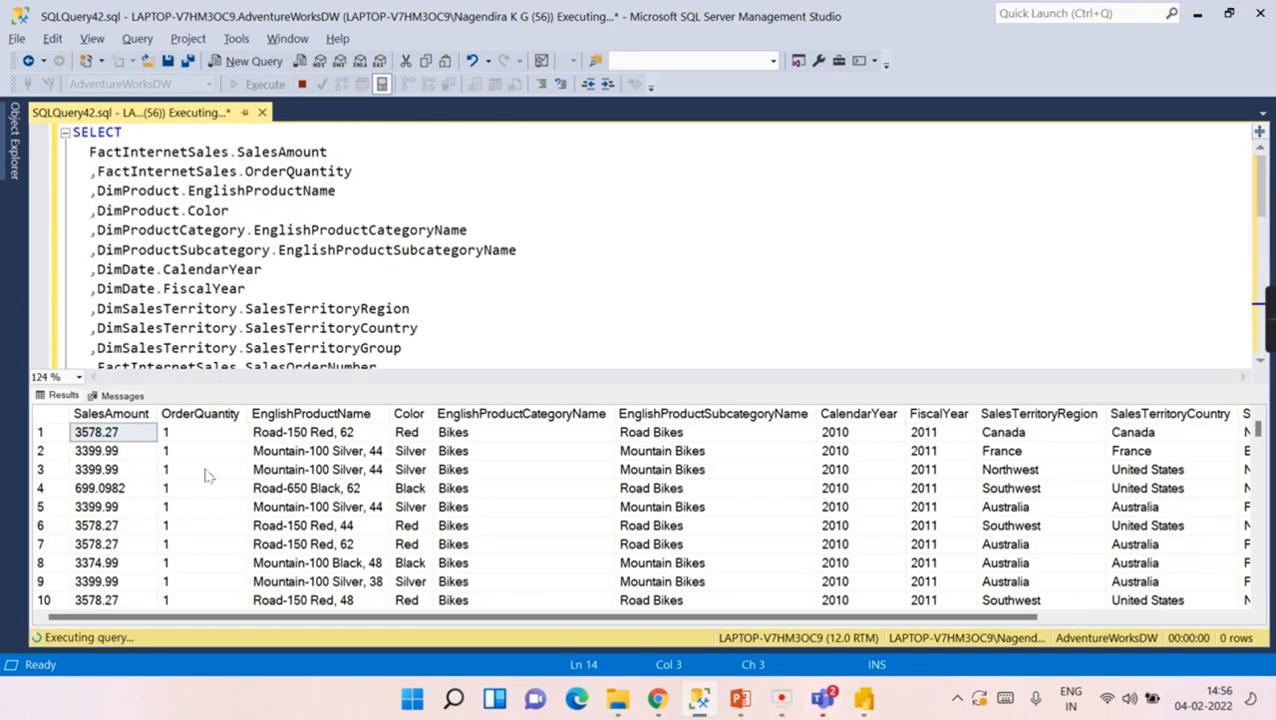
pyautogui.click(265, 84)
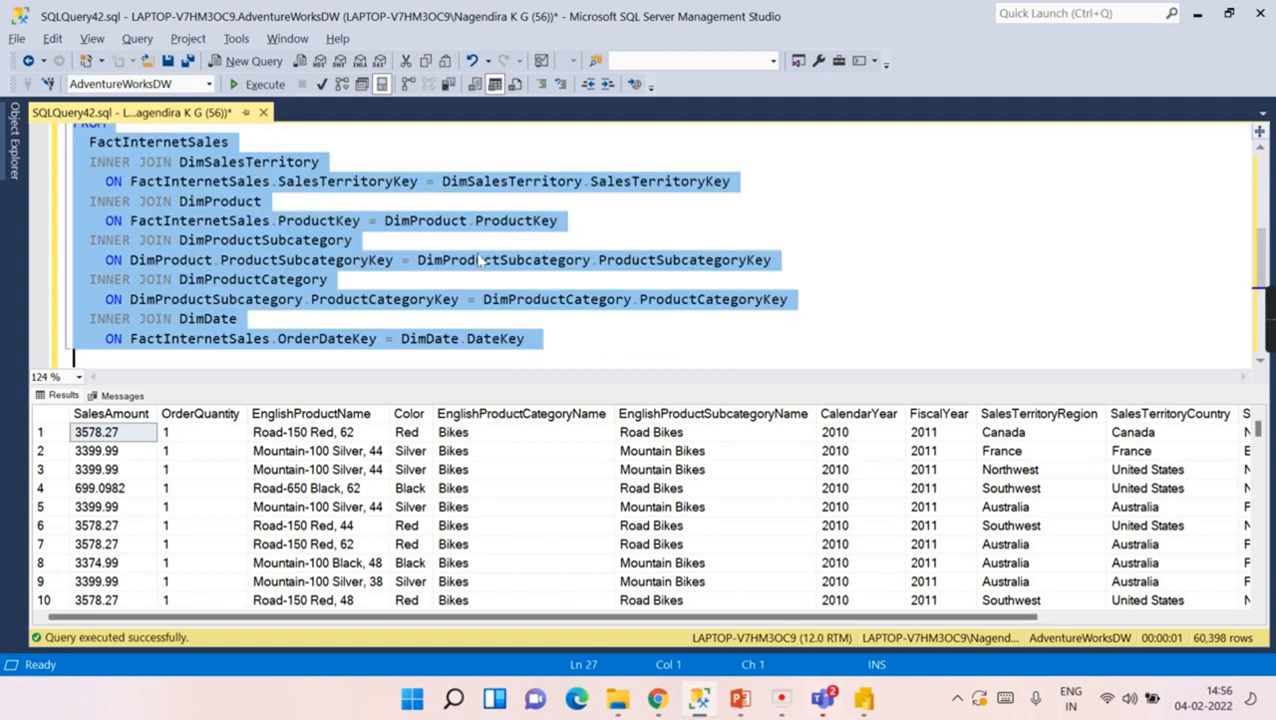
pyautogui.moveTo(698, 697)
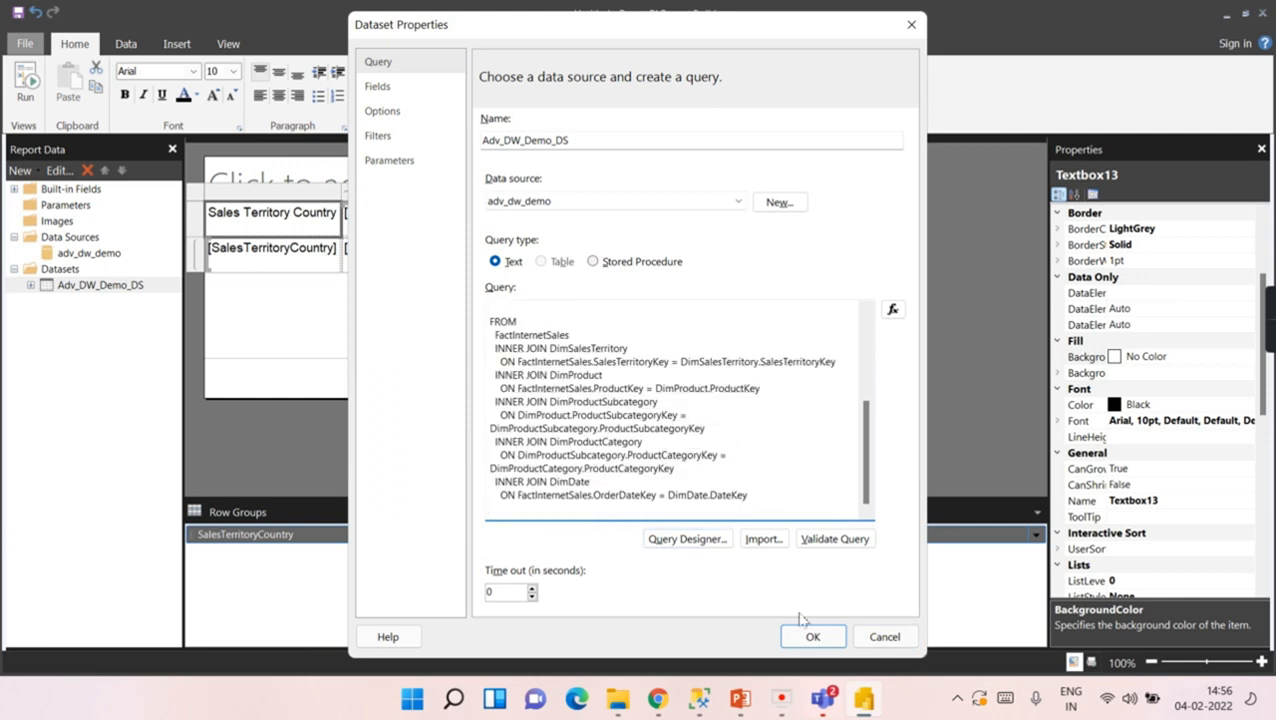
pyautogui.click(812, 637)
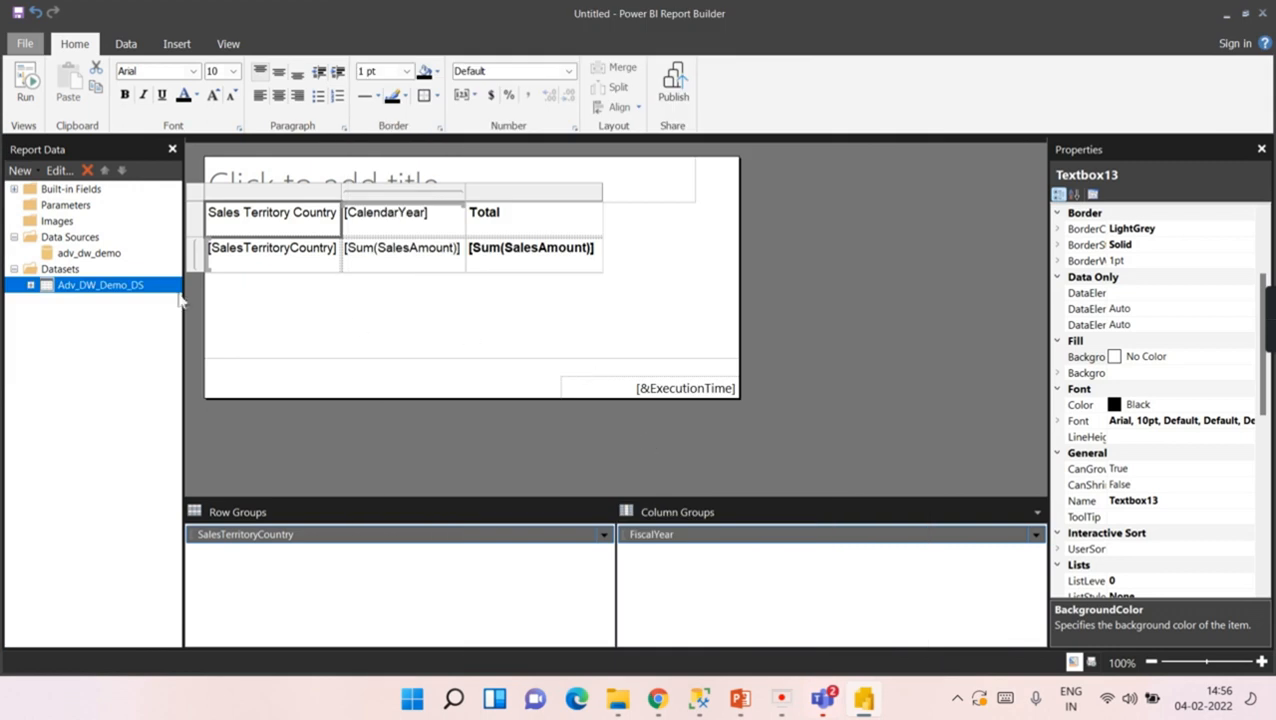
pyautogui.click(25, 85)
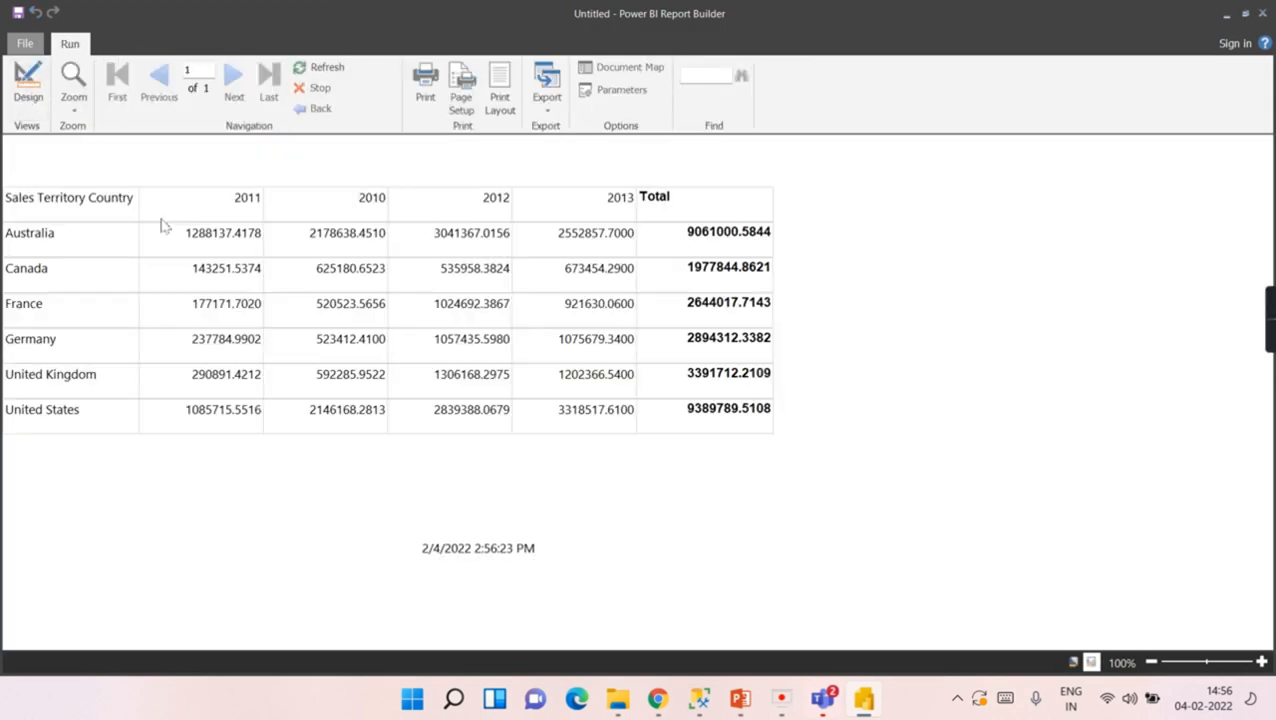
pyautogui.moveTo(797, 490)
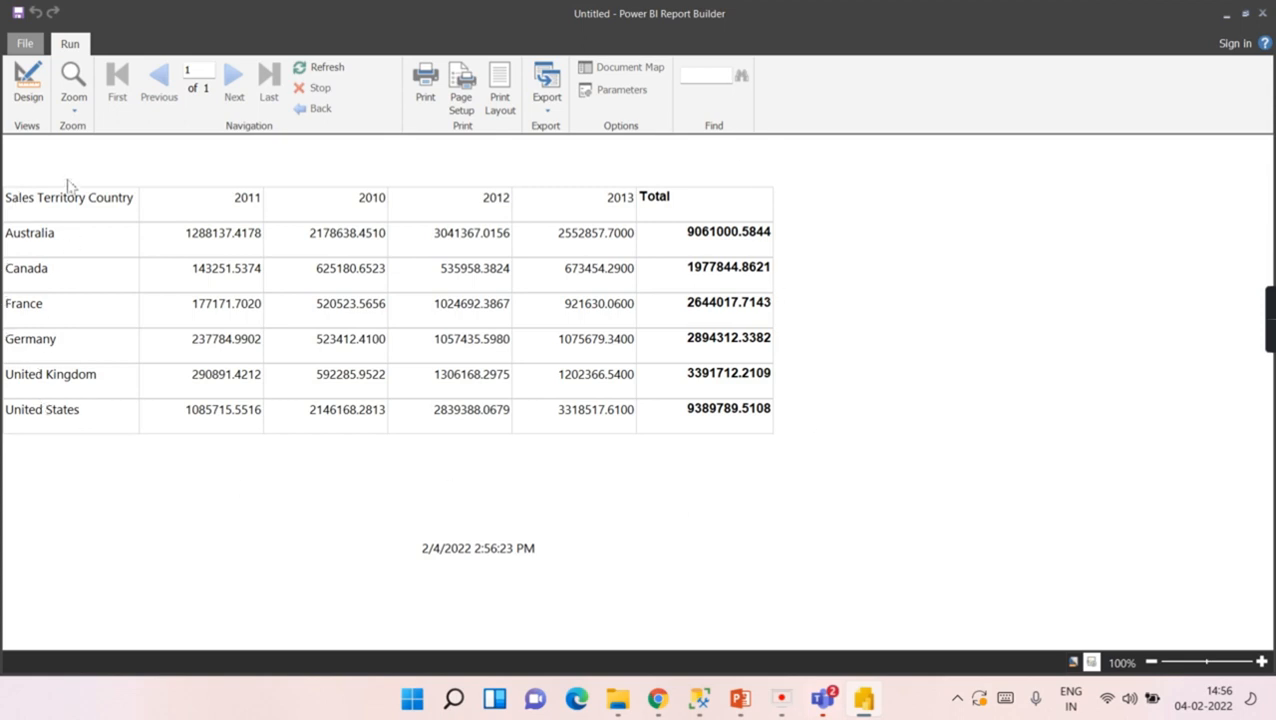
pyautogui.moveTo(182, 186)
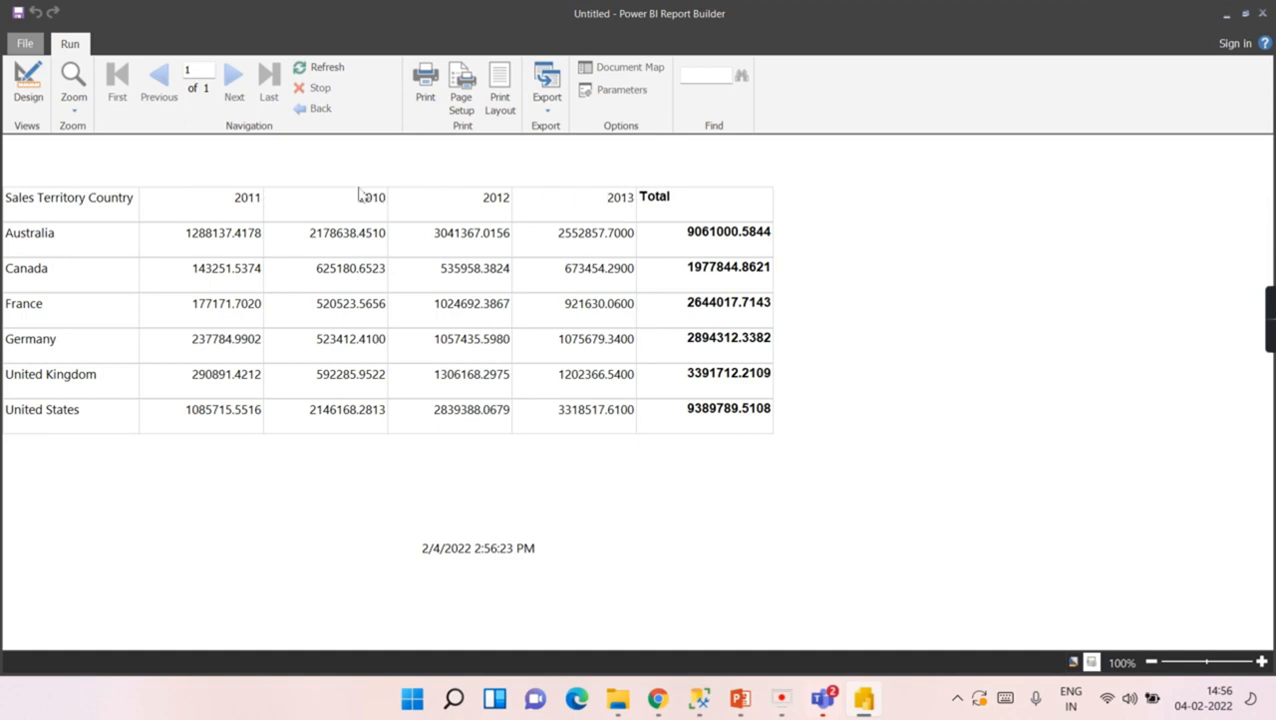
pyautogui.moveTo(428, 560)
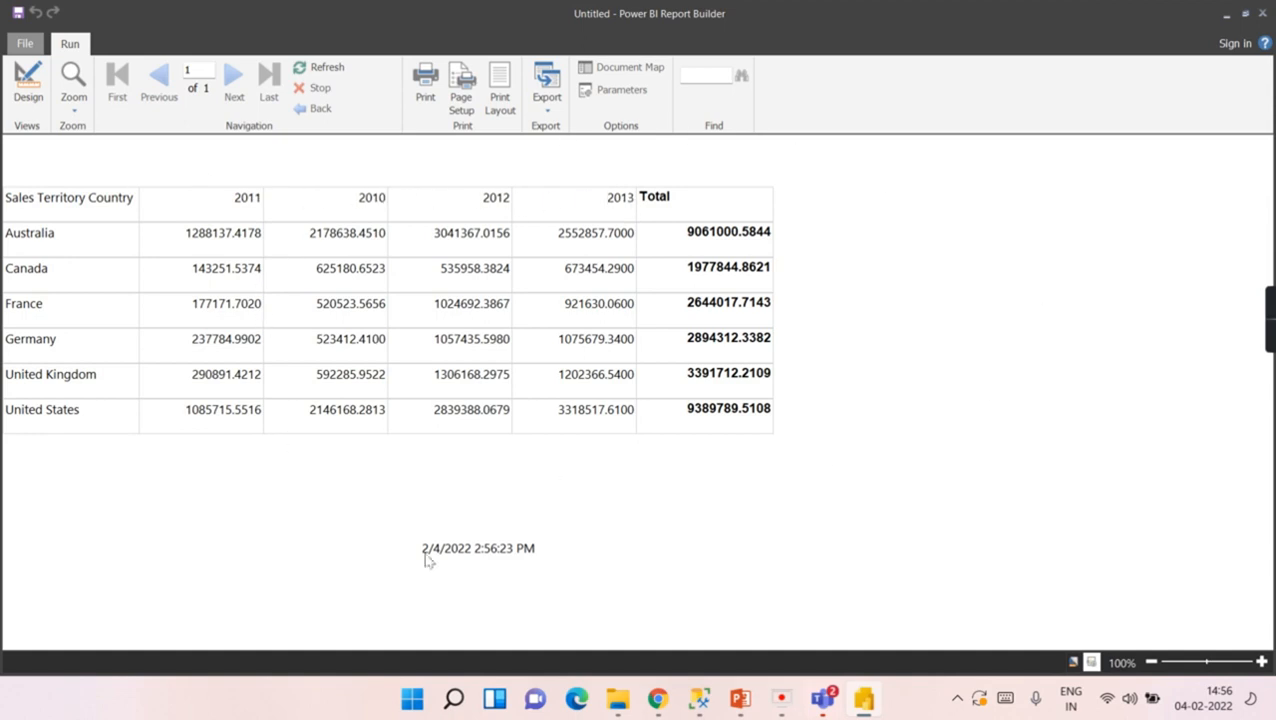
# Switch from the rendered country-by-year sales matrix back to design view
pyautogui.click(28, 85)
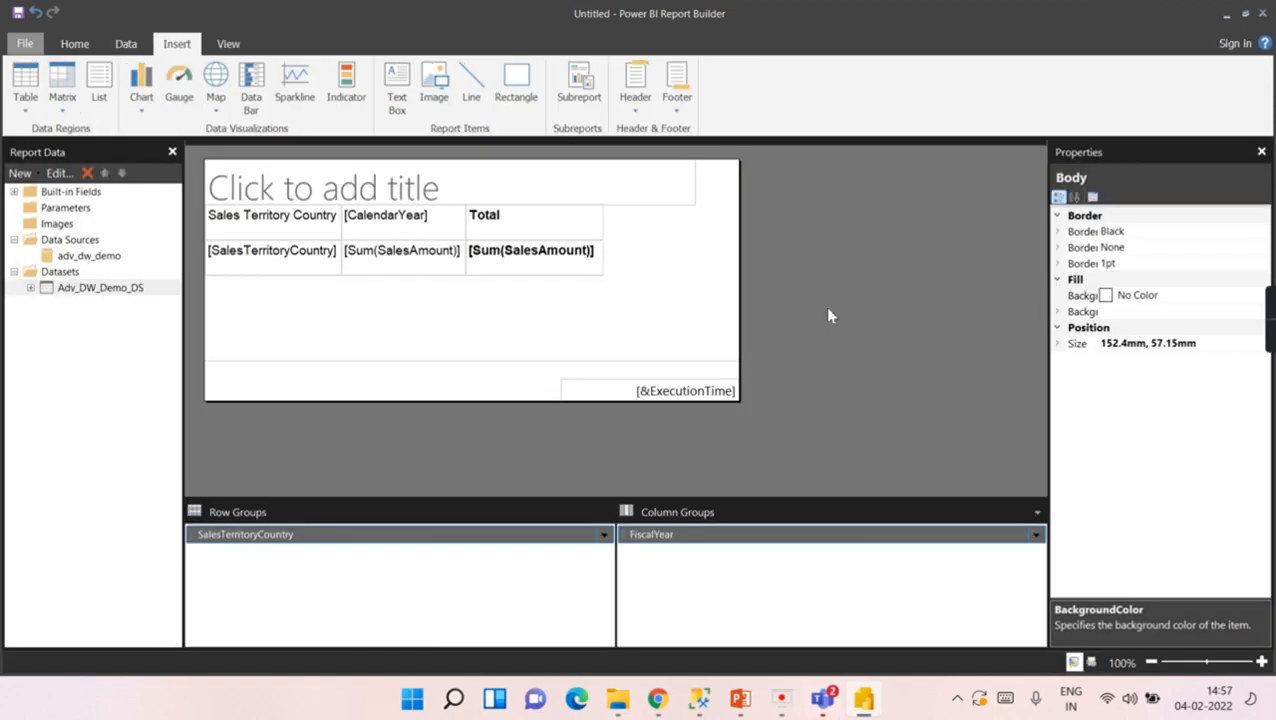